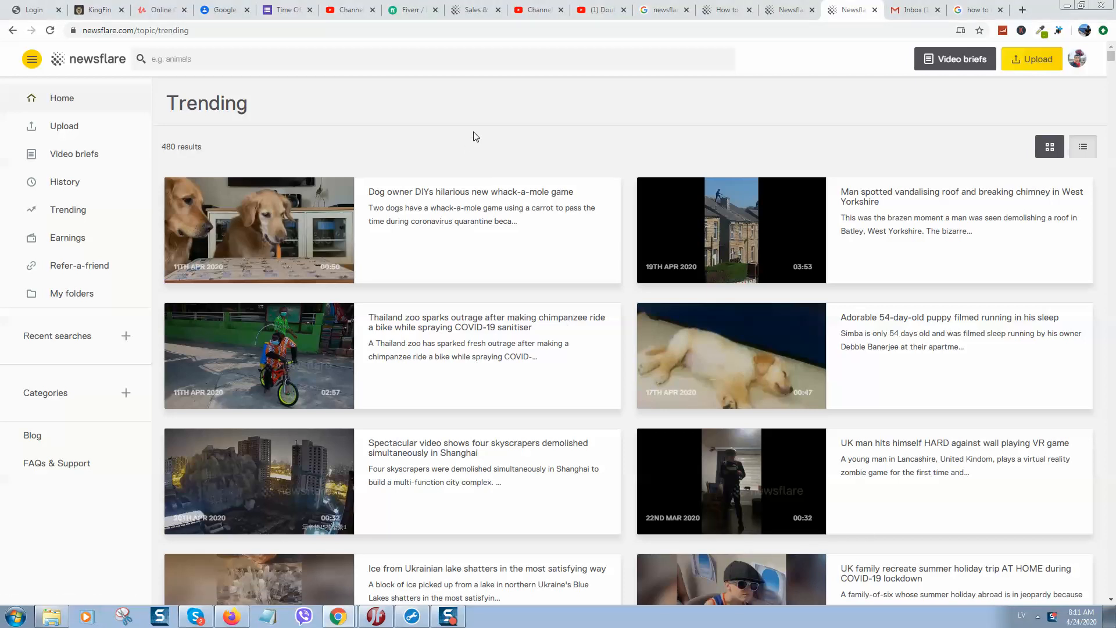
mouse_move(438, 146)
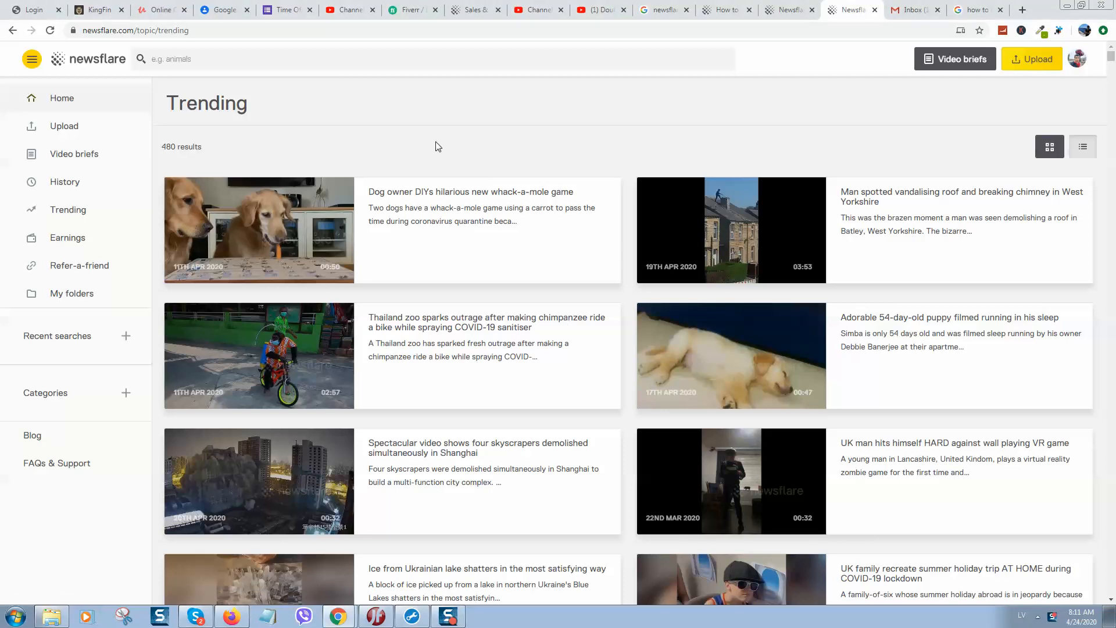
mouse_move(429, 159)
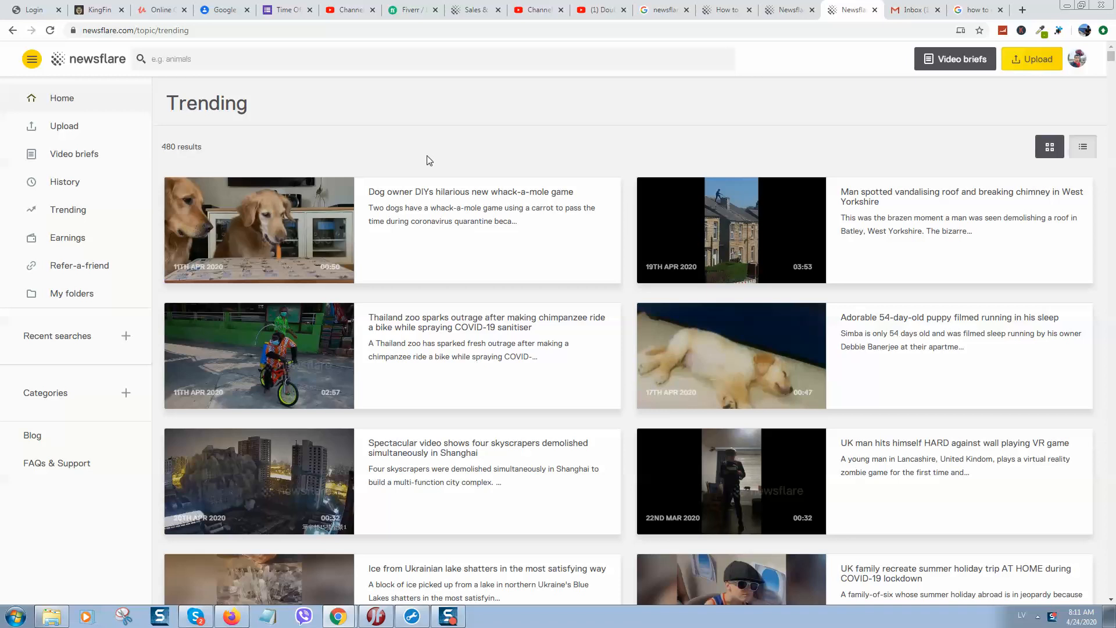
mouse_move(419, 168)
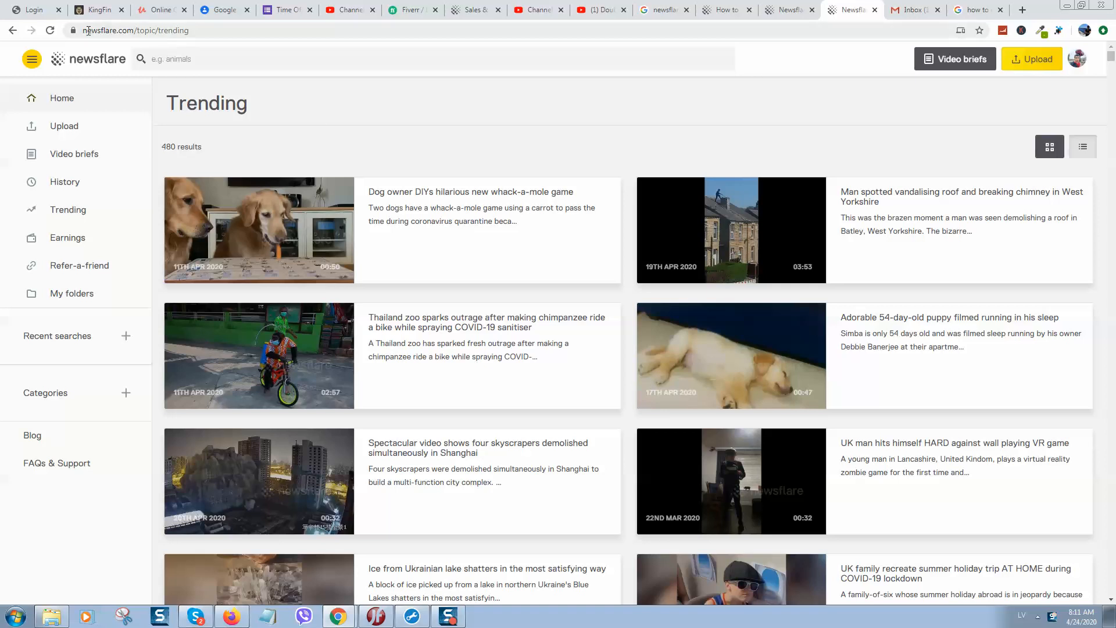
mouse_move(382, 126)
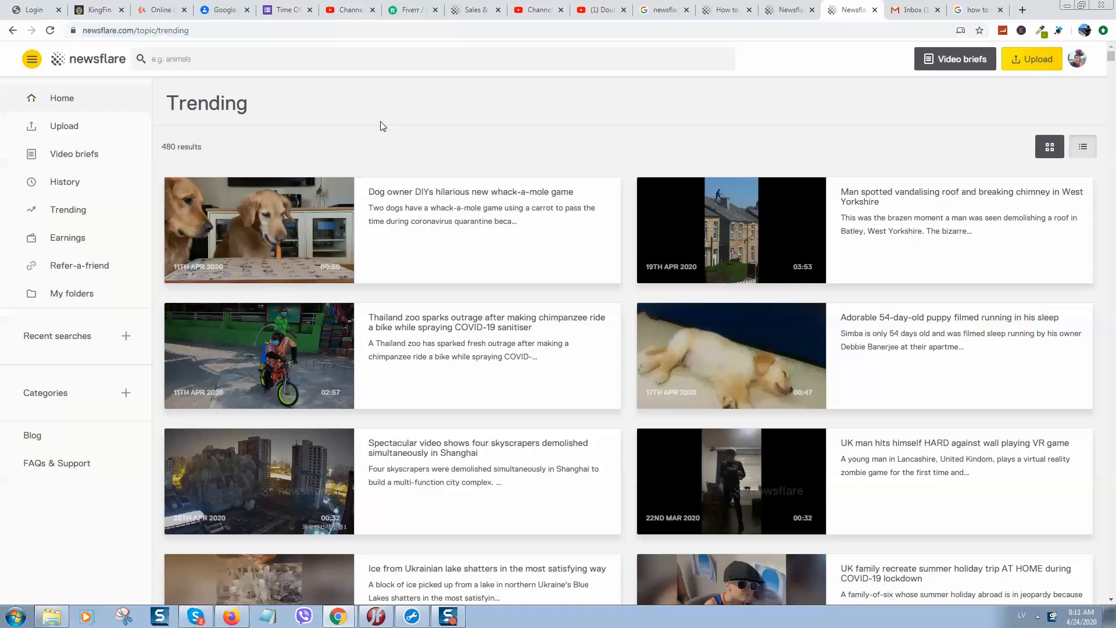
mouse_move(364, 146)
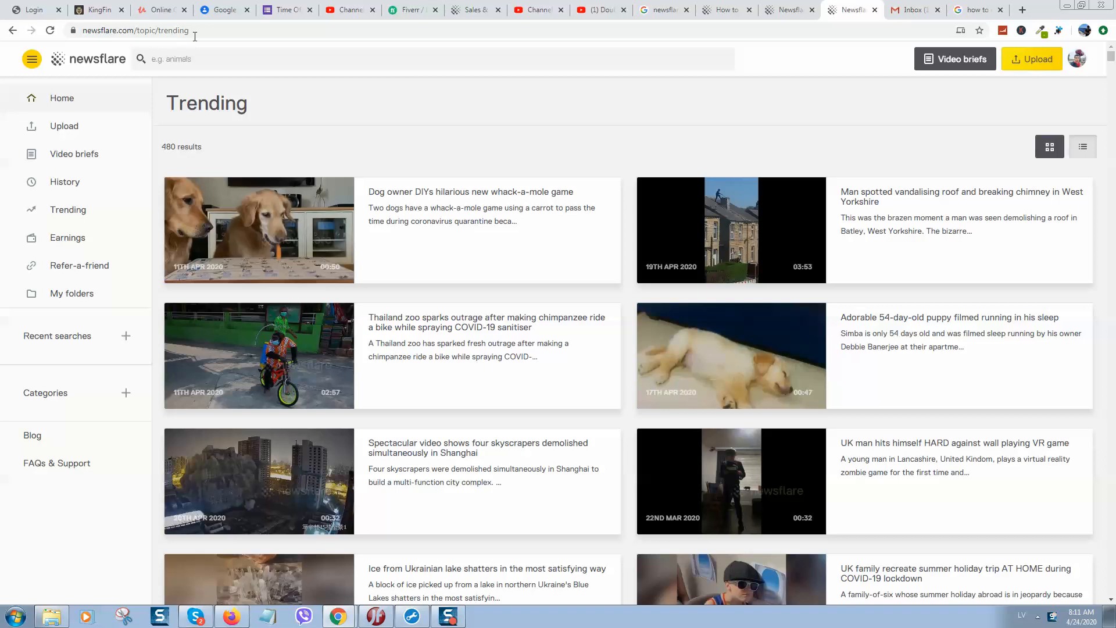
mouse_move(495, 172)
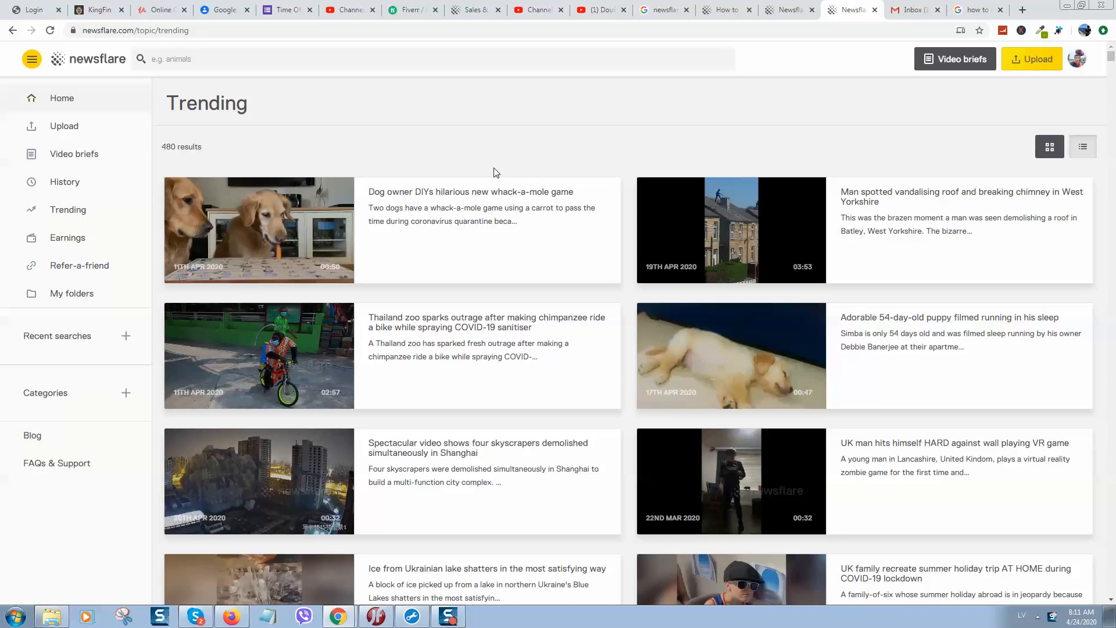
mouse_move(568, 153)
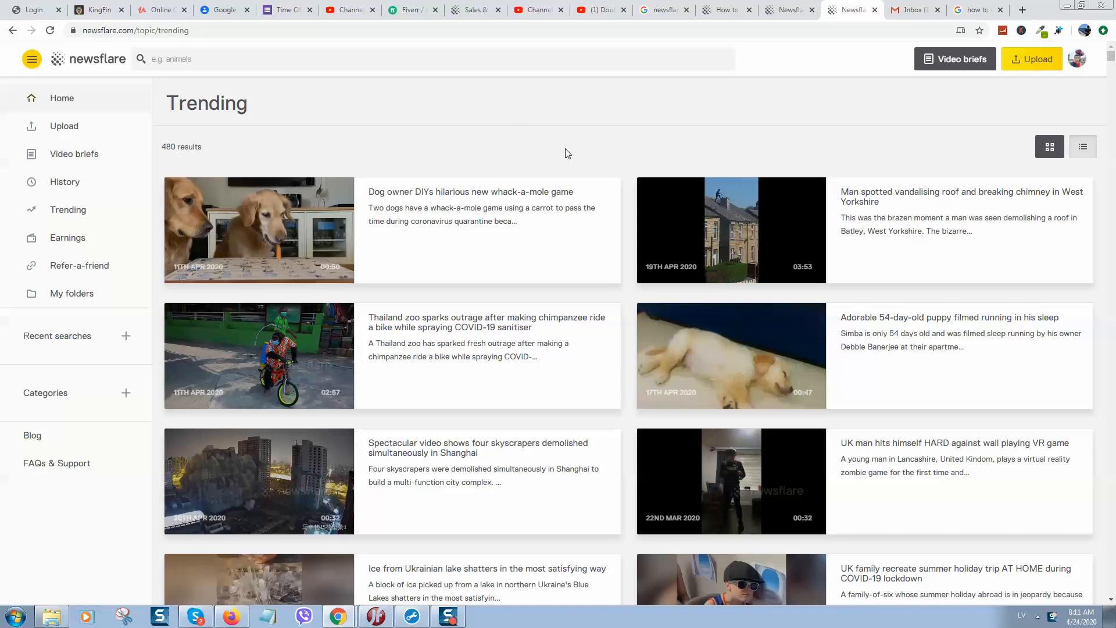
mouse_move(544, 108)
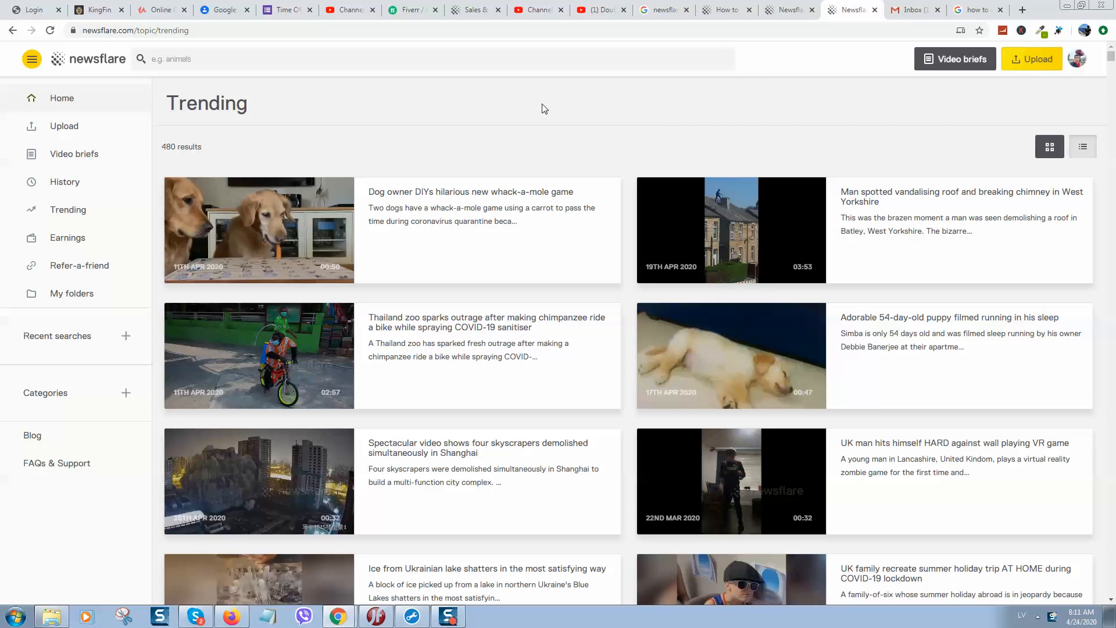
mouse_move(603, 200)
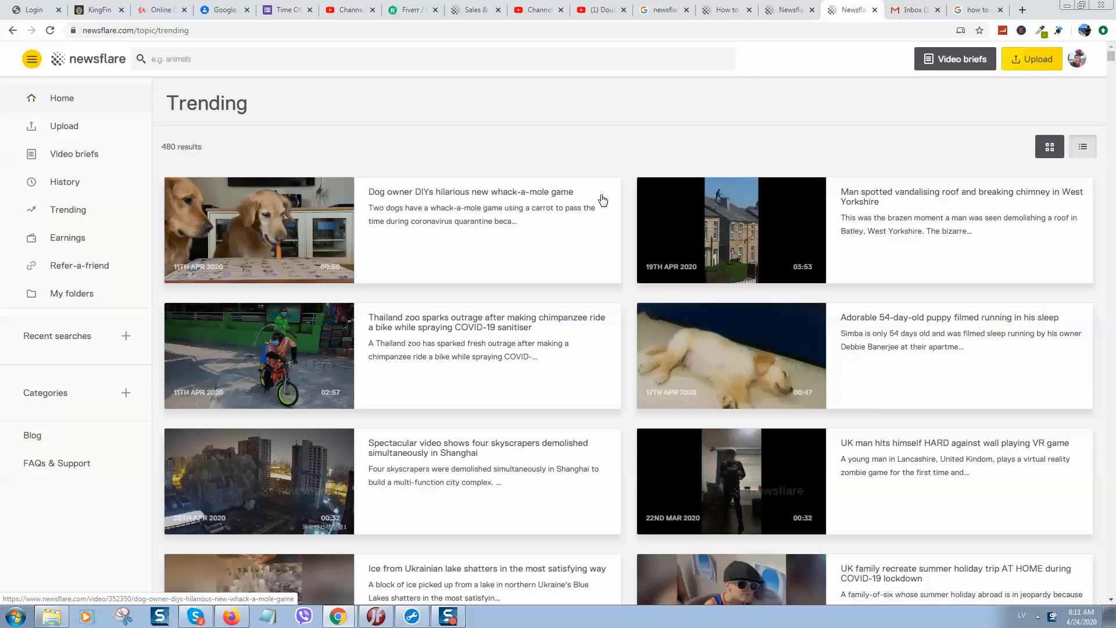
Scroll down Newsflare and open the 'Sign up as a video tipper' registration form.
scroll("down", 3)
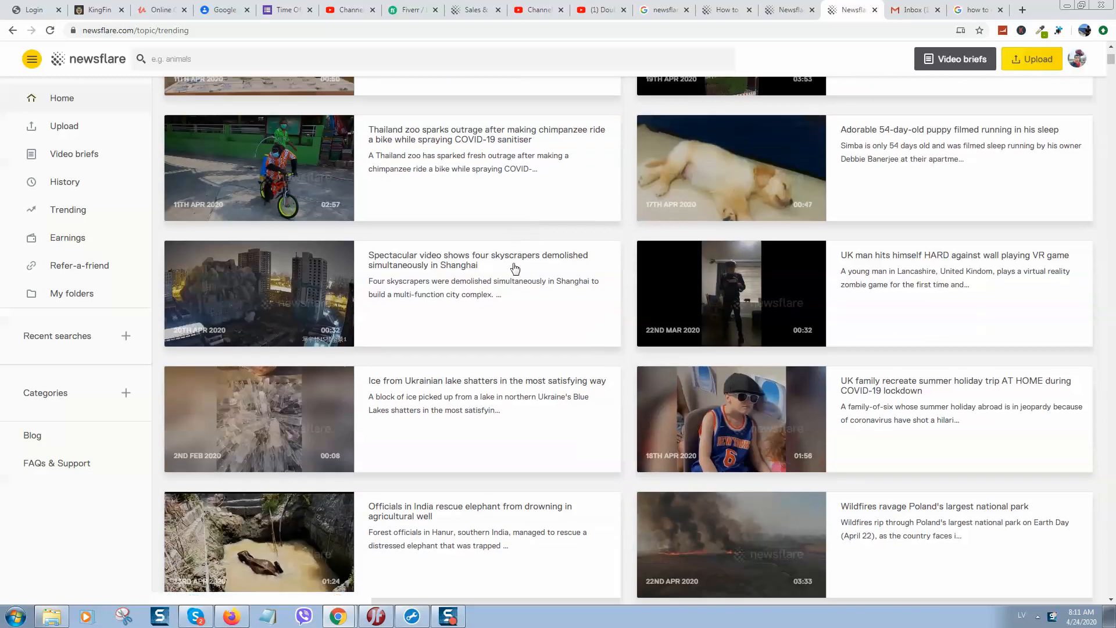
scroll("down", 3)
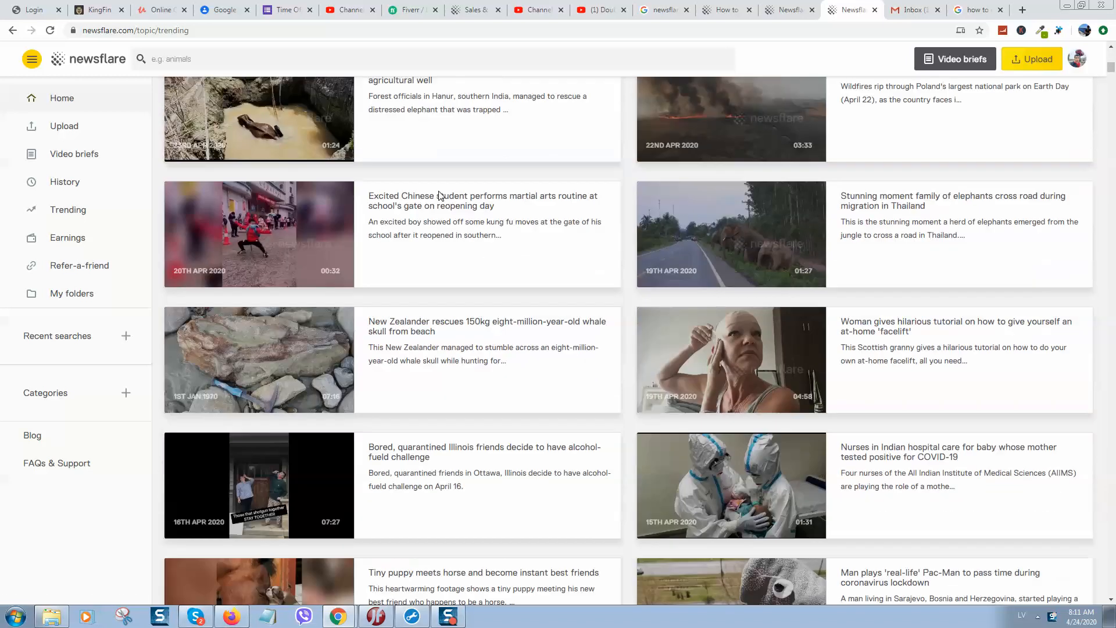
scroll("down", 3)
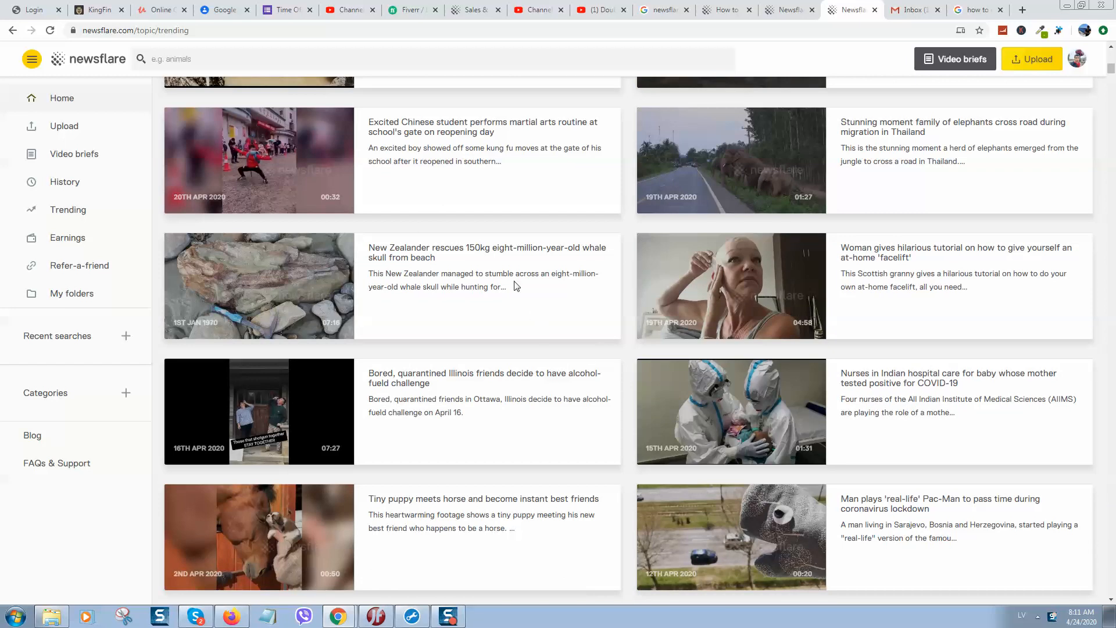
scroll("down", 3)
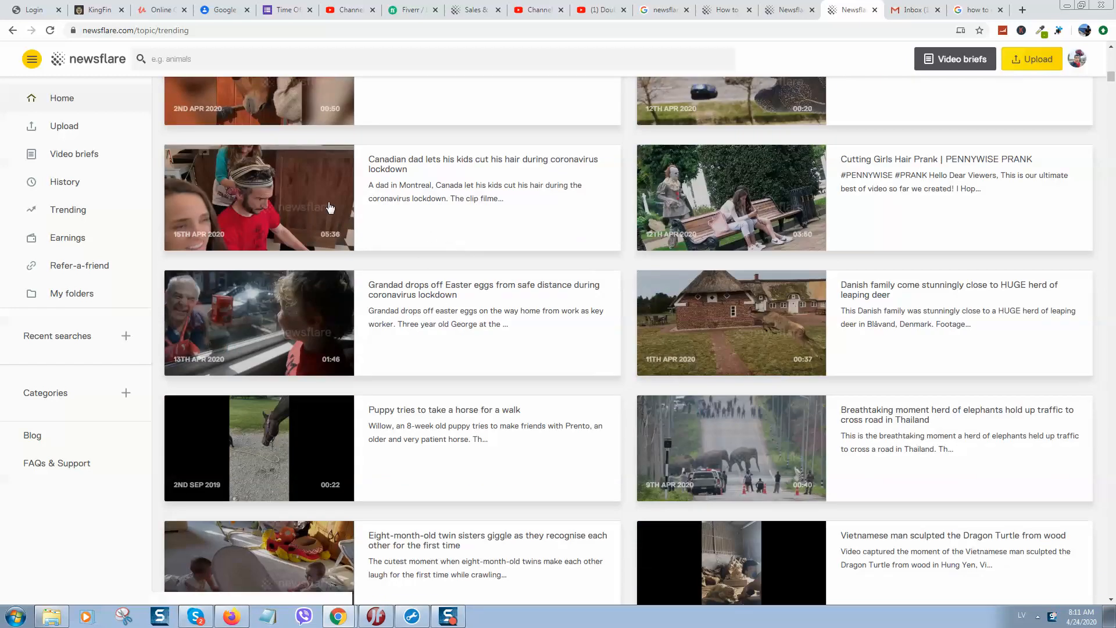
scroll("down", 3)
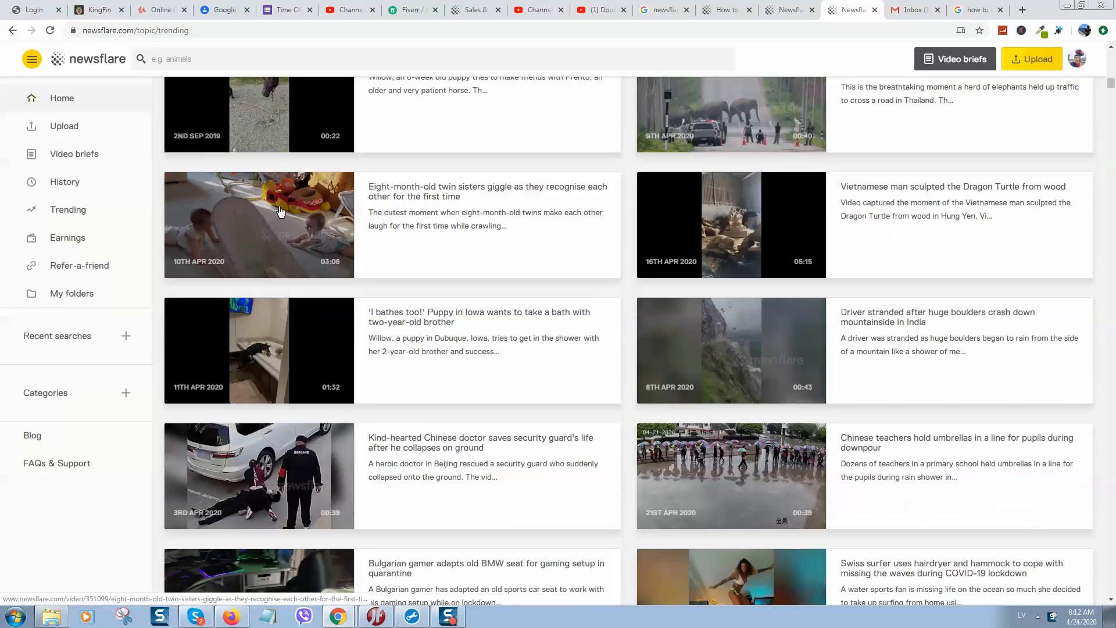
scroll("down", 3)
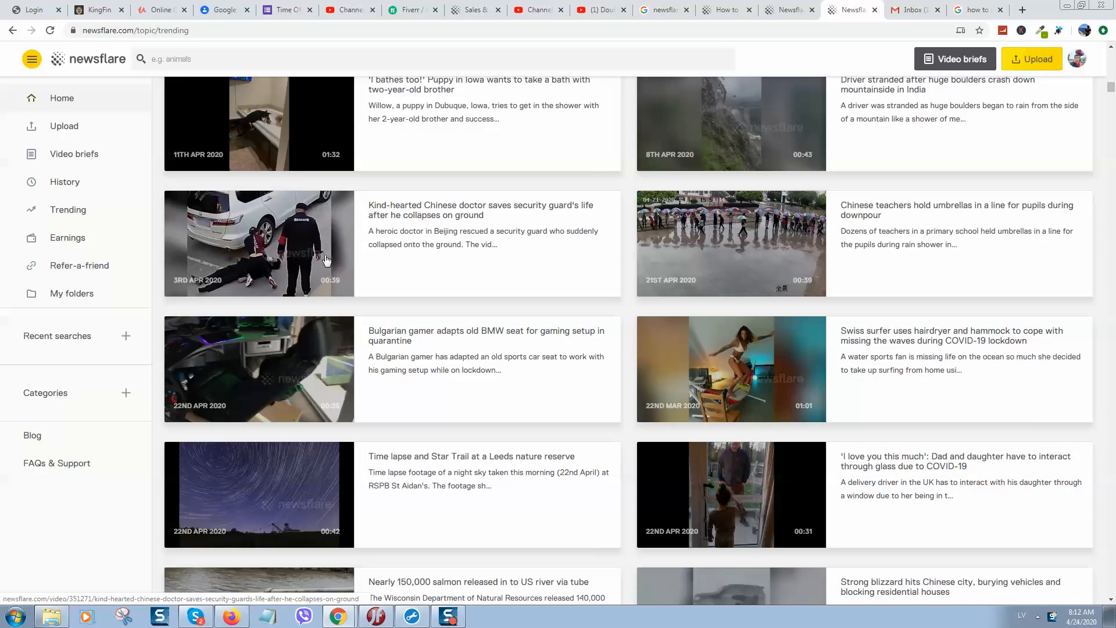
mouse_move(362, 283)
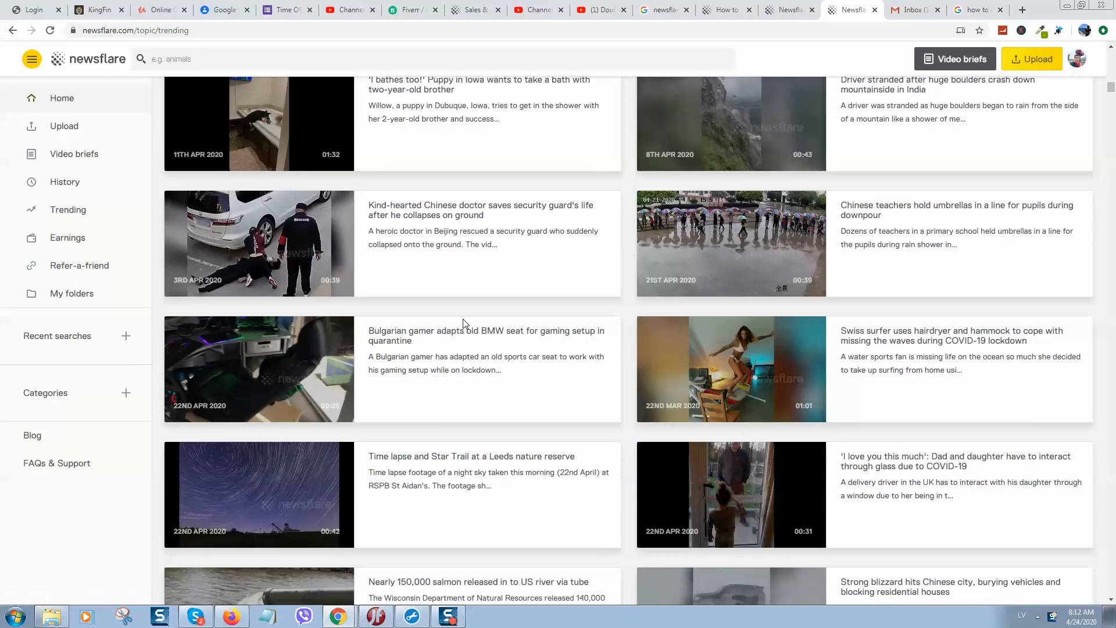
mouse_move(449, 340)
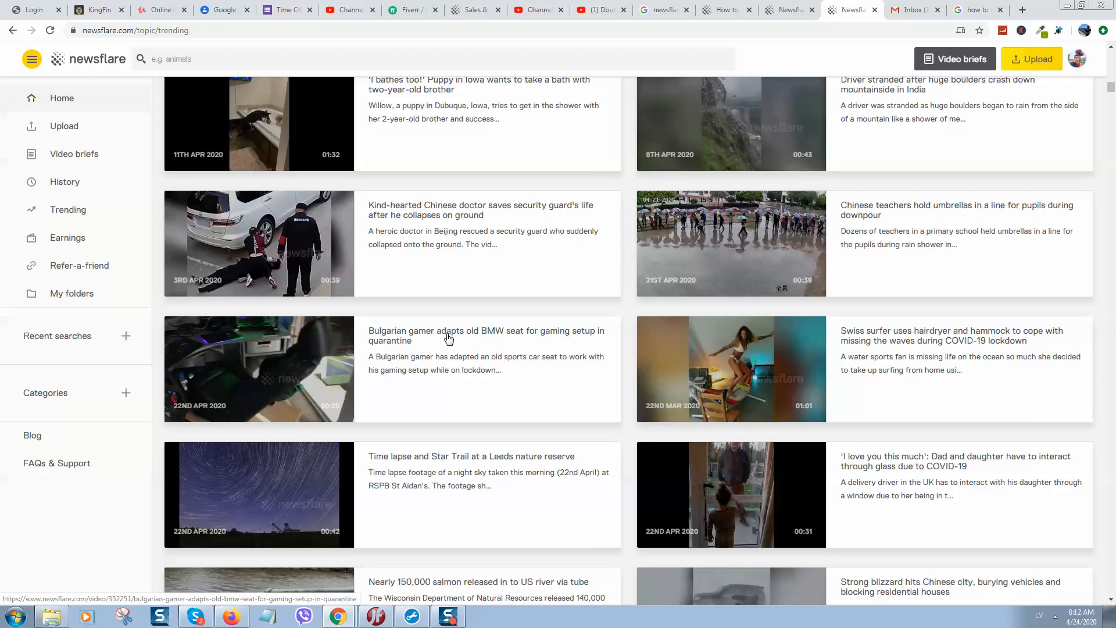
scroll("down", 3)
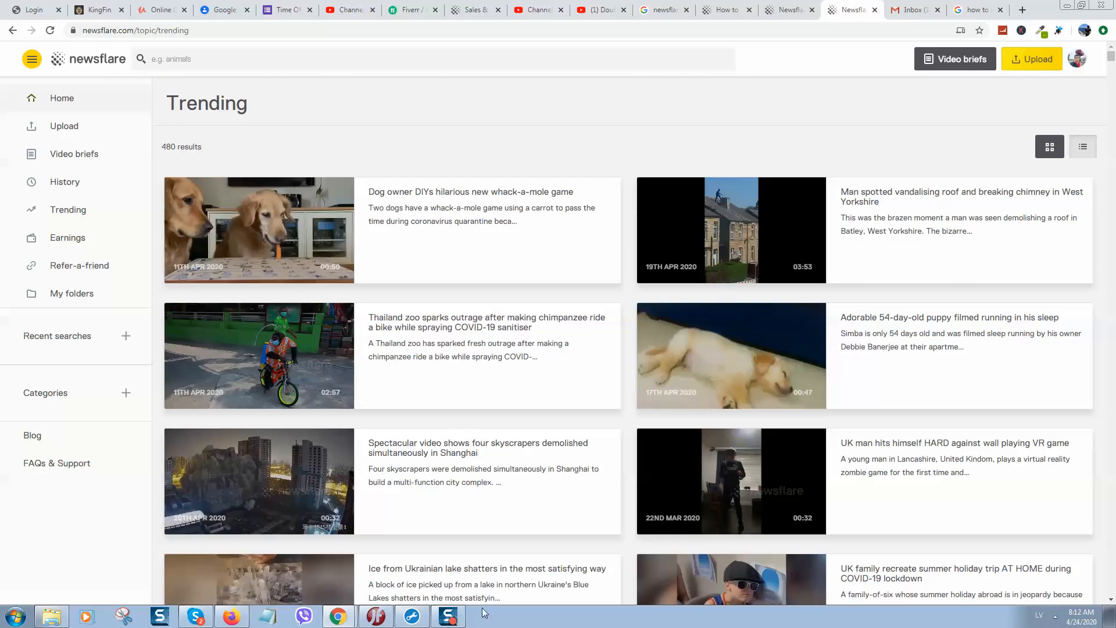
mouse_move(466, 139)
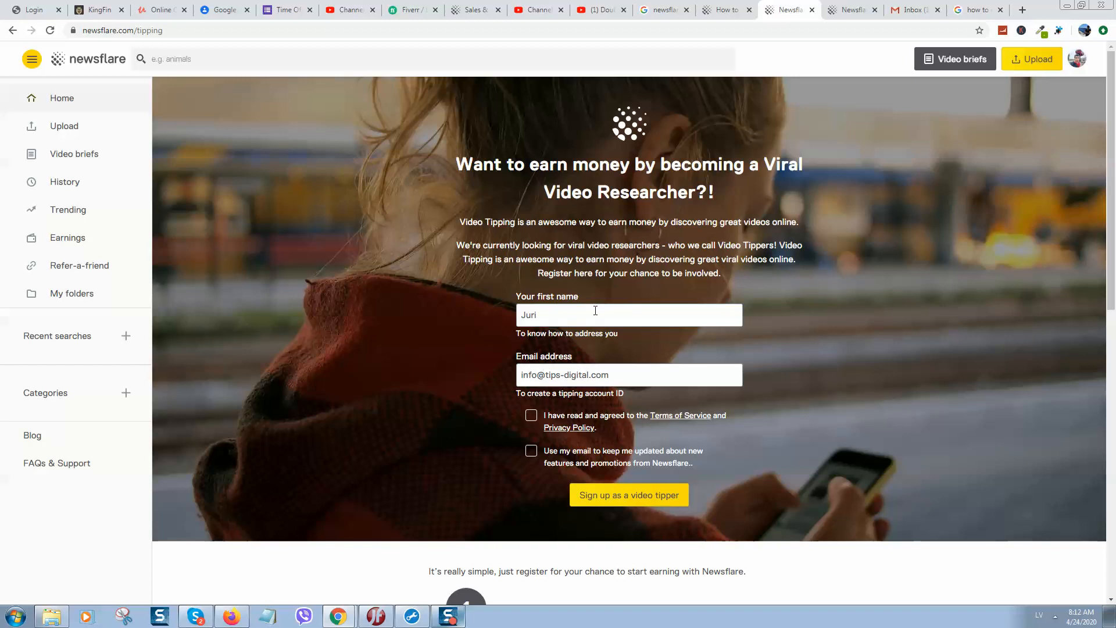
mouse_move(613, 465)
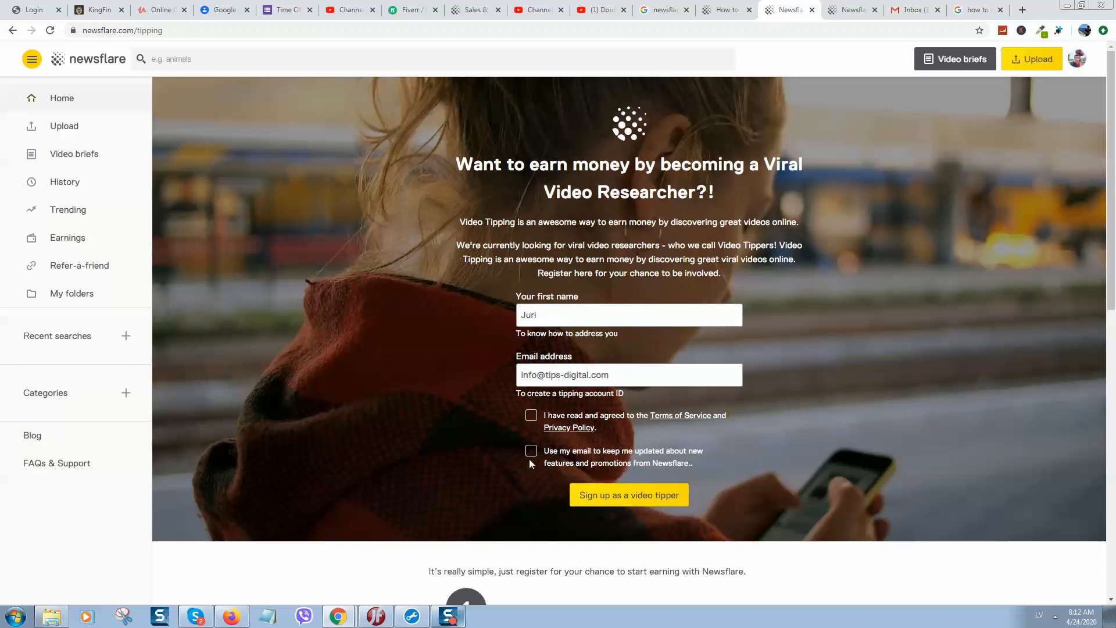
mouse_move(608, 512)
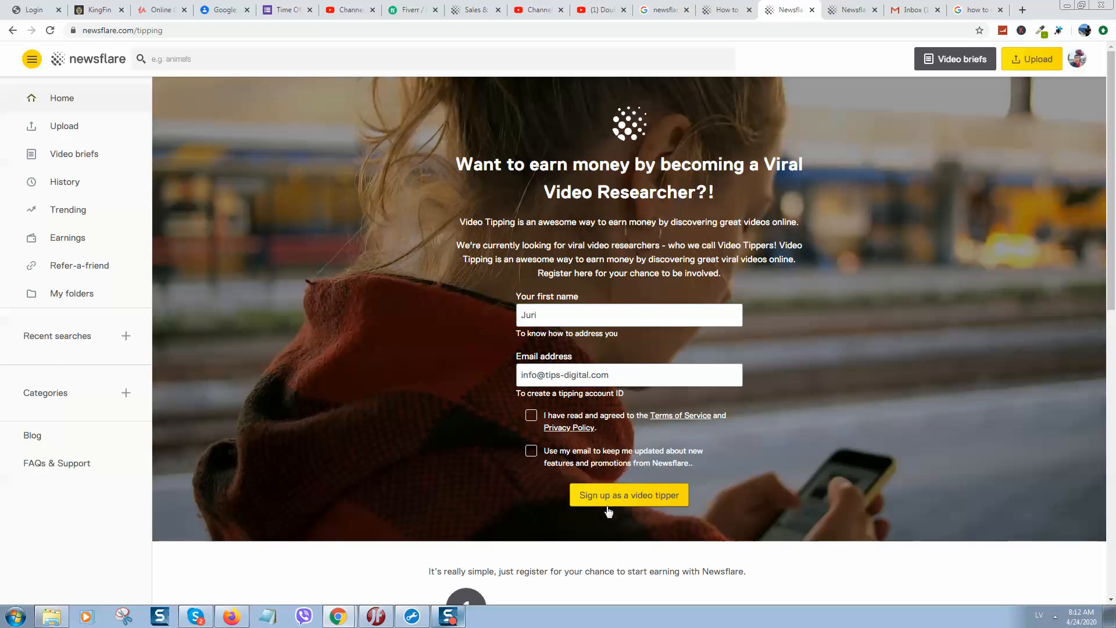
mouse_move(504, 436)
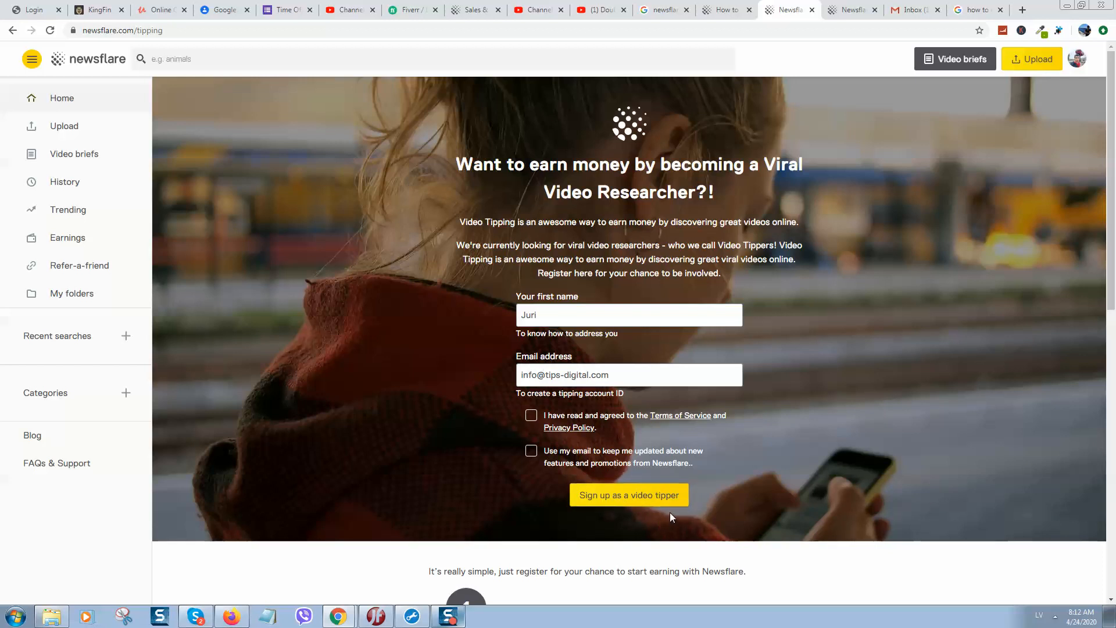
left_click(628, 375)
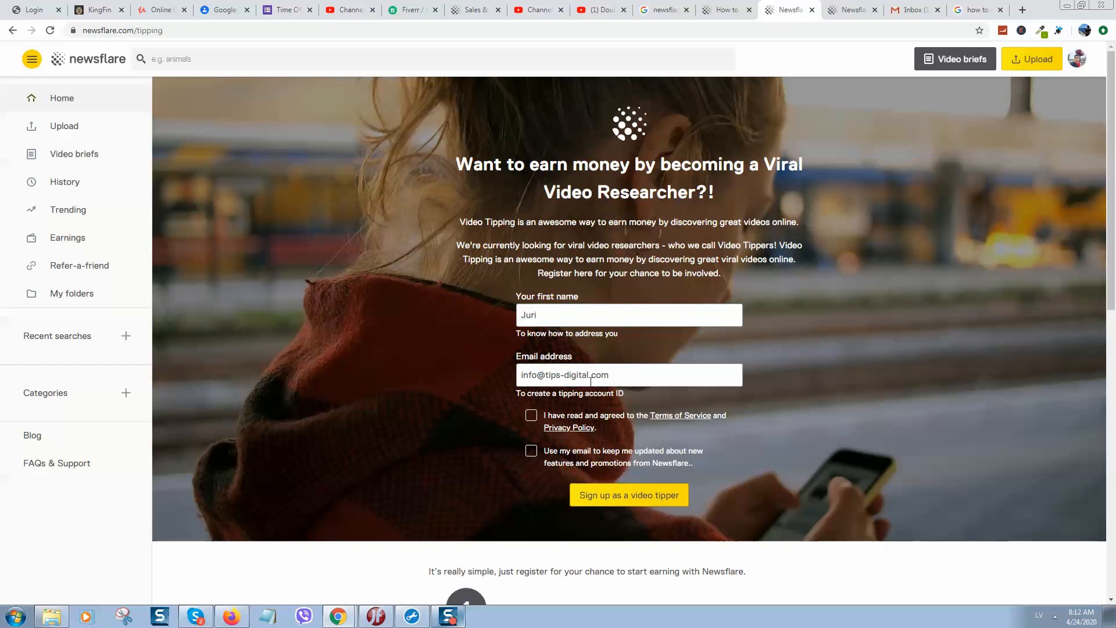
mouse_move(559, 296)
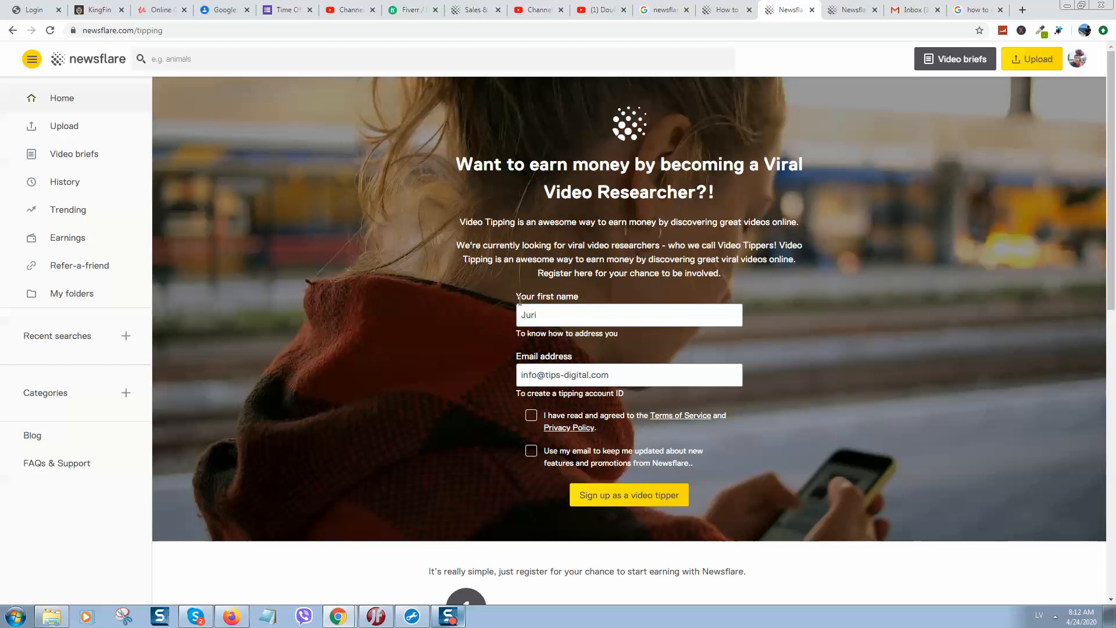
mouse_move(417, 241)
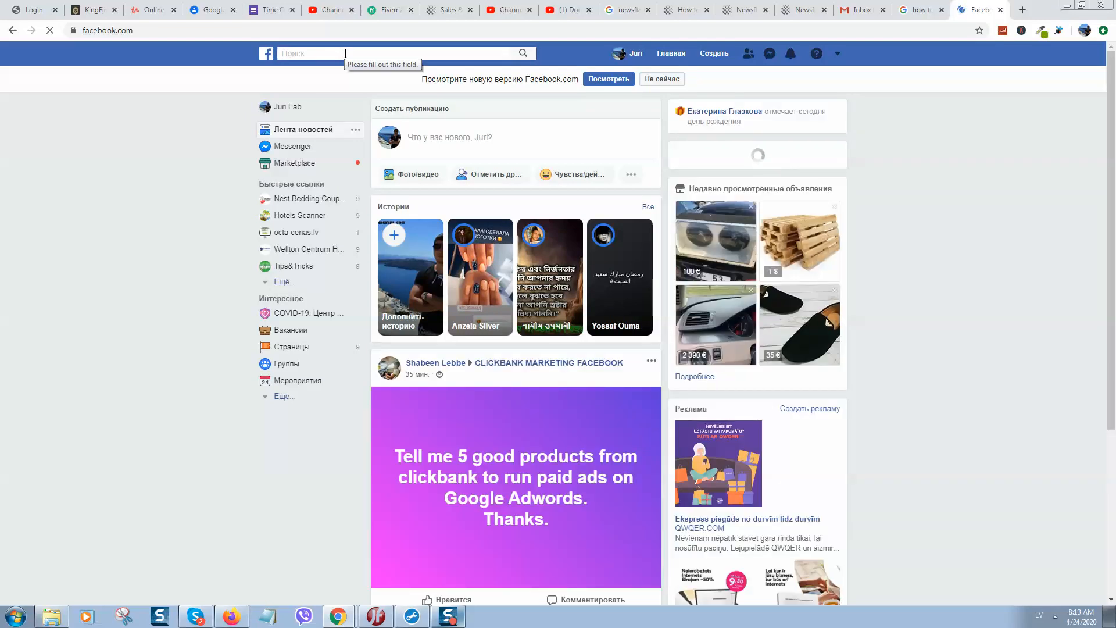
Replace the 'car crash' Facebook search with 'video' and scroll through the results.
type("new")
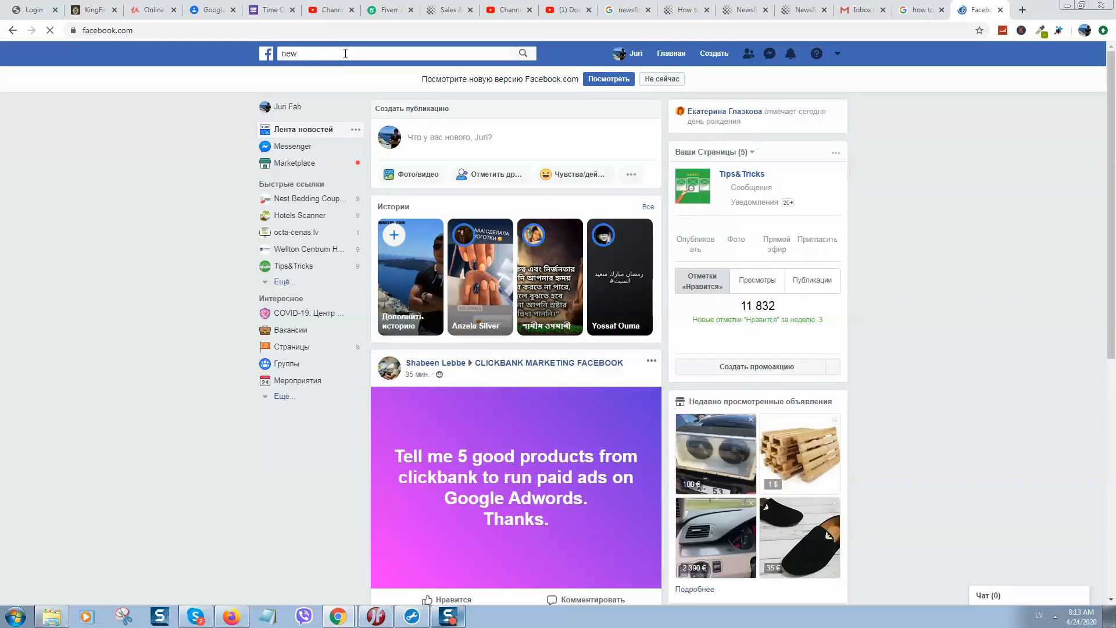
type("car crash")
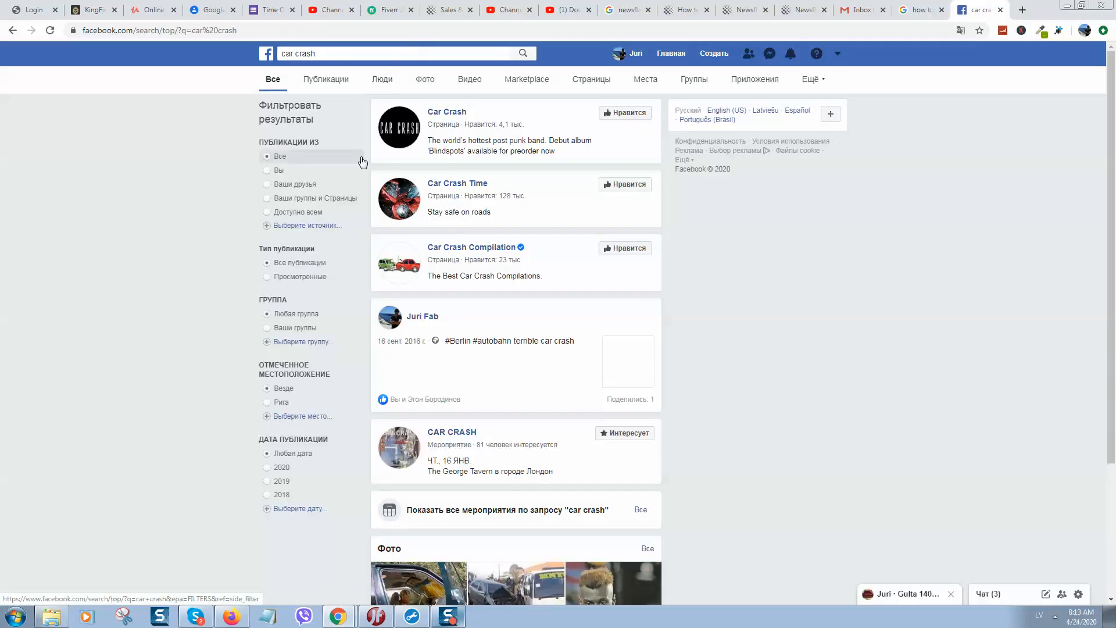
left_click(386, 53)
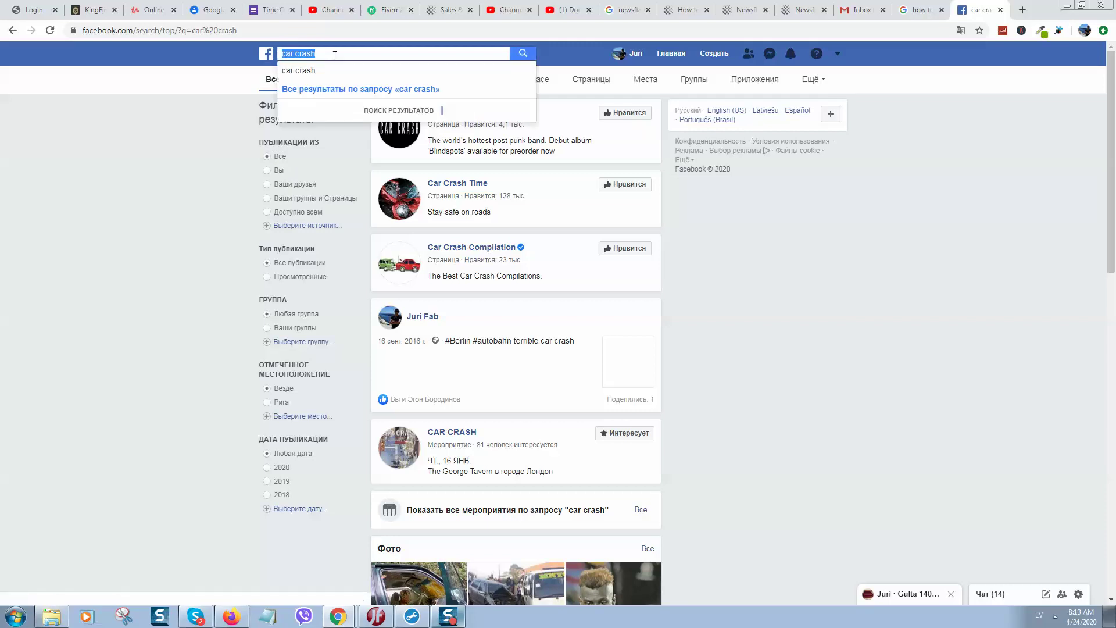
type("video")
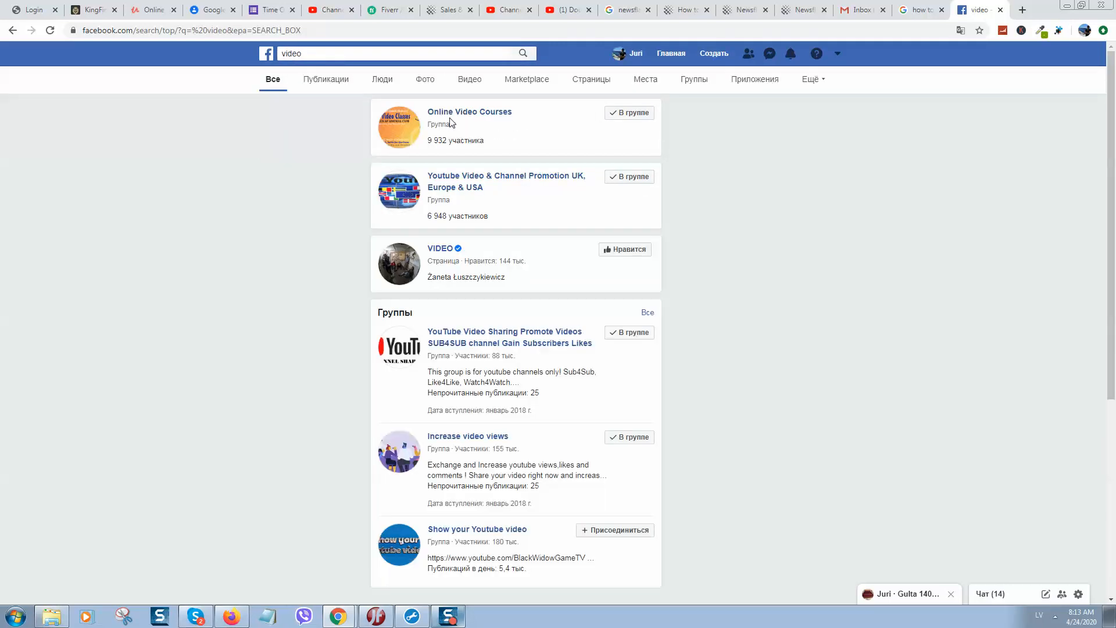
scroll("down", 3)
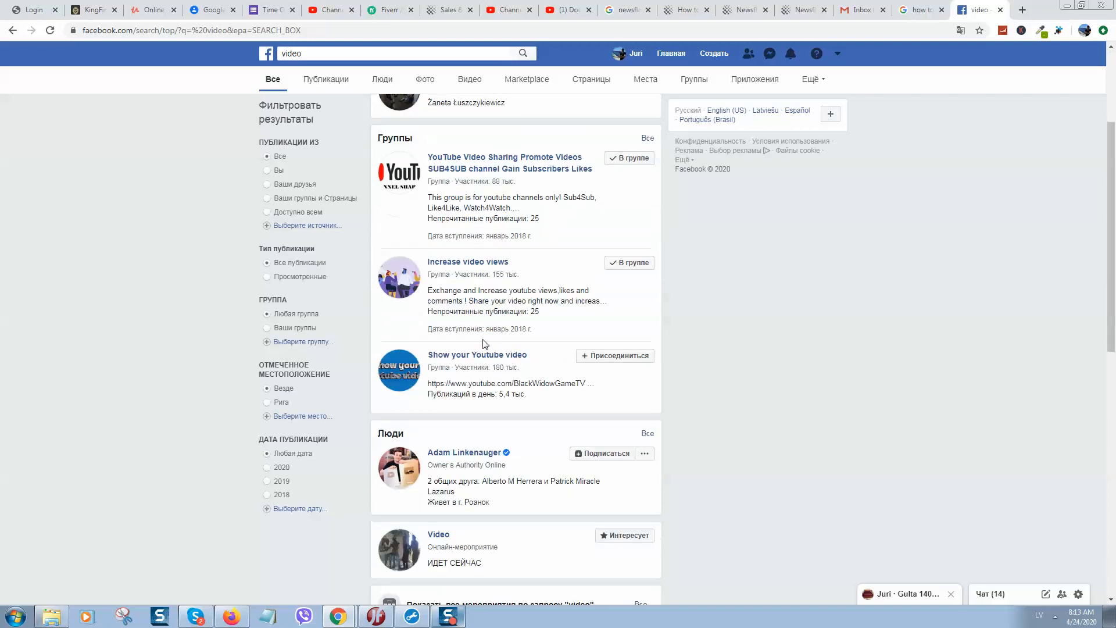
scroll("down", 3)
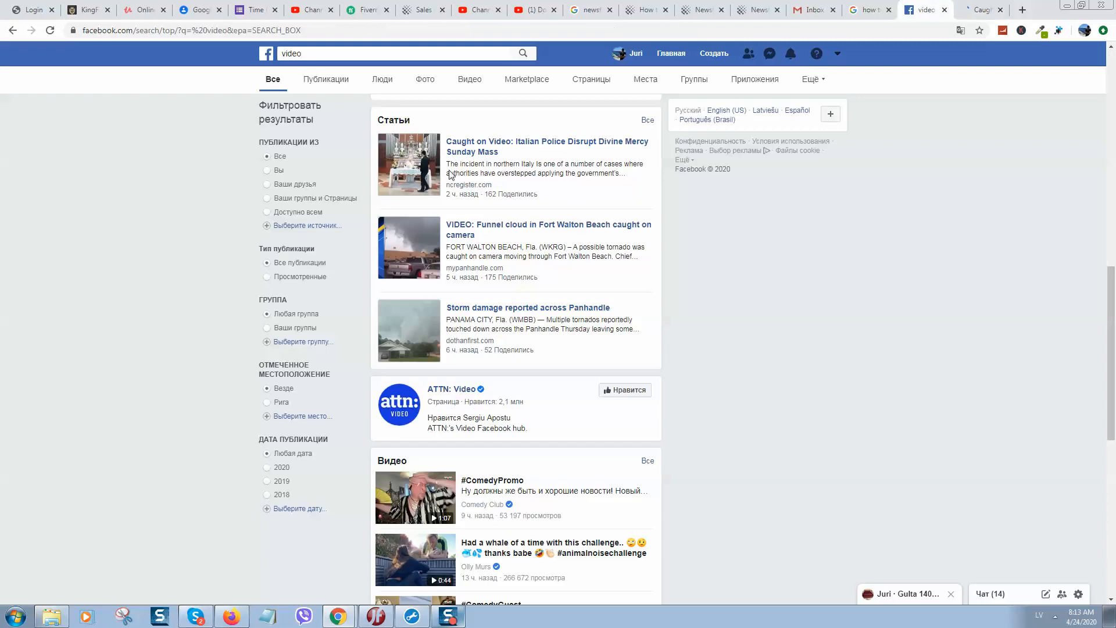
Open the funnel cloud article and animal noise challenge video, then return to Newsflare tipping.
left_click(548, 229)
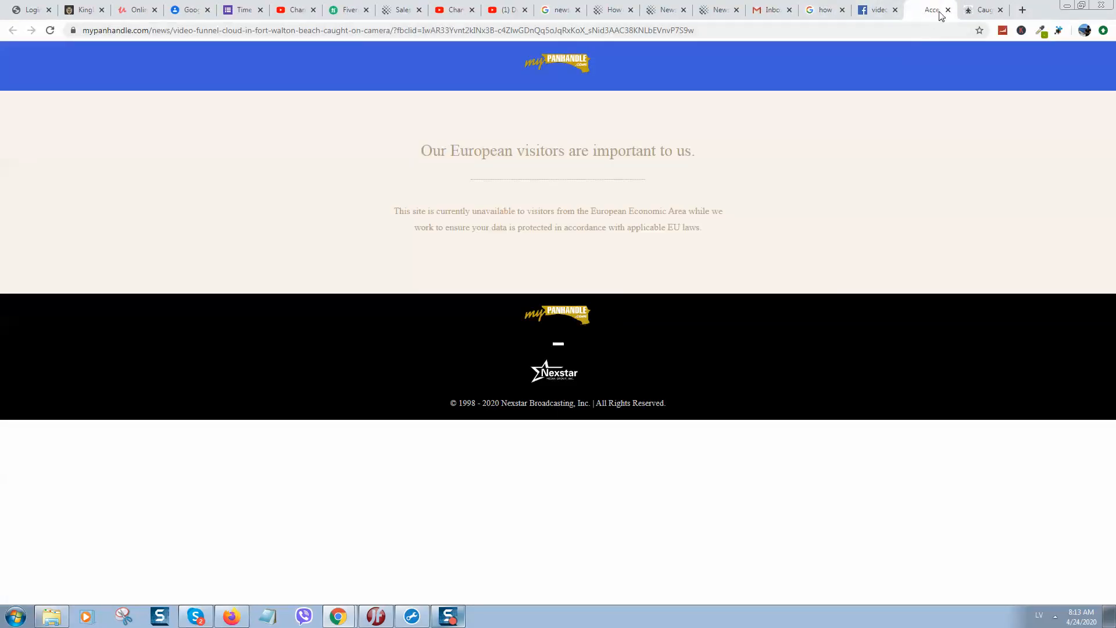
left_click(925, 10)
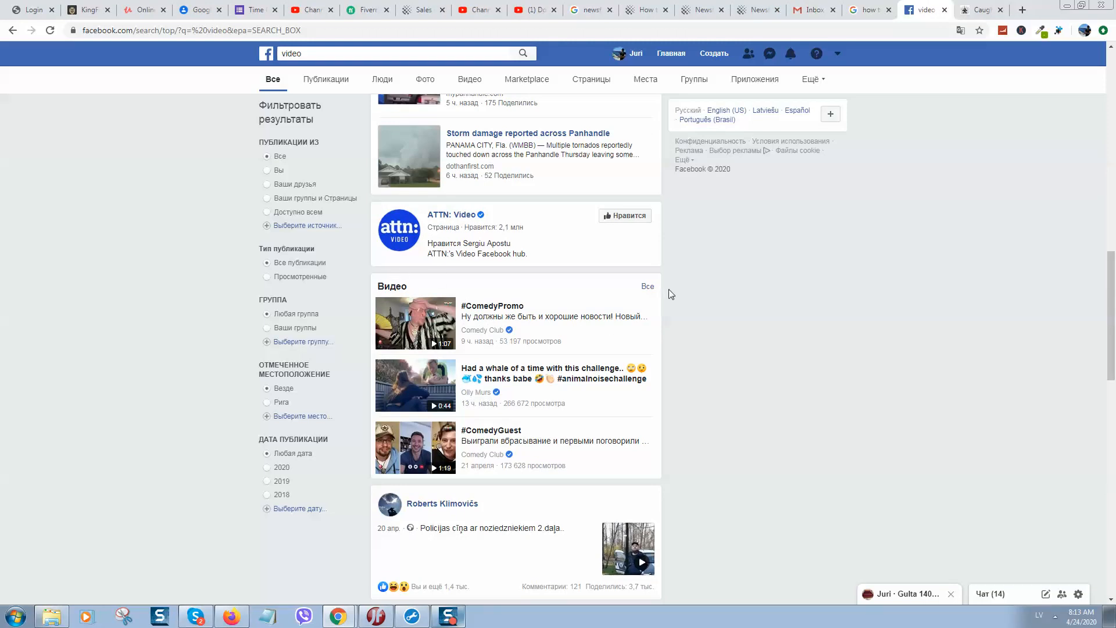
mouse_move(487, 389)
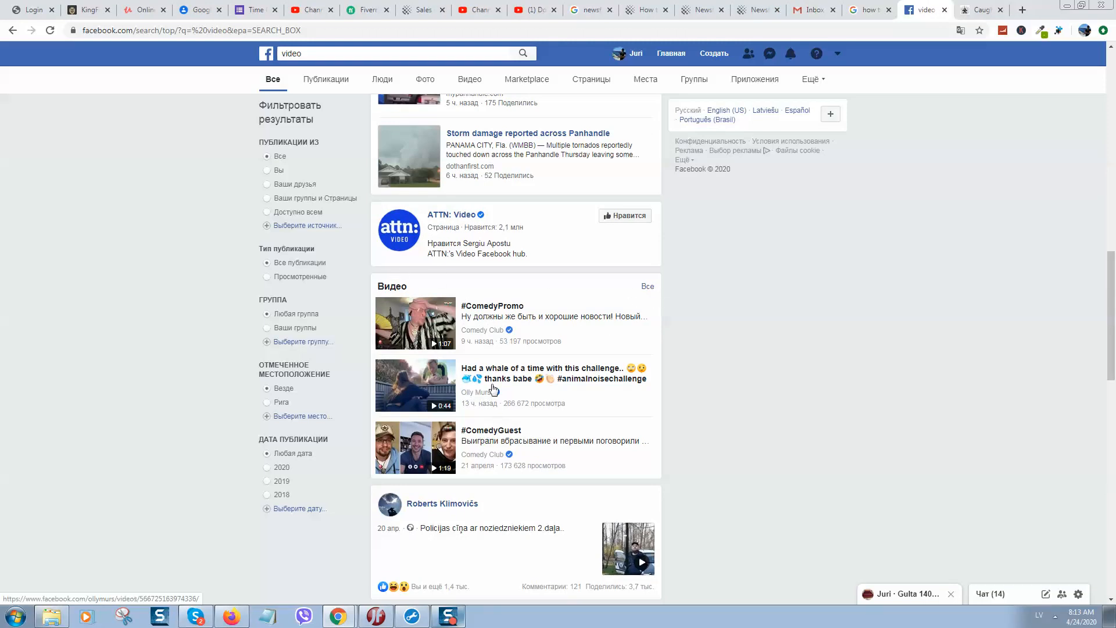
left_click(415, 386)
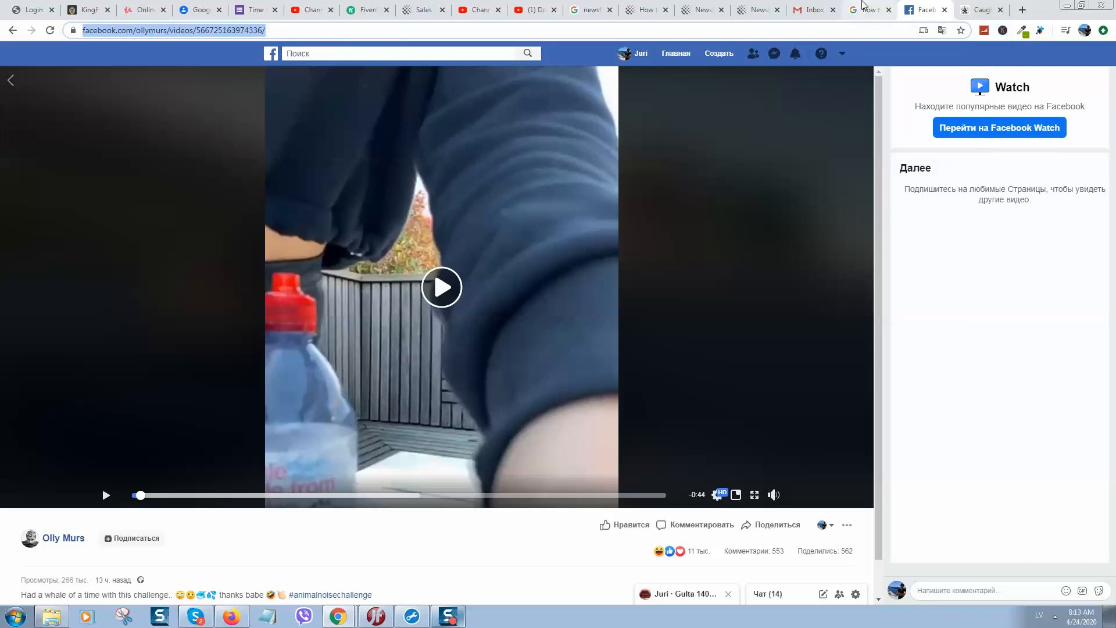
left_click(702, 10)
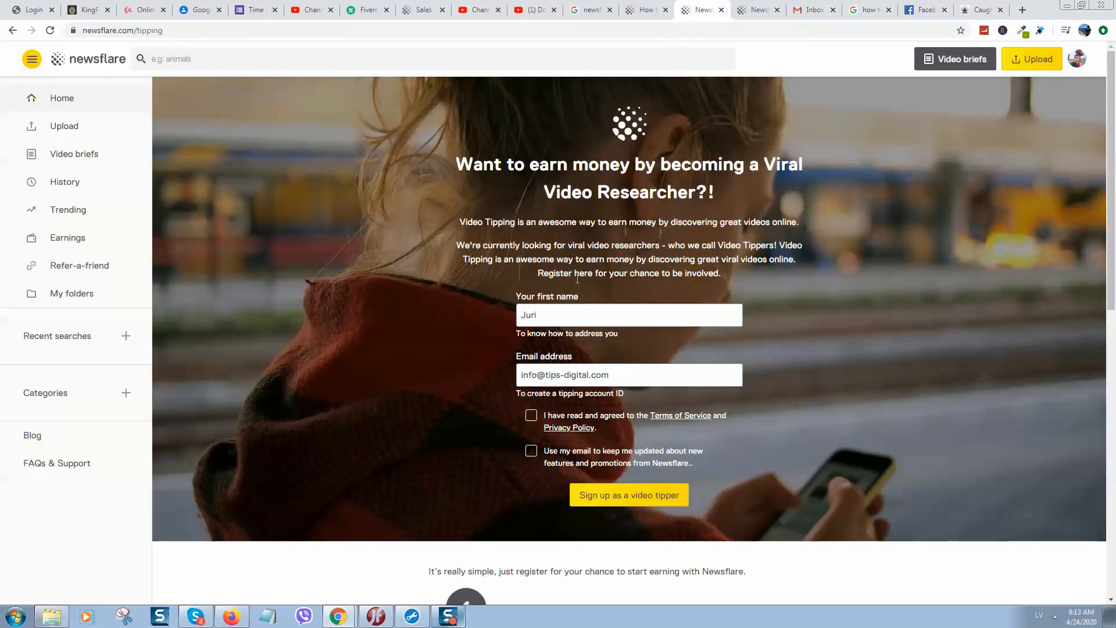
mouse_move(360, 186)
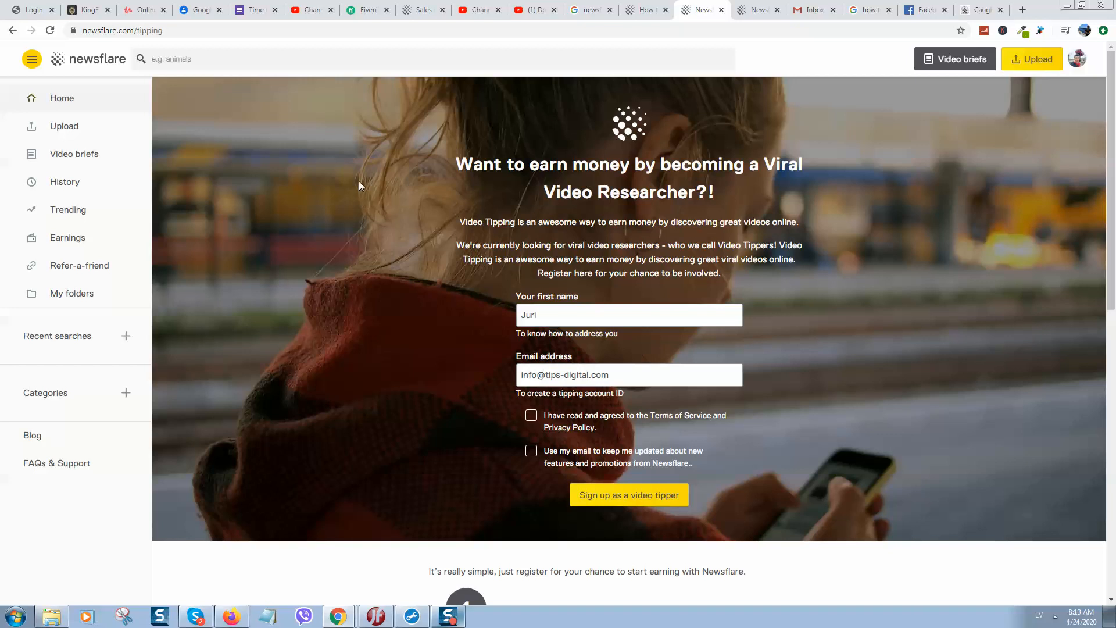
mouse_move(363, 183)
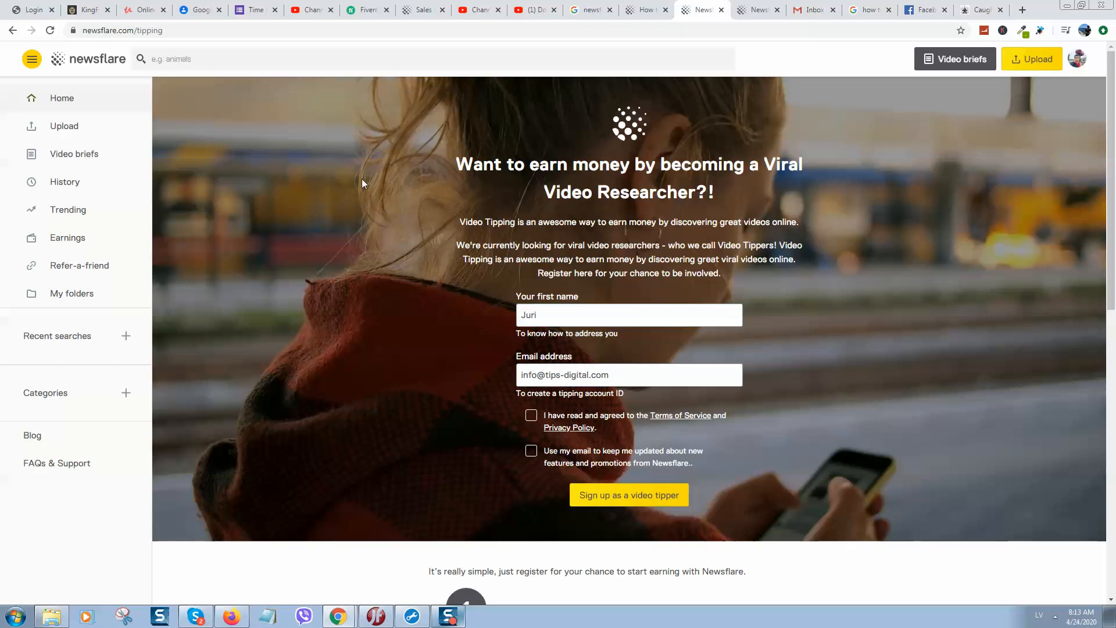
Read the 'How to make money from Tipping' article through its payment and getting-started sections.
left_click(644, 10)
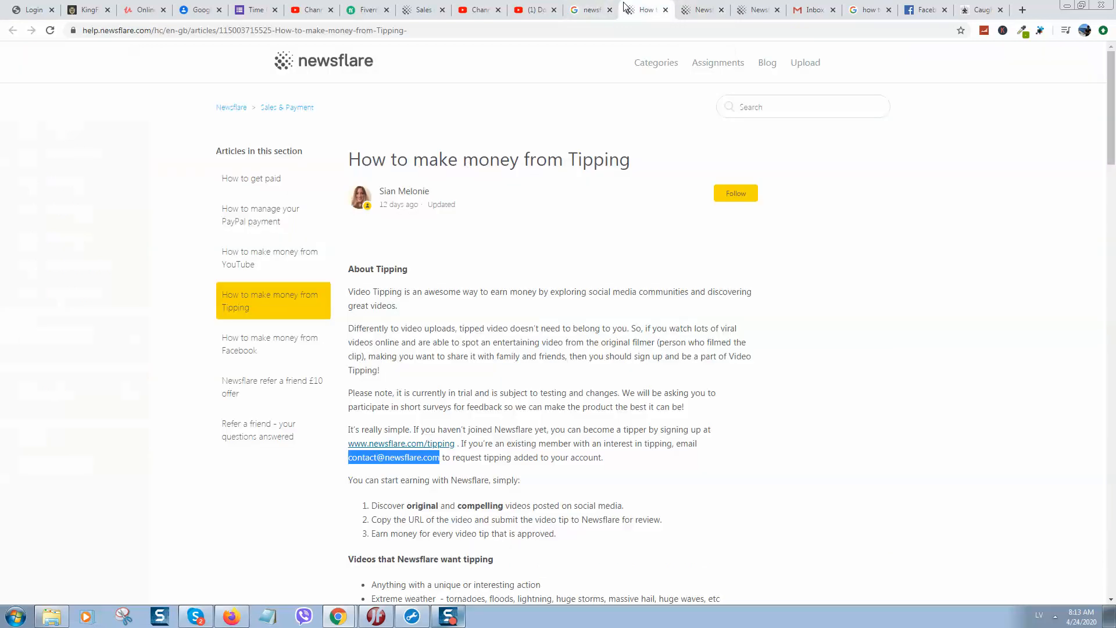
scroll("down", 3)
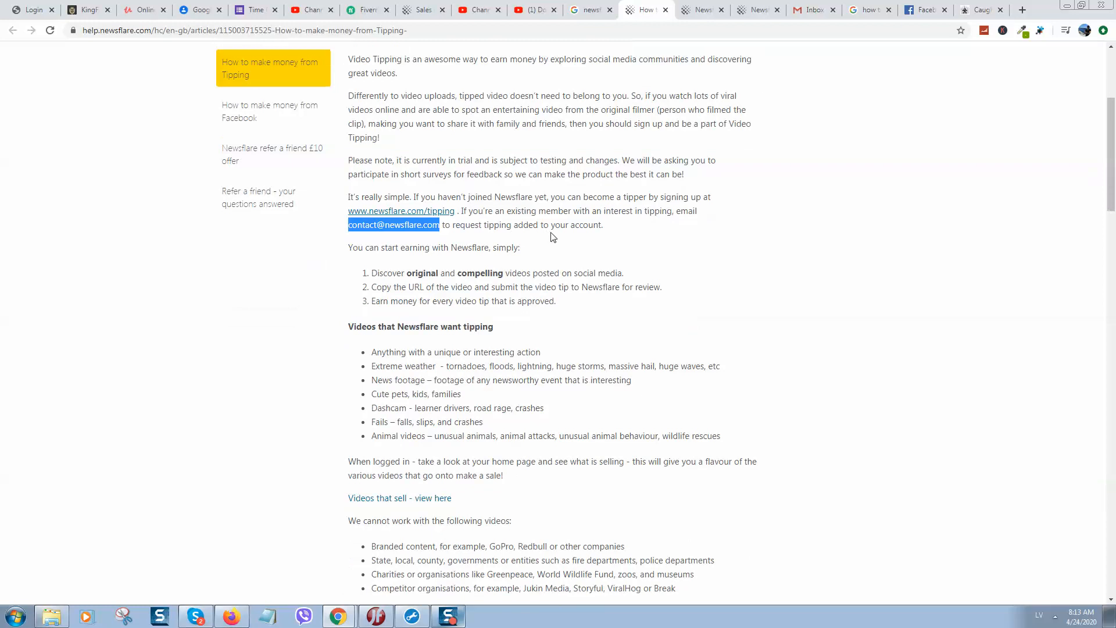
scroll("down", 3)
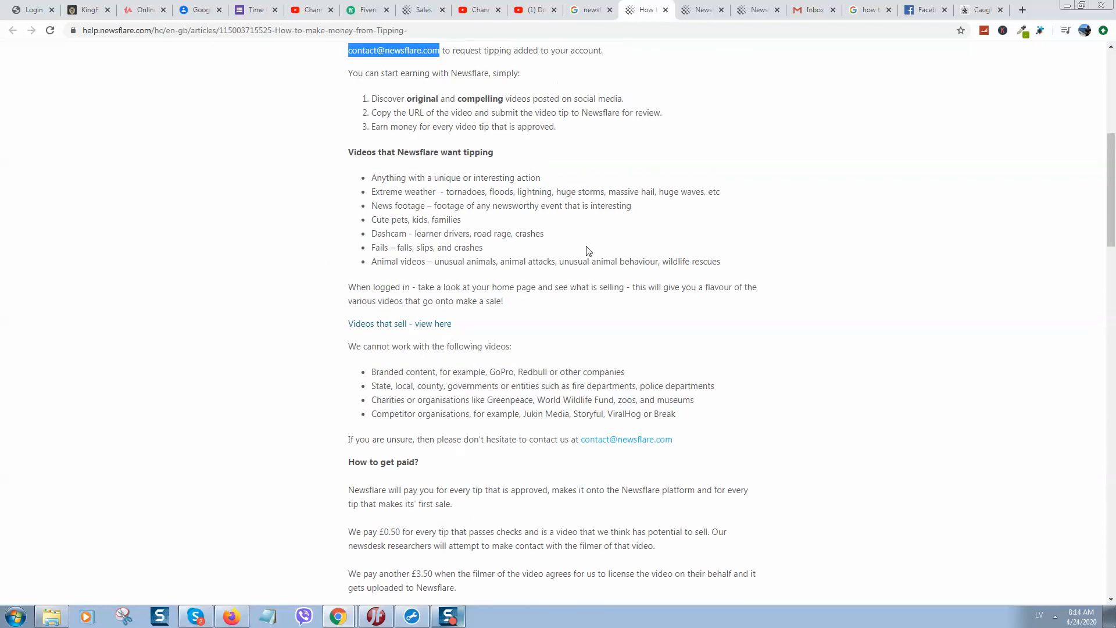
scroll("down", 3)
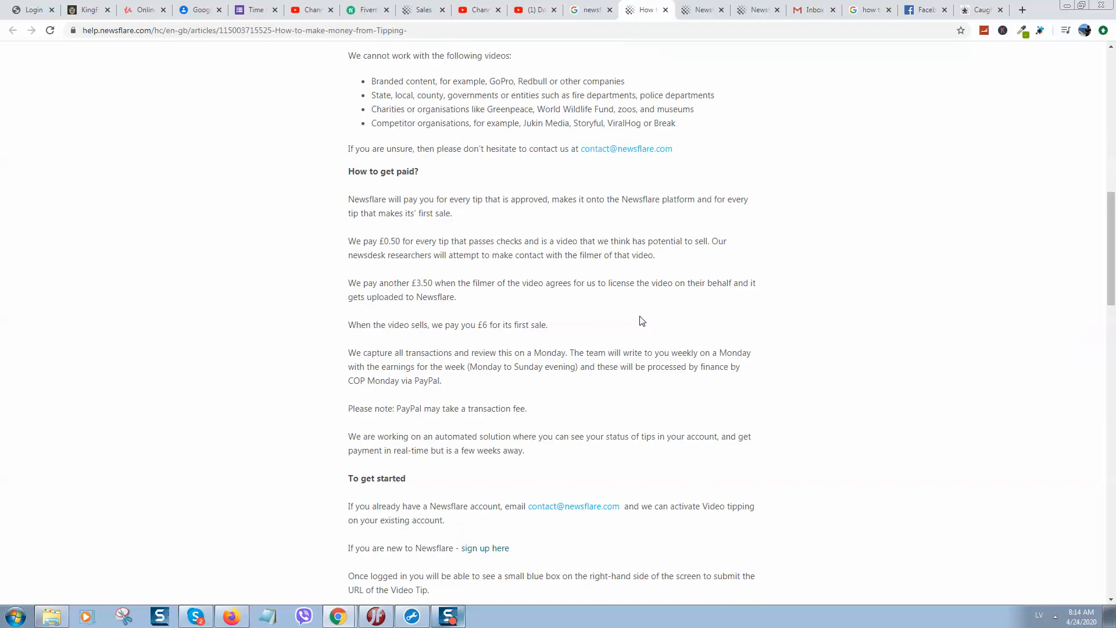
mouse_move(616, 330)
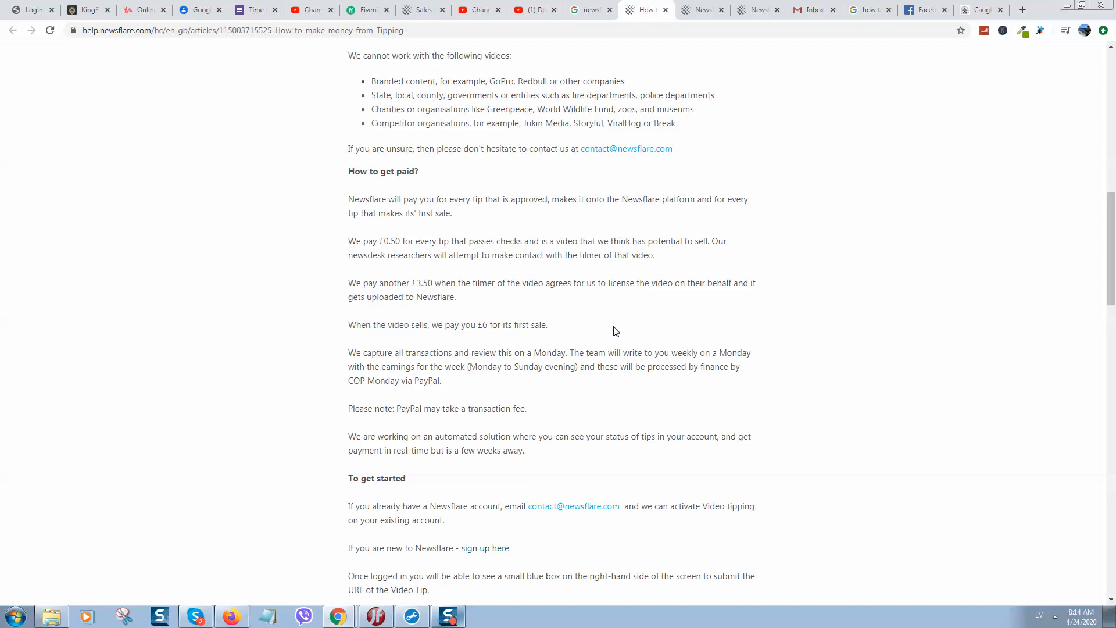
scroll("up", 3)
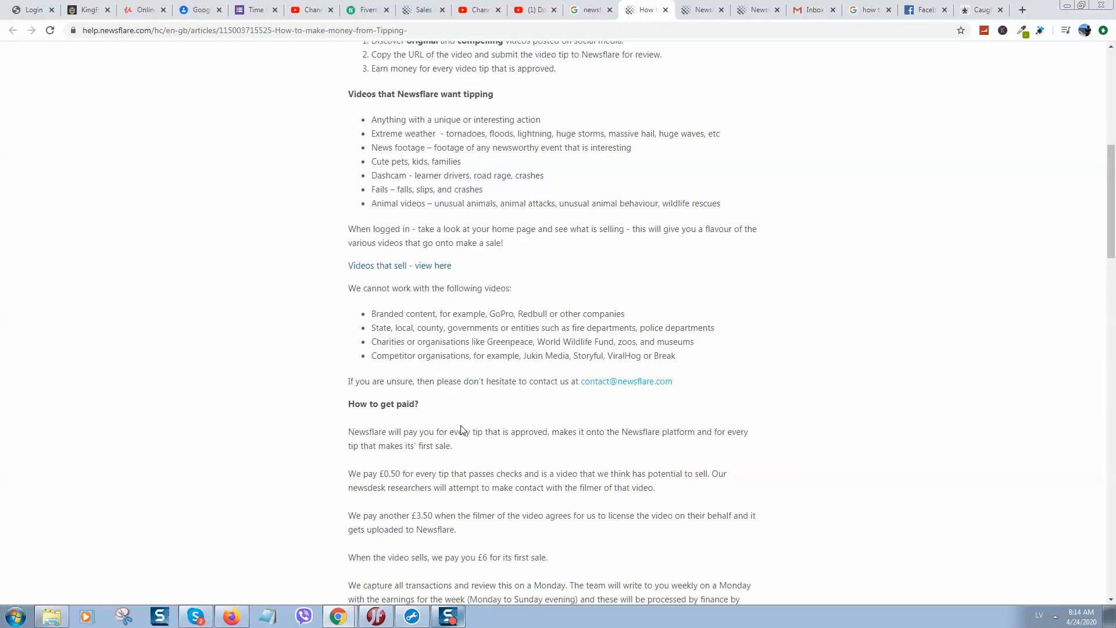
scroll("up", 3)
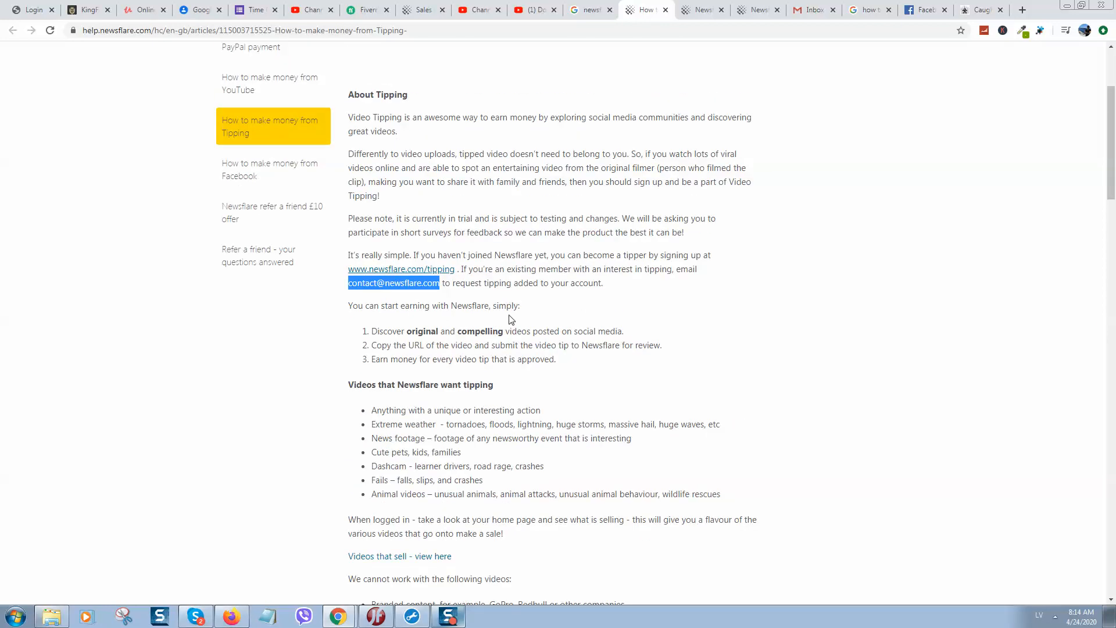
mouse_move(525, 301)
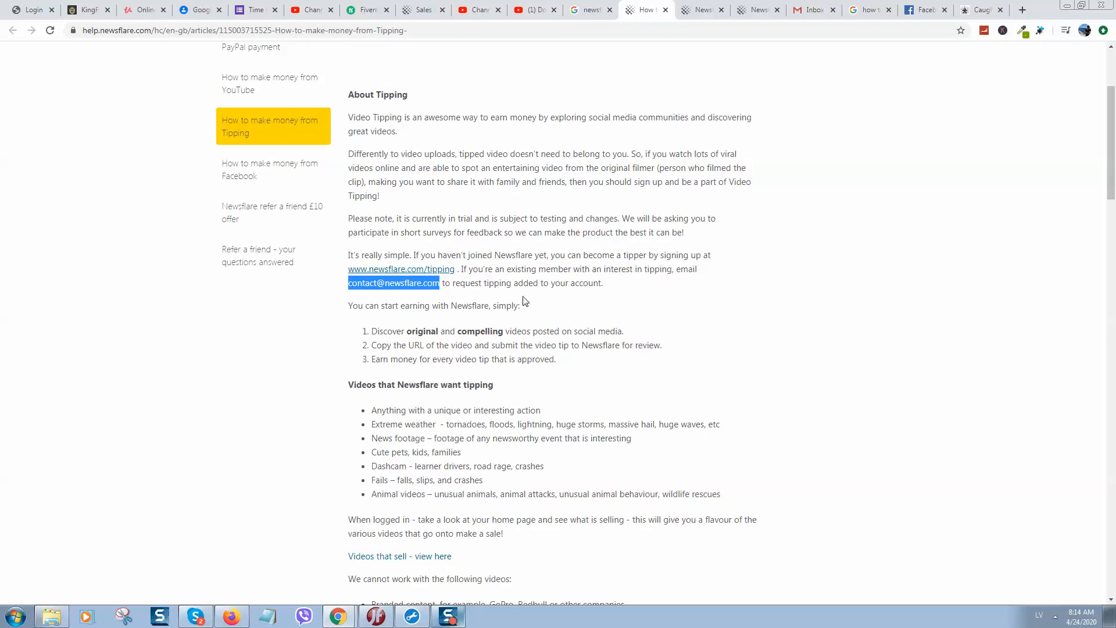
scroll("down", 3)
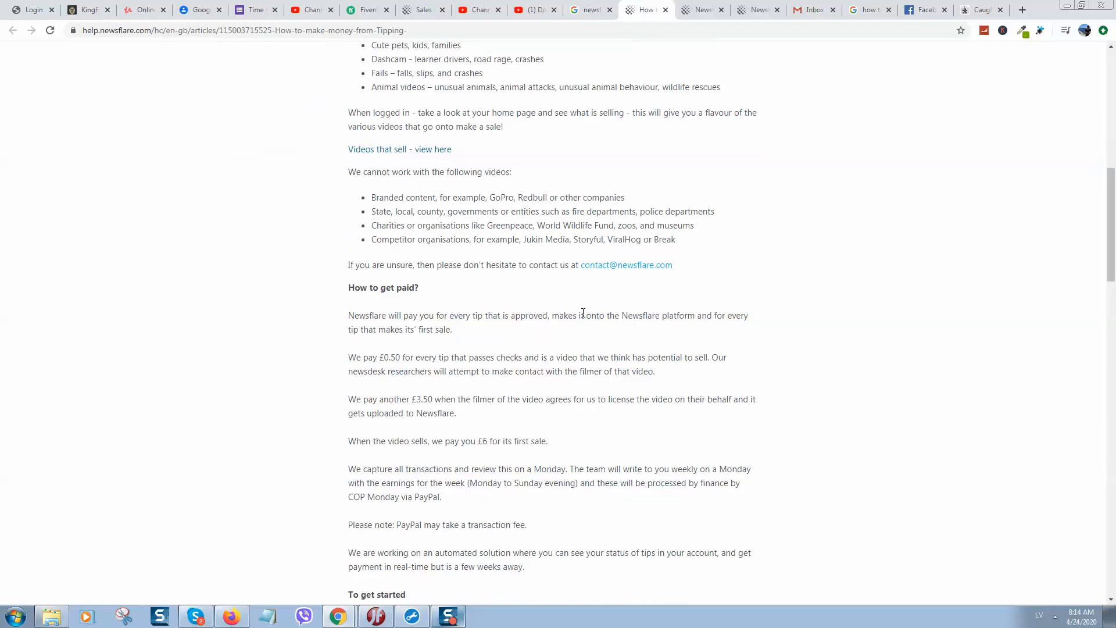
scroll("down", 3)
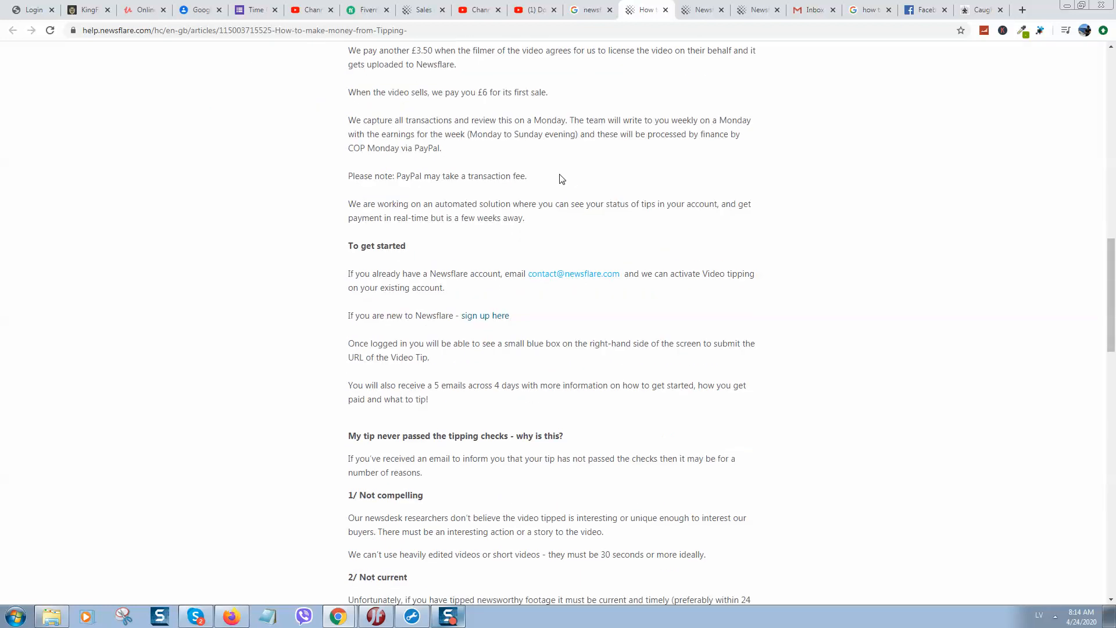
scroll("down", 3)
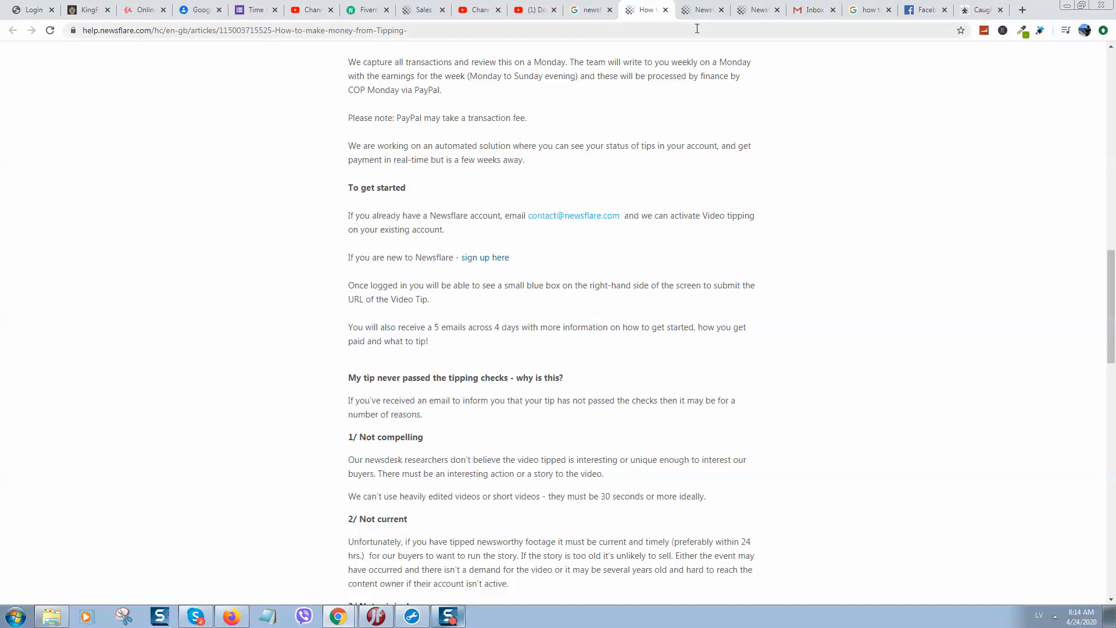
Return to the Video Tipping page, then choose Upload in the left sidebar.
left_click(701, 10)
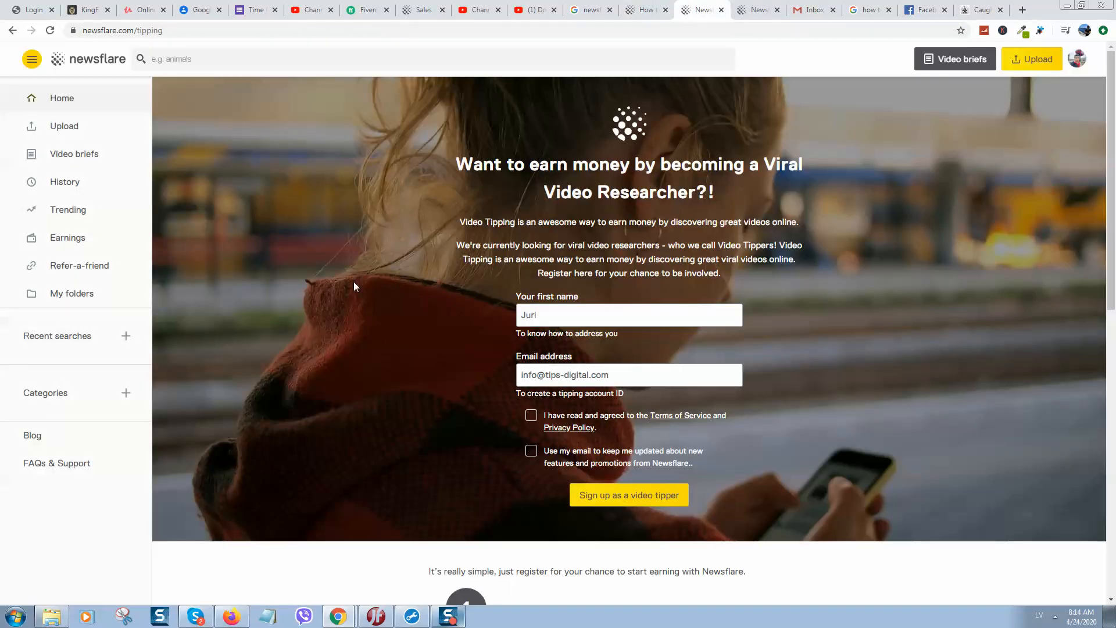
mouse_move(379, 275)
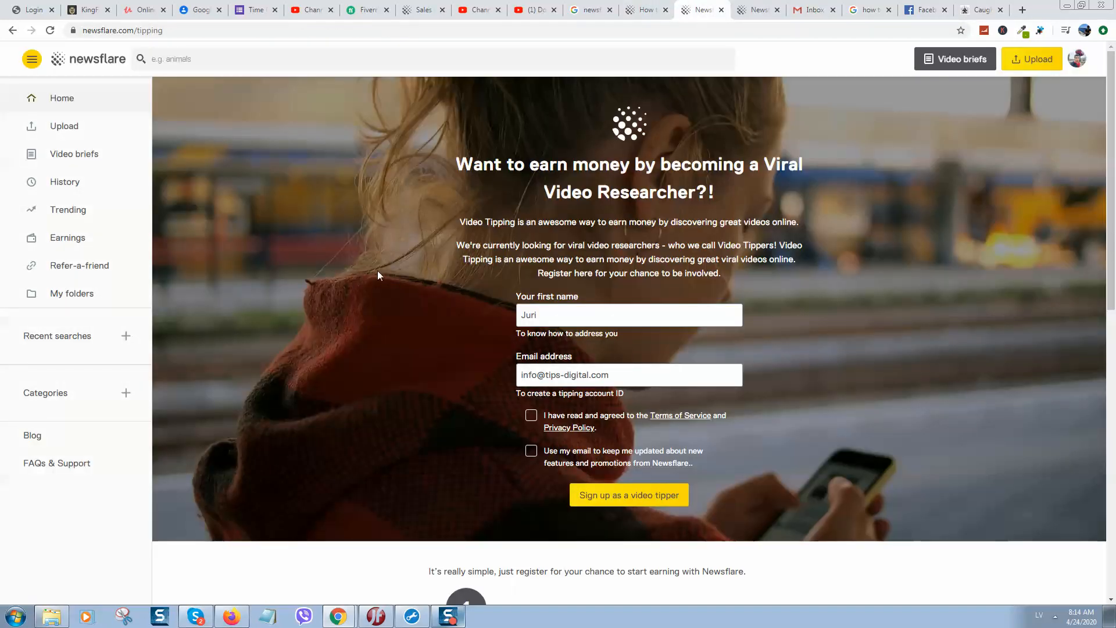
mouse_move(372, 277)
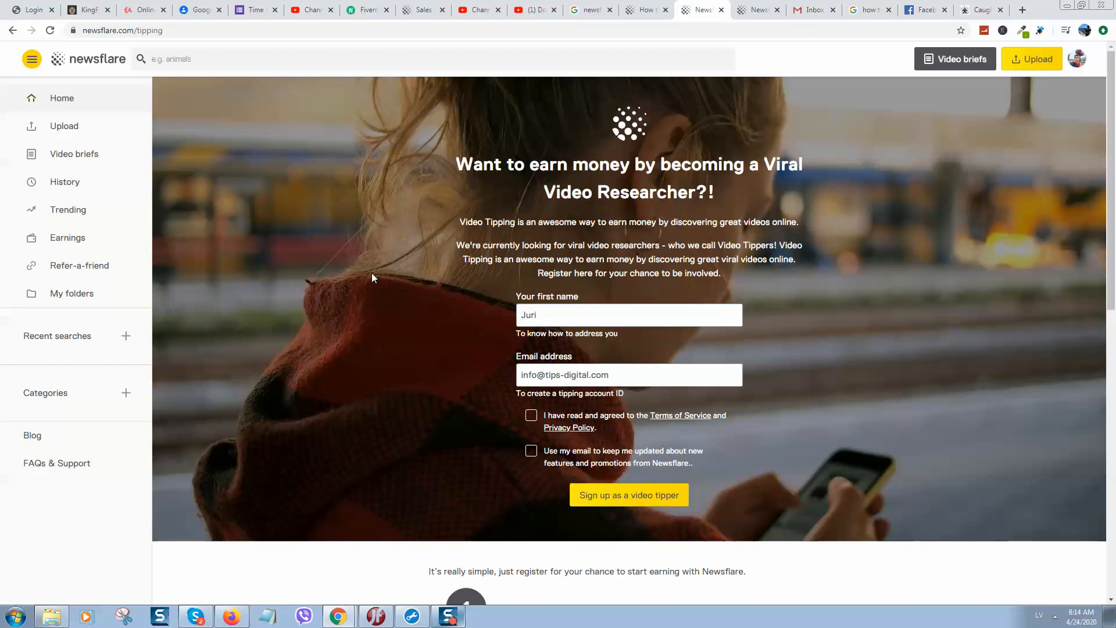
mouse_move(90, 120)
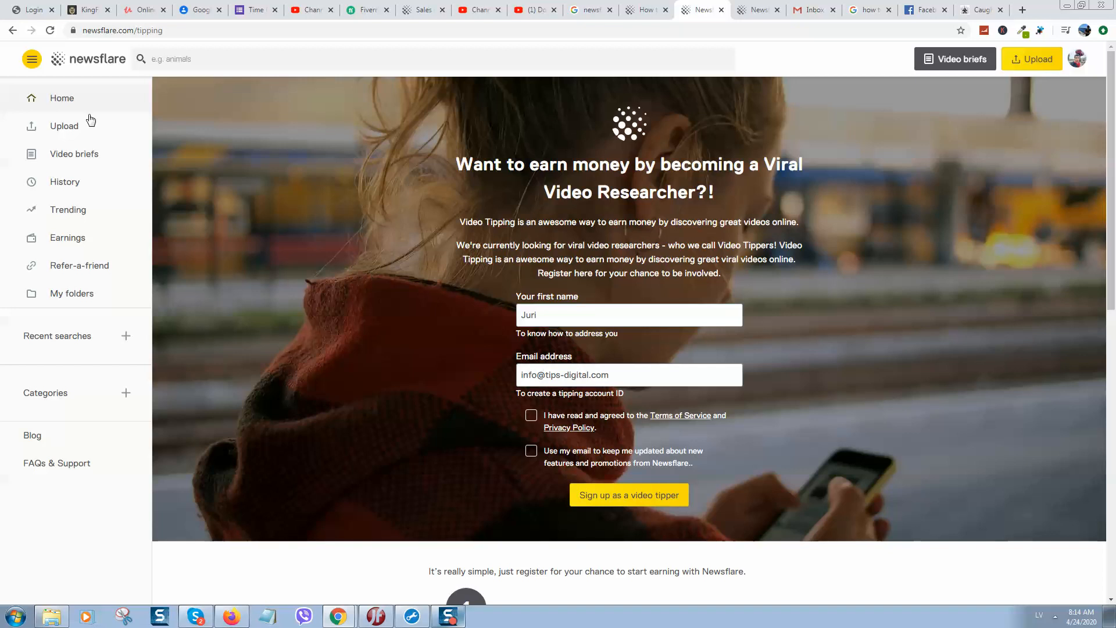
mouse_move(631, 286)
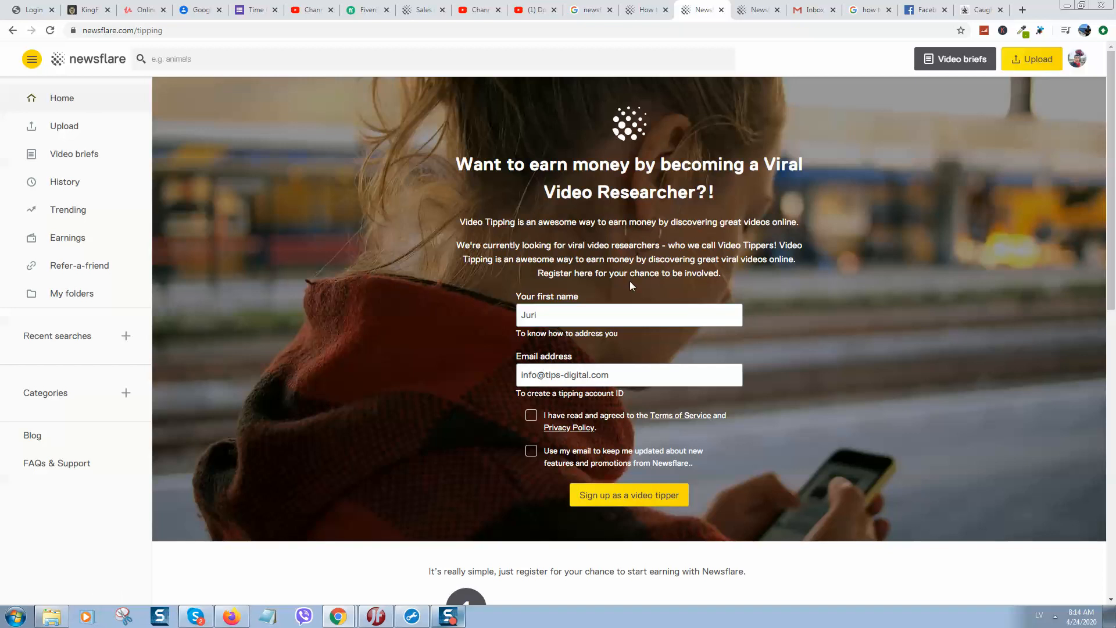
mouse_move(92, 71)
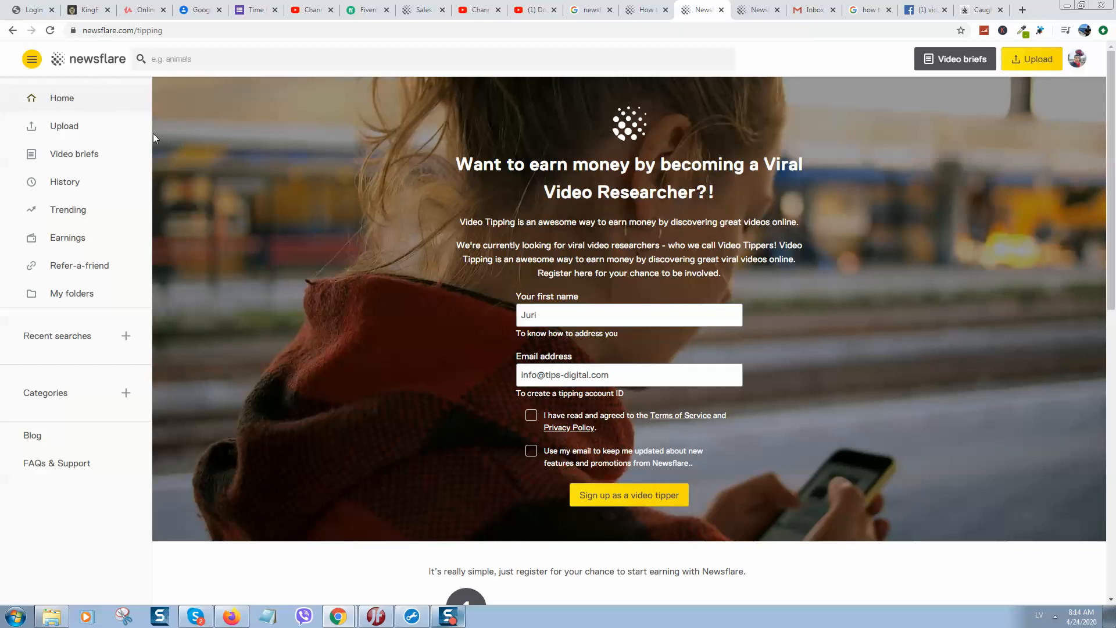
mouse_move(162, 123)
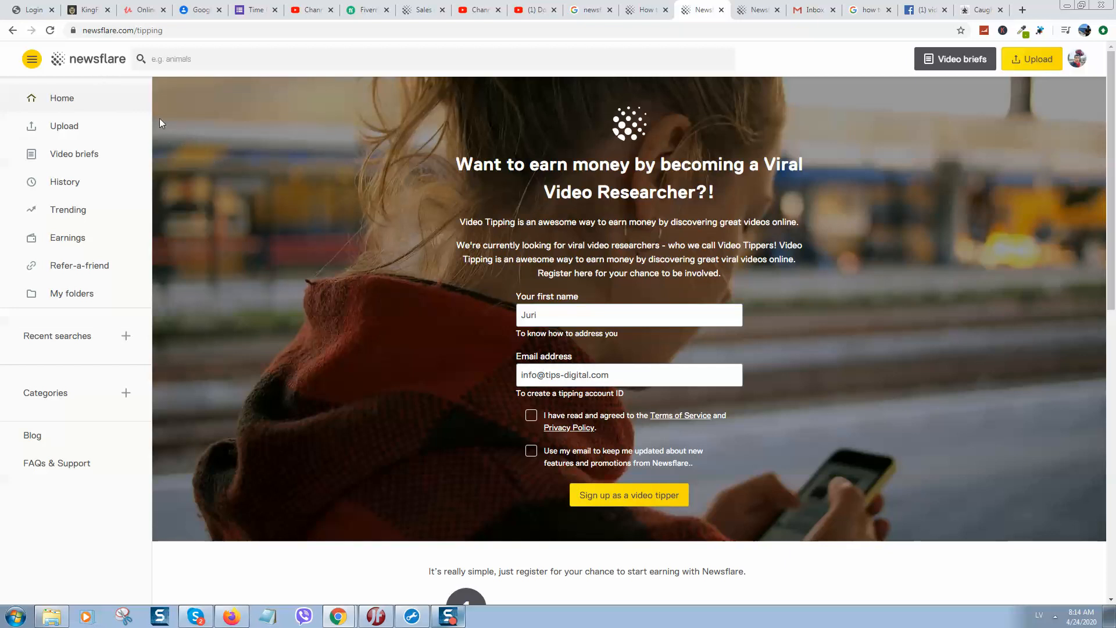
mouse_move(216, 149)
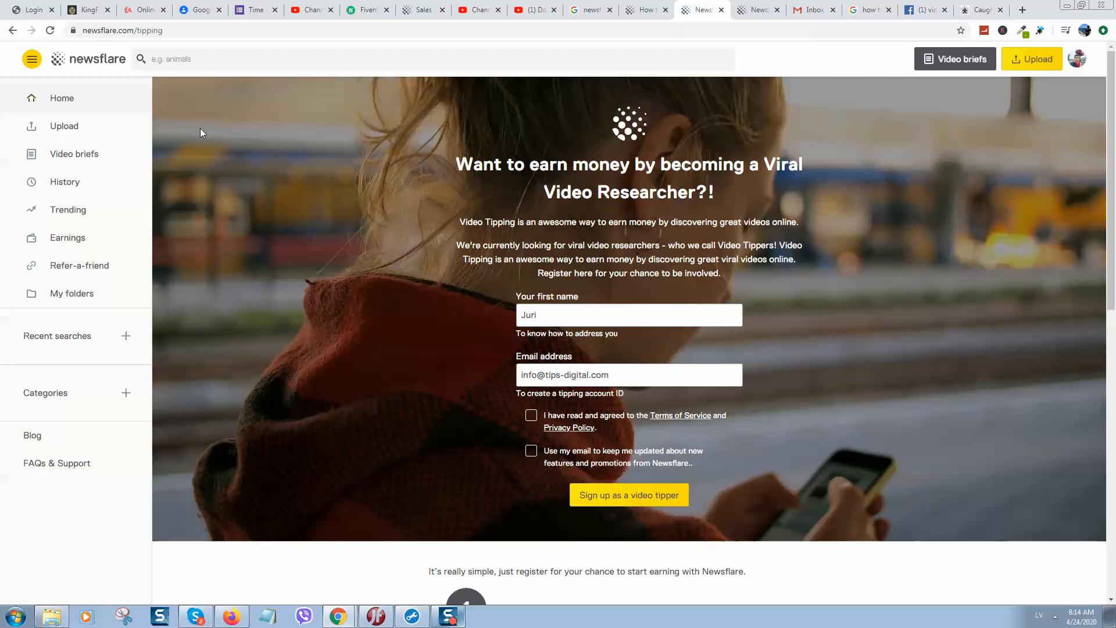
mouse_move(346, 190)
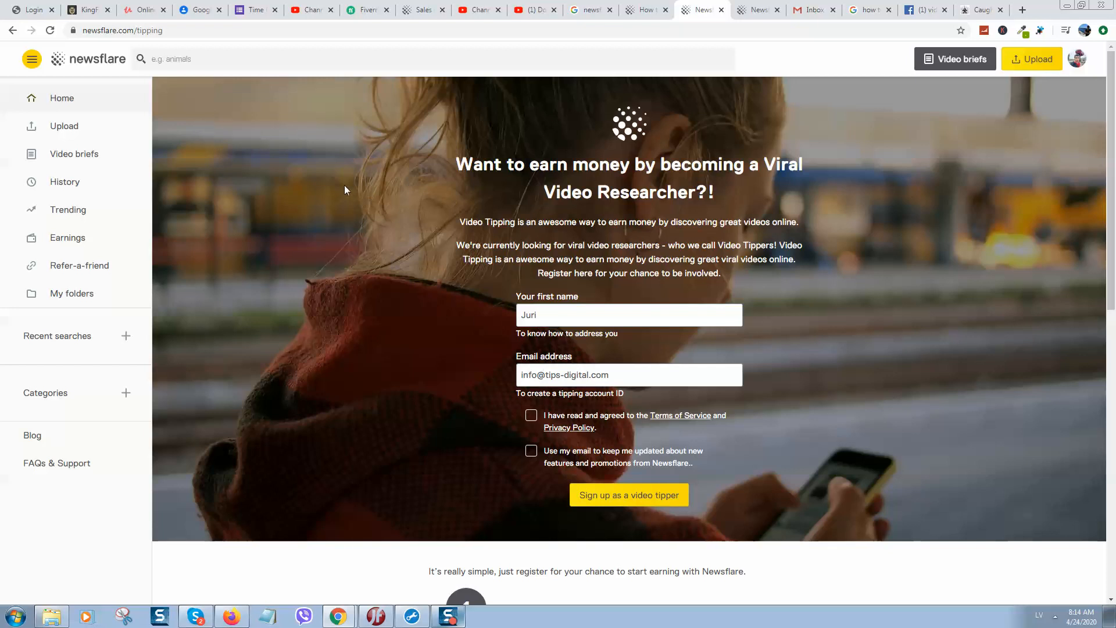
mouse_move(65, 130)
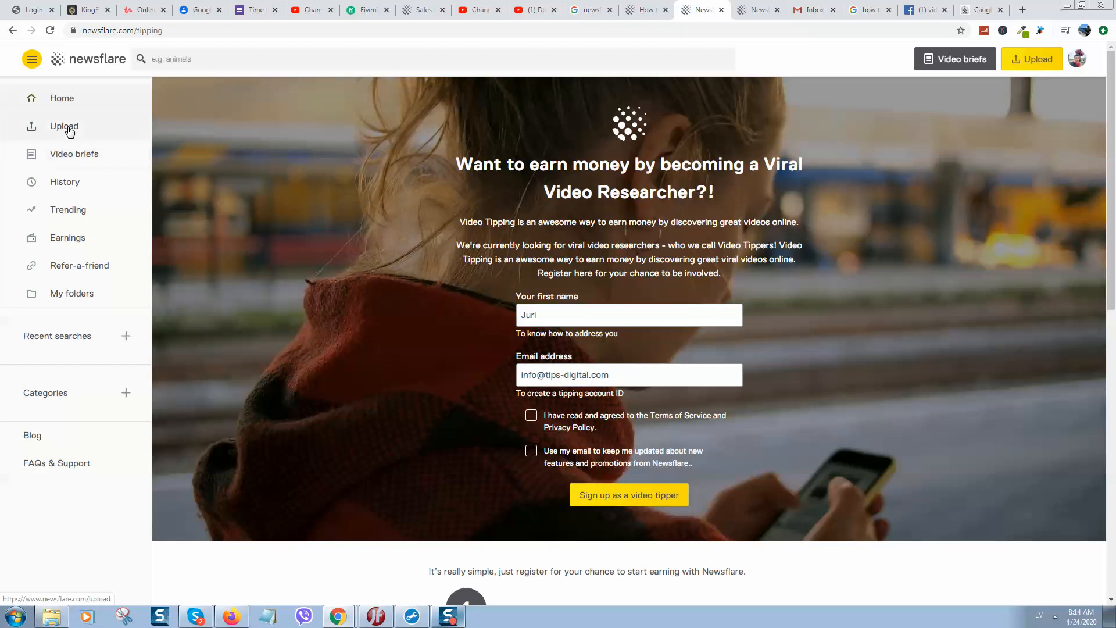
mouse_move(238, 289)
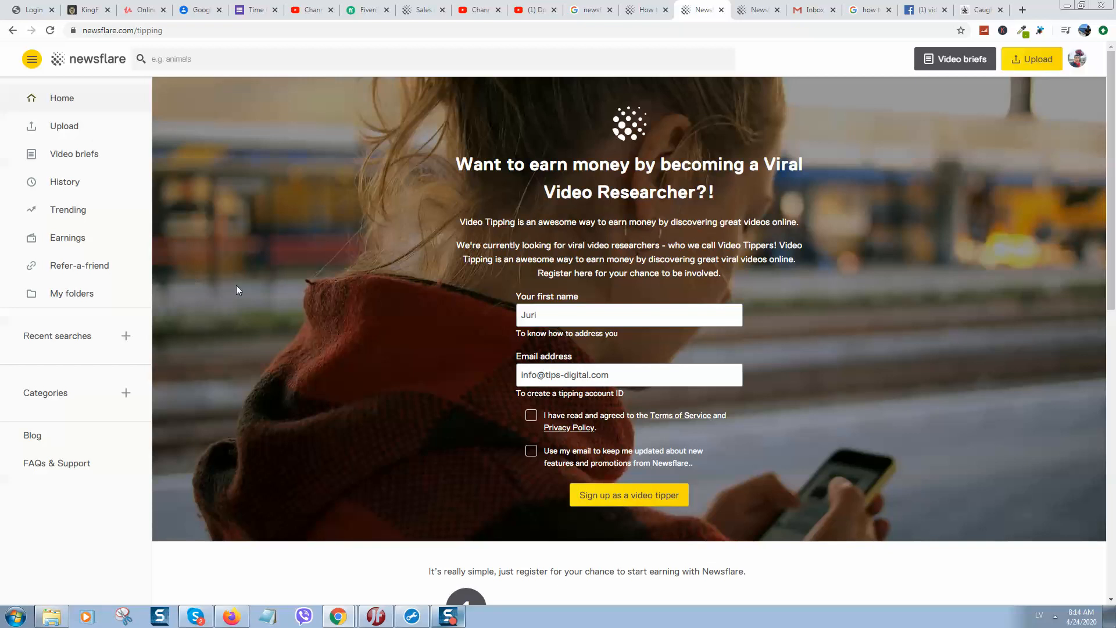
mouse_move(73, 107)
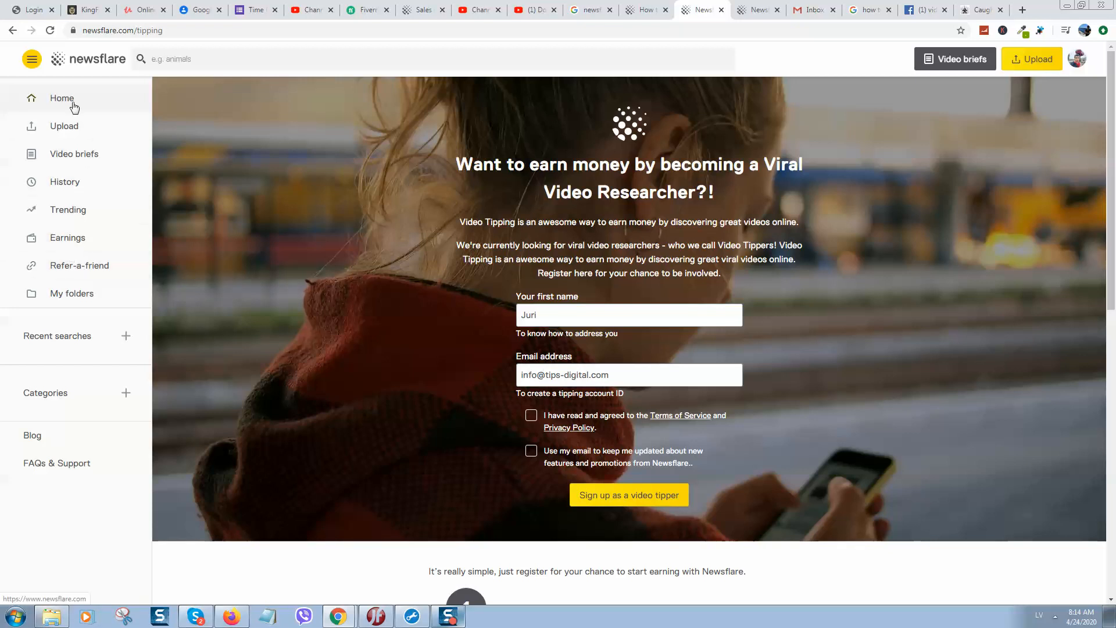
left_click(63, 126)
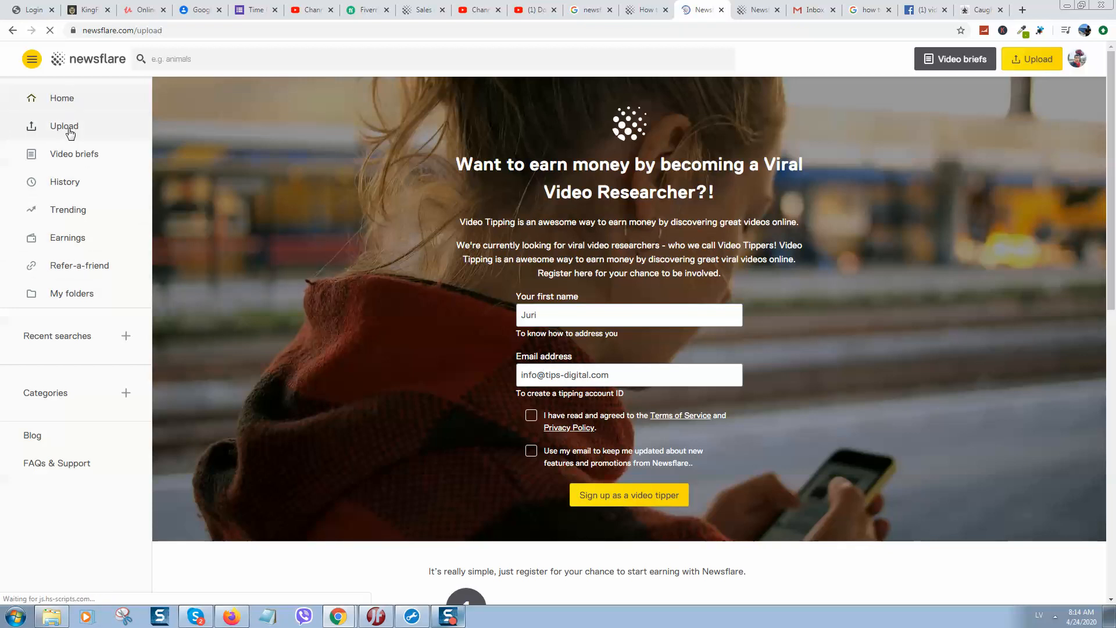
left_click(64, 126)
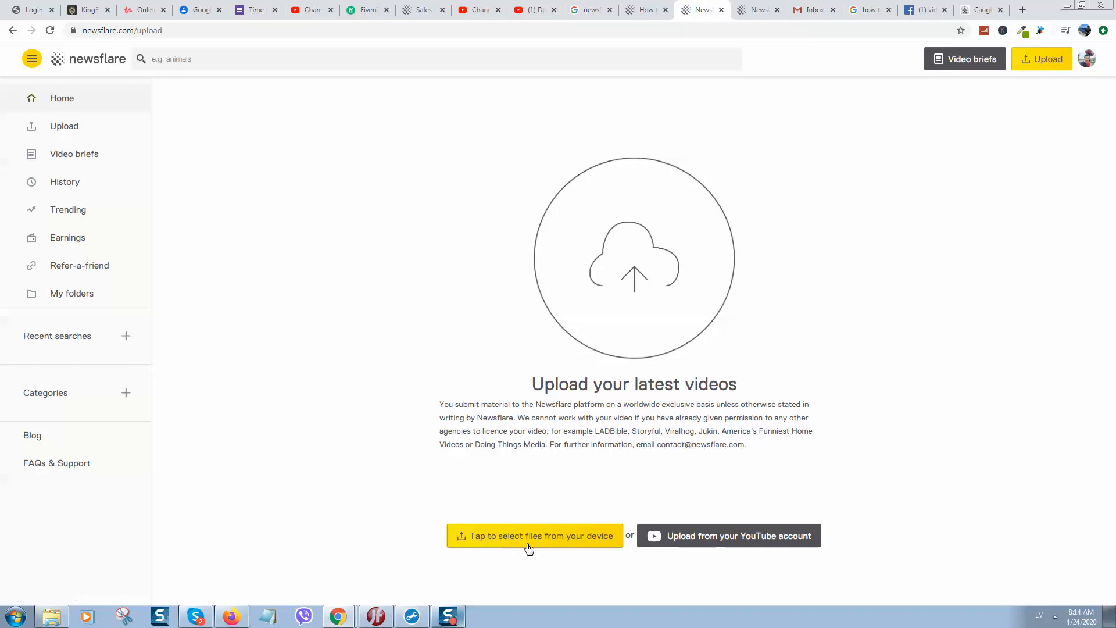
mouse_move(771, 534)
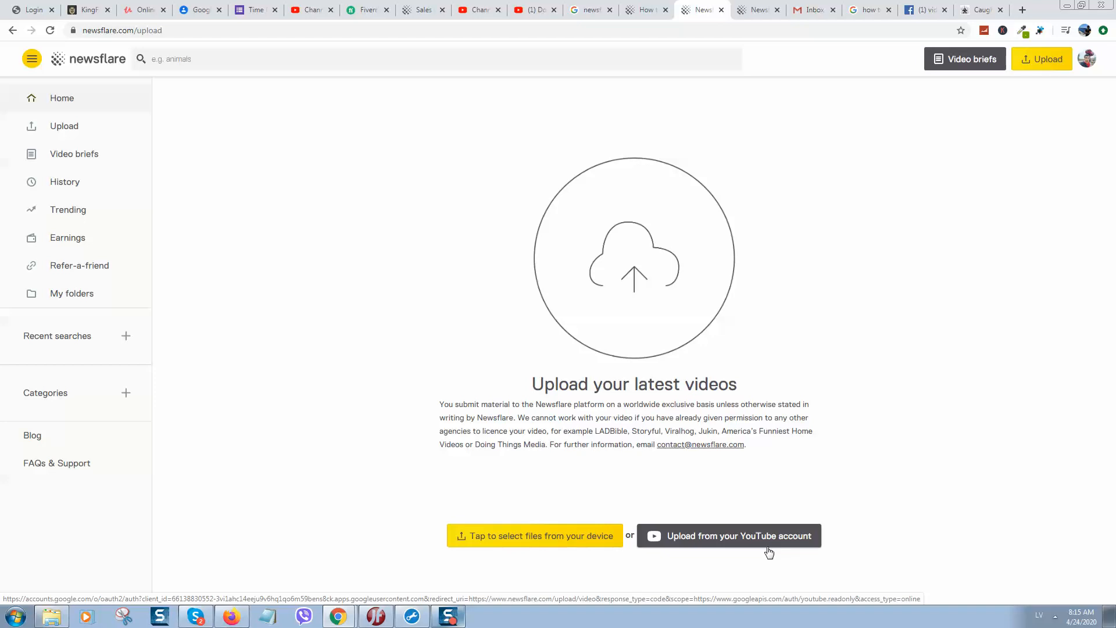
mouse_move(541, 542)
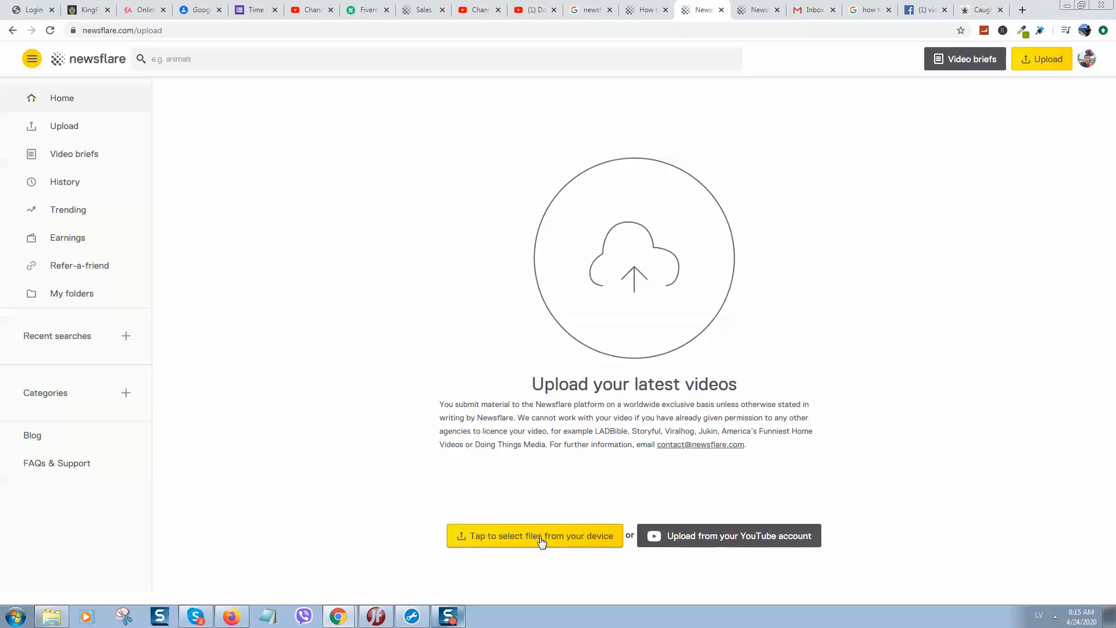
left_click(541, 535)
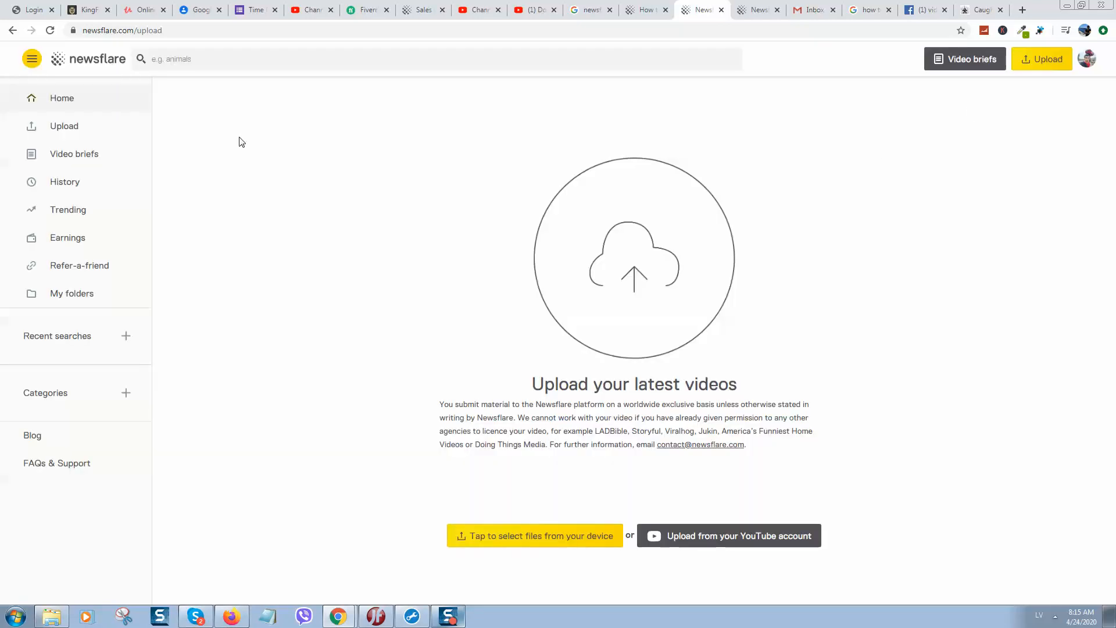
mouse_move(219, 165)
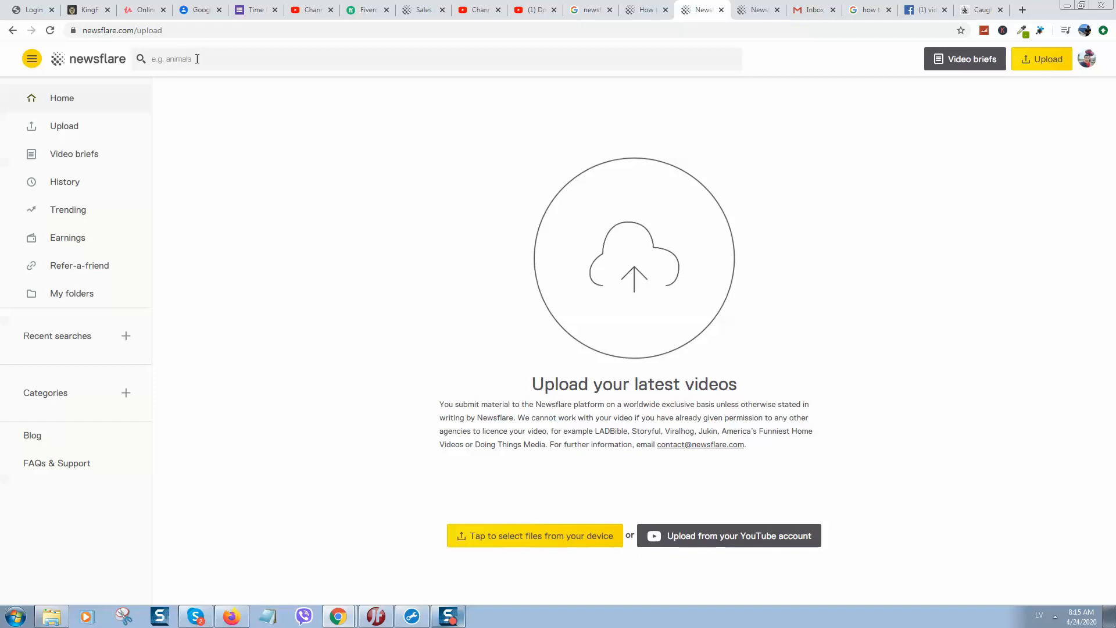
Search Newsflare for 'cats' (2,599 videos), browse the filters, then open Trending.
type("cats")
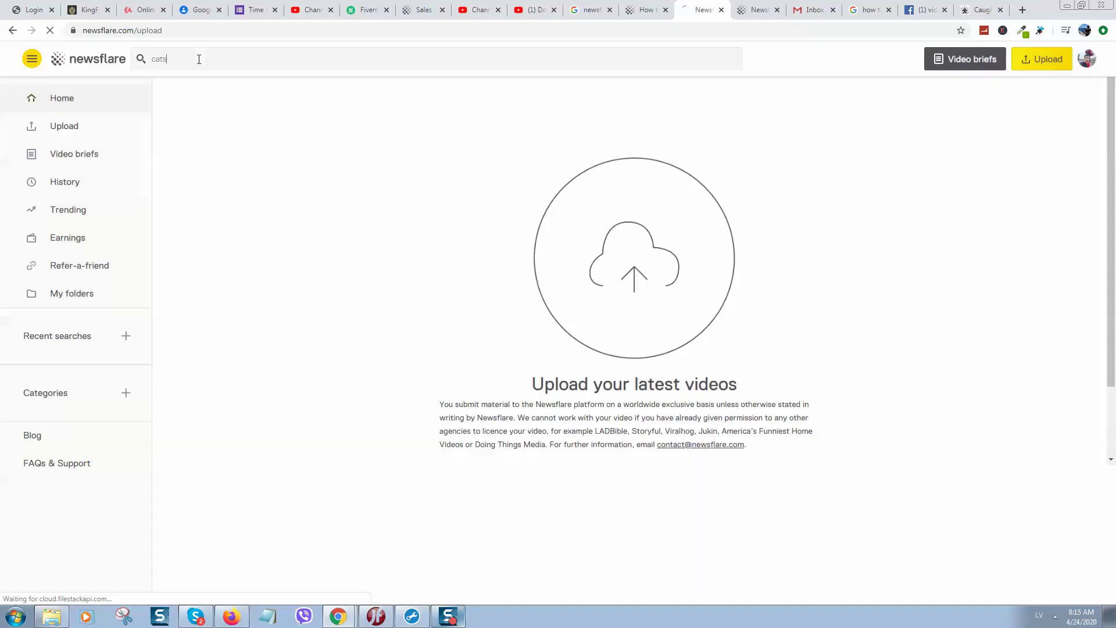
key("Enter")
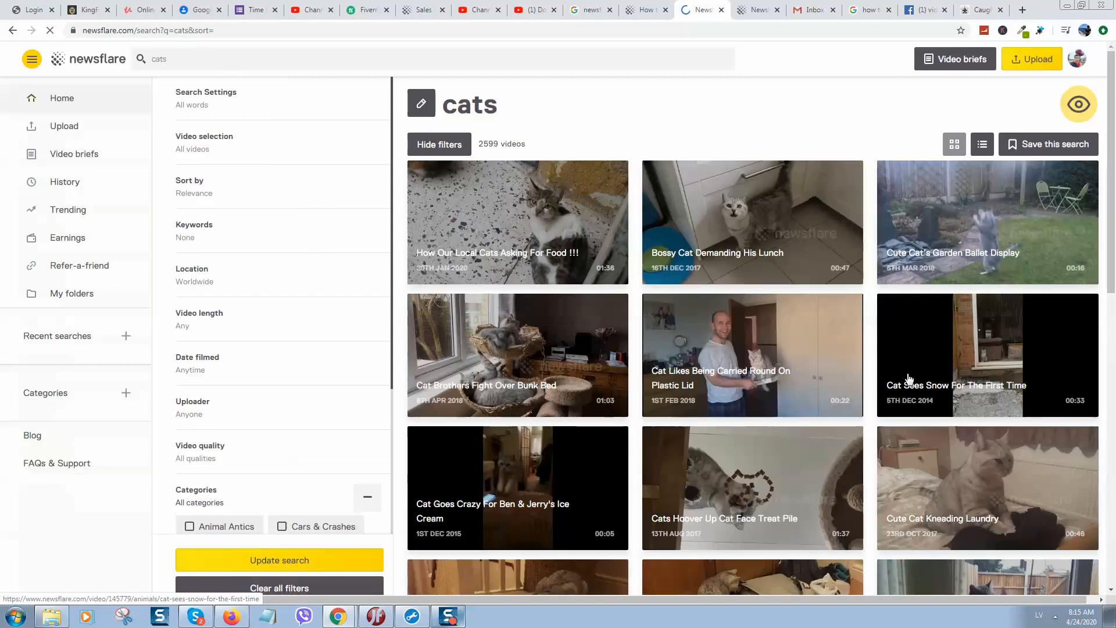
scroll("down", 3)
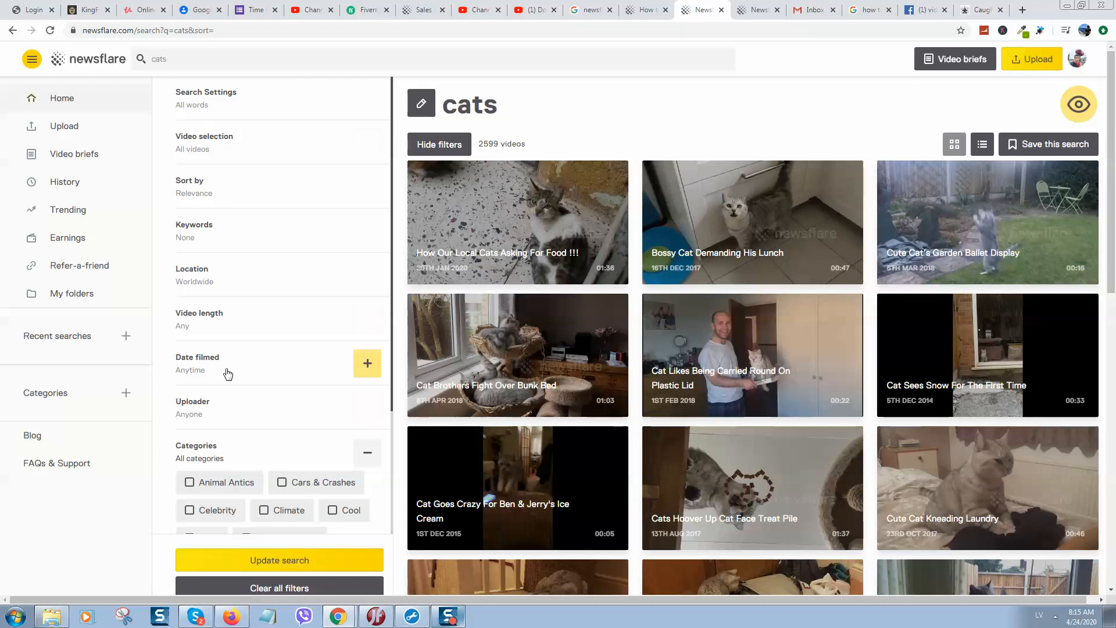
scroll("down", 3)
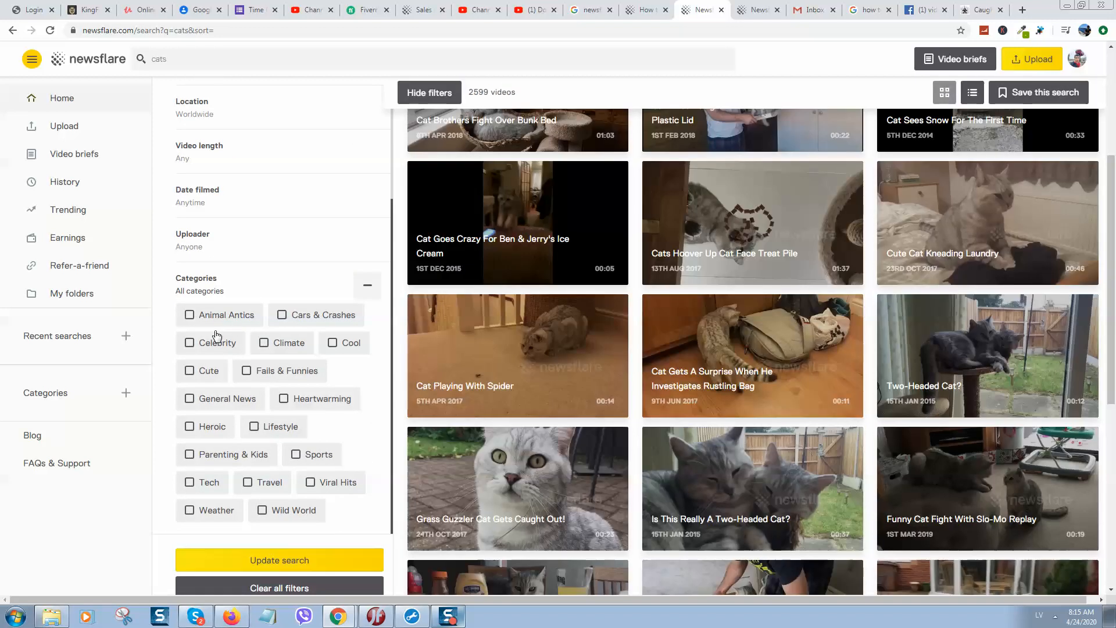
mouse_move(205, 342)
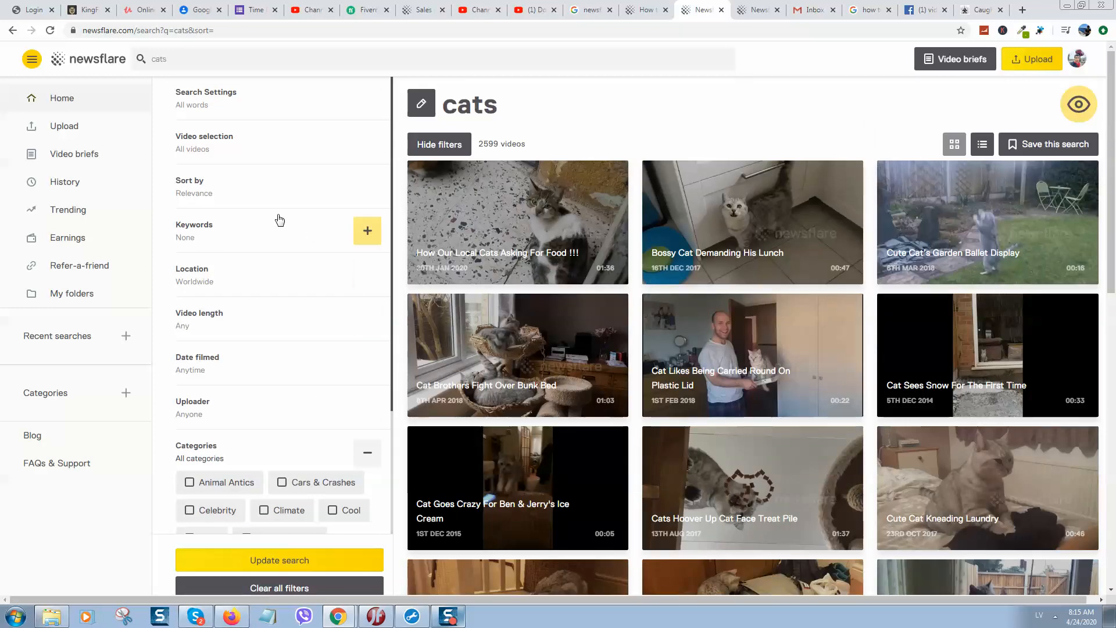
left_click(68, 210)
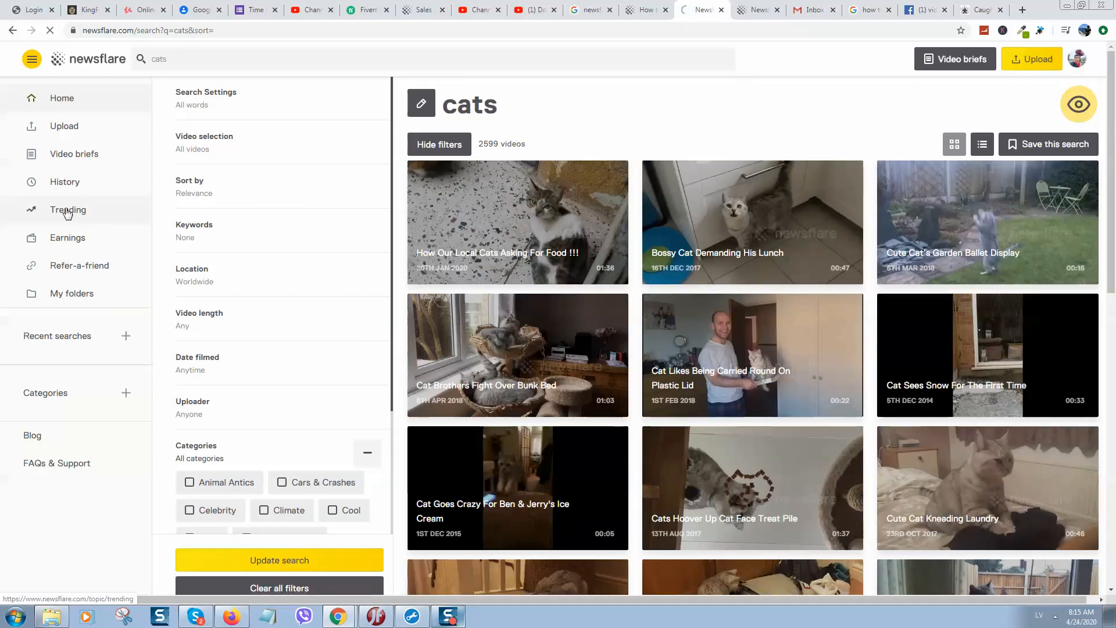
left_click(68, 210)
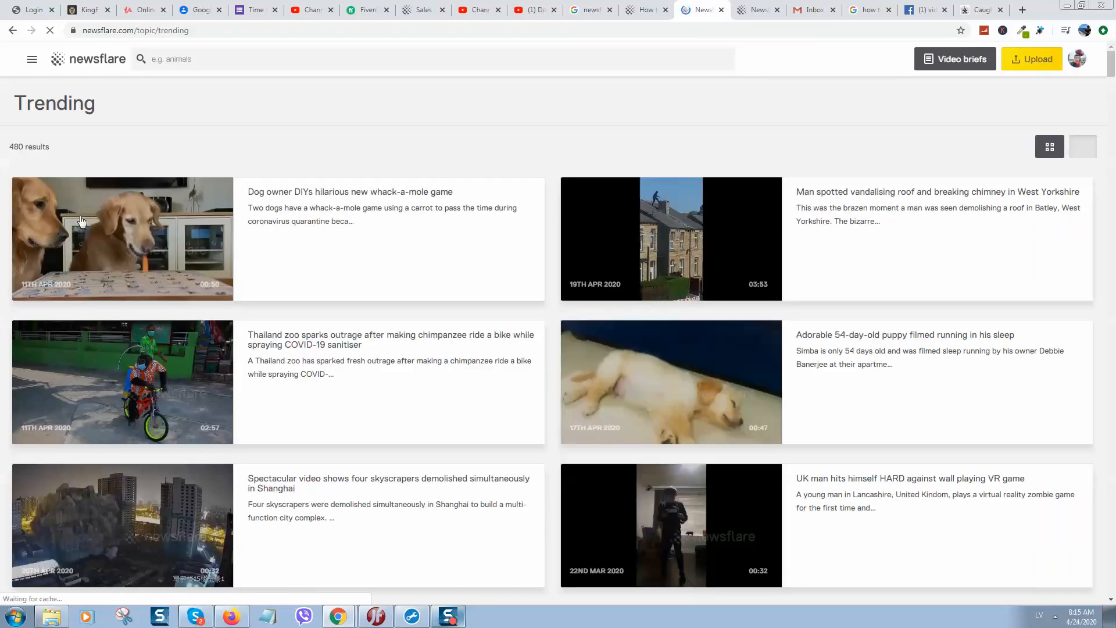
Expand the sidebar, glance at the news article and Gmail tabs, then return to Trending.
left_click(32, 59)
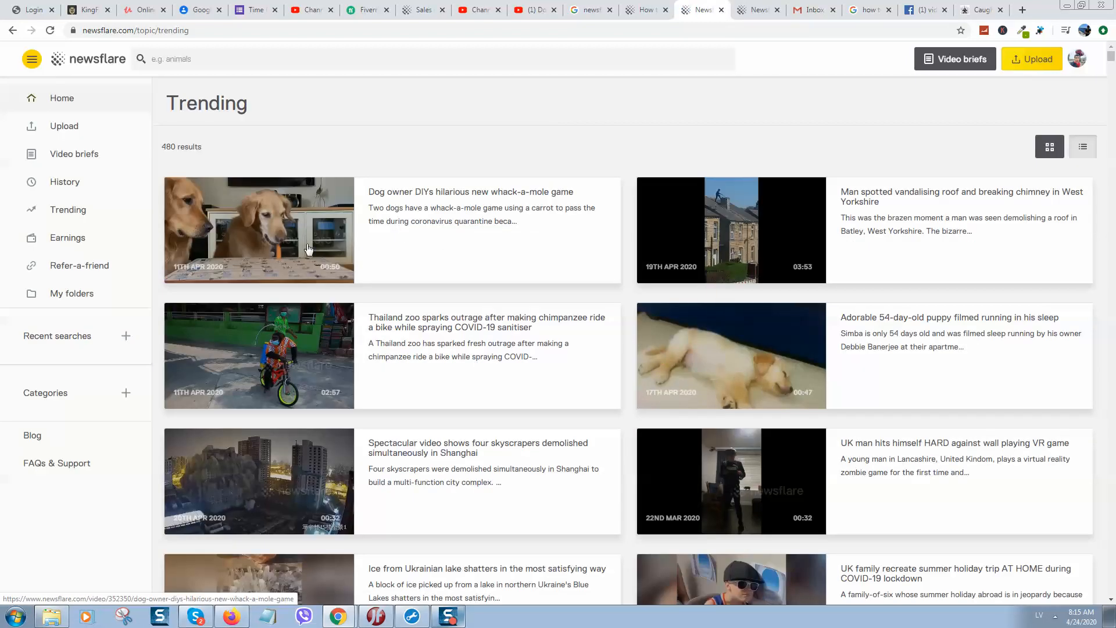
mouse_move(362, 278)
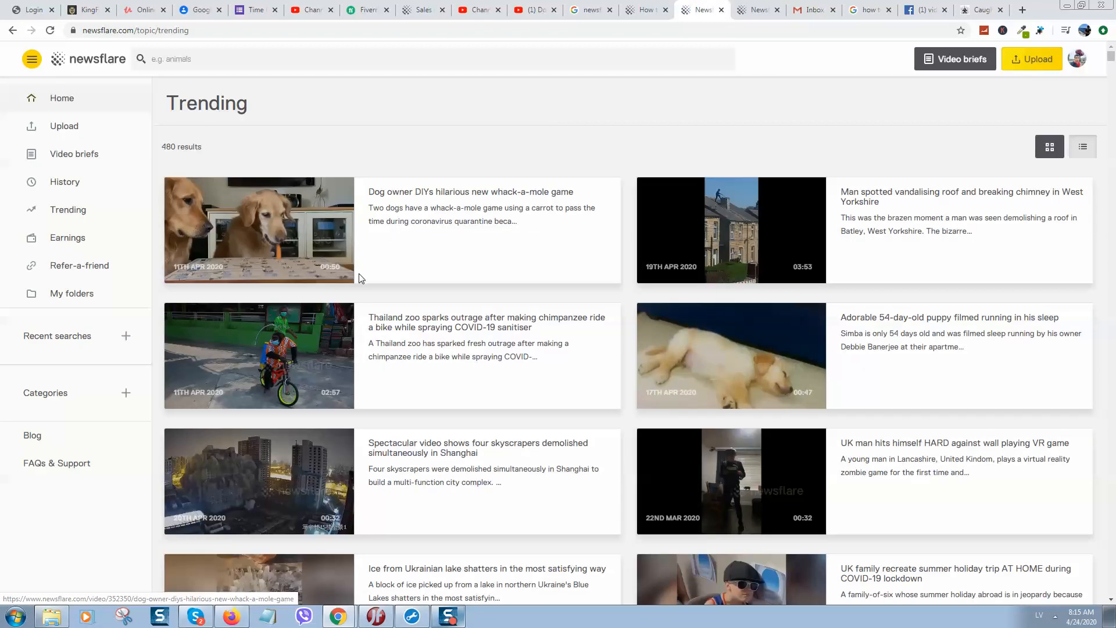
mouse_move(537, 274)
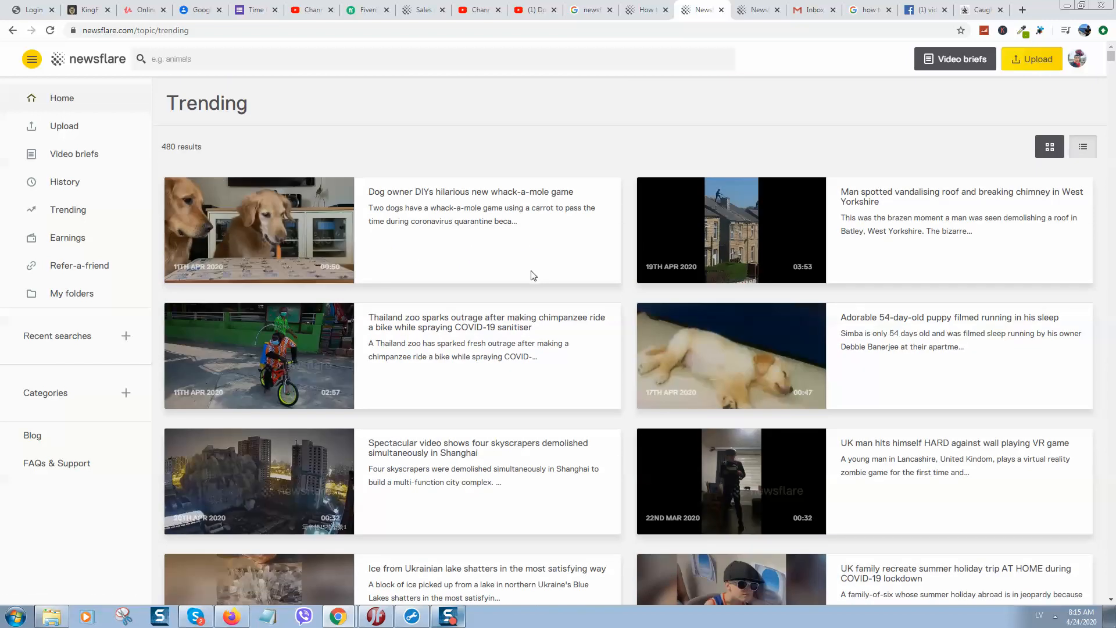
mouse_move(509, 289)
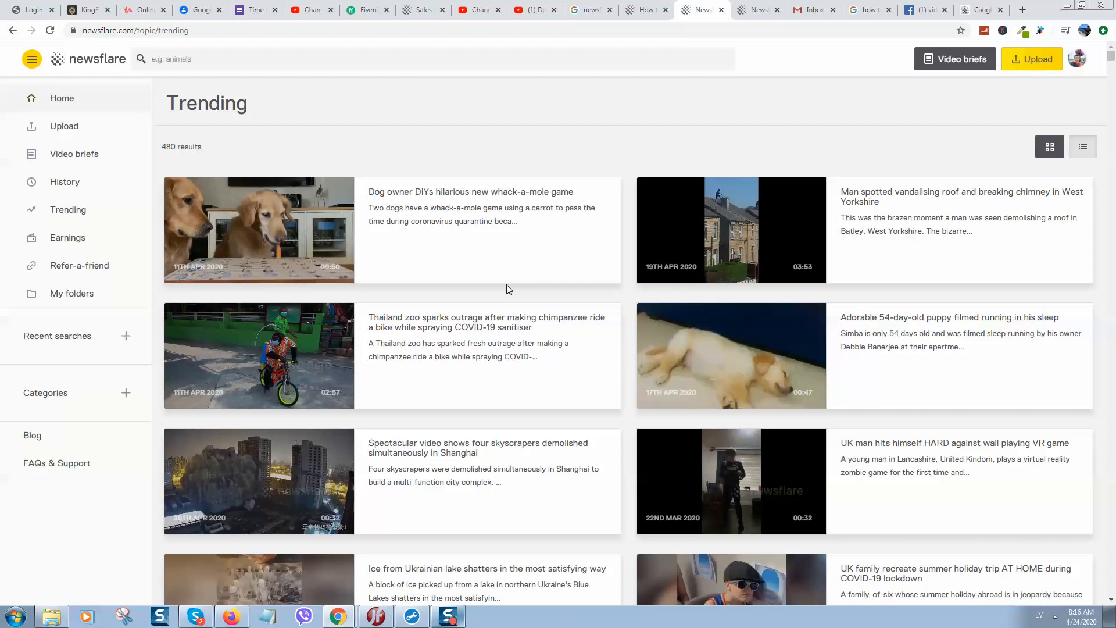
mouse_move(393, 272)
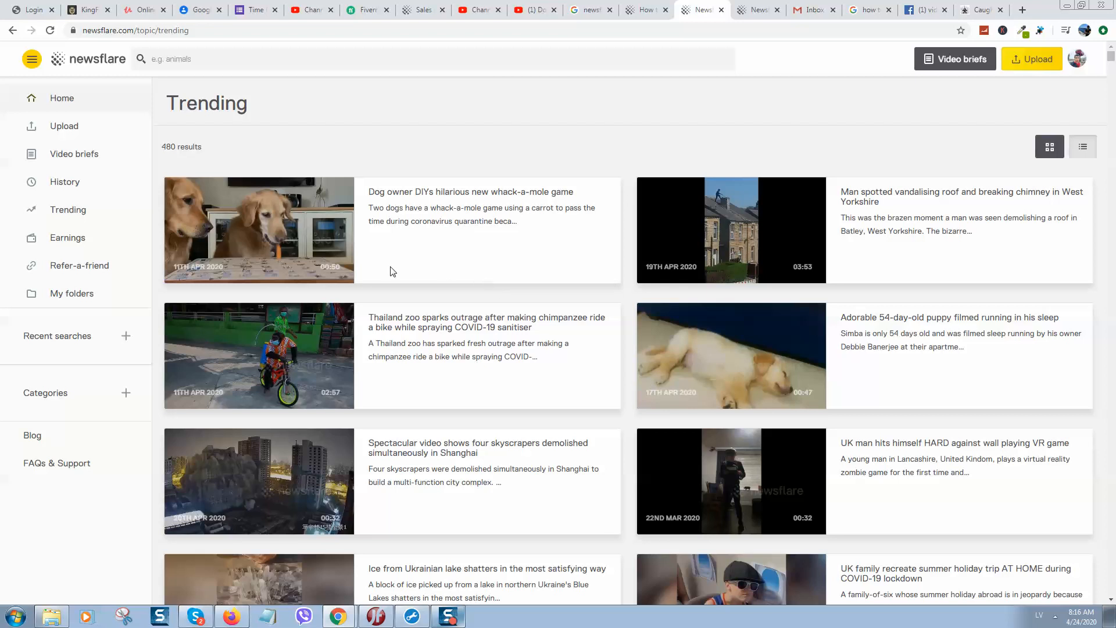
mouse_move(444, 267)
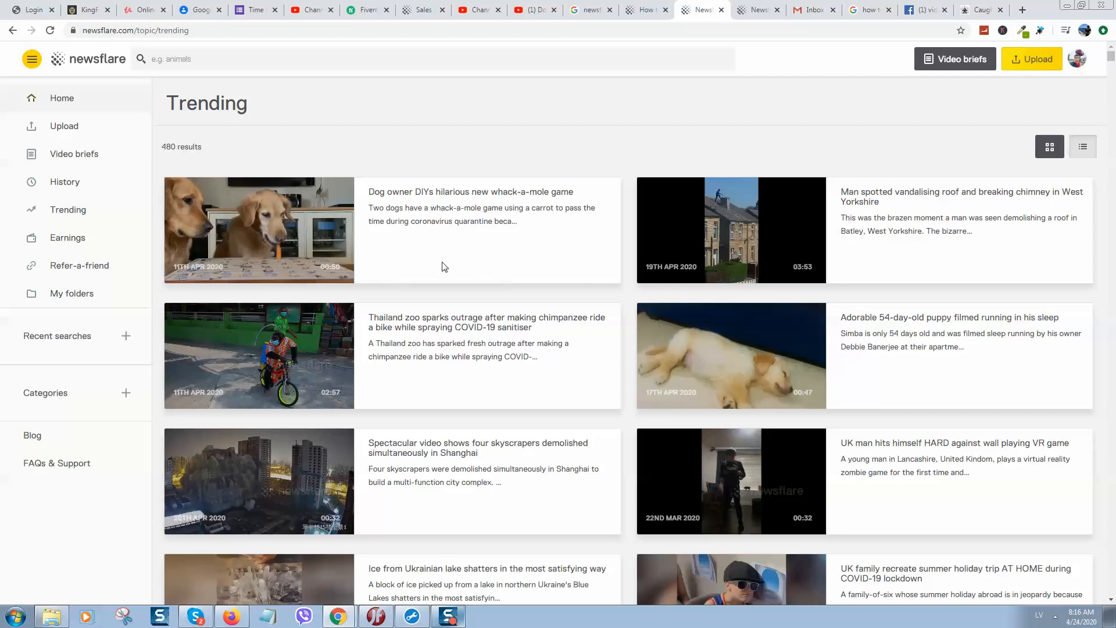
left_click(981, 10)
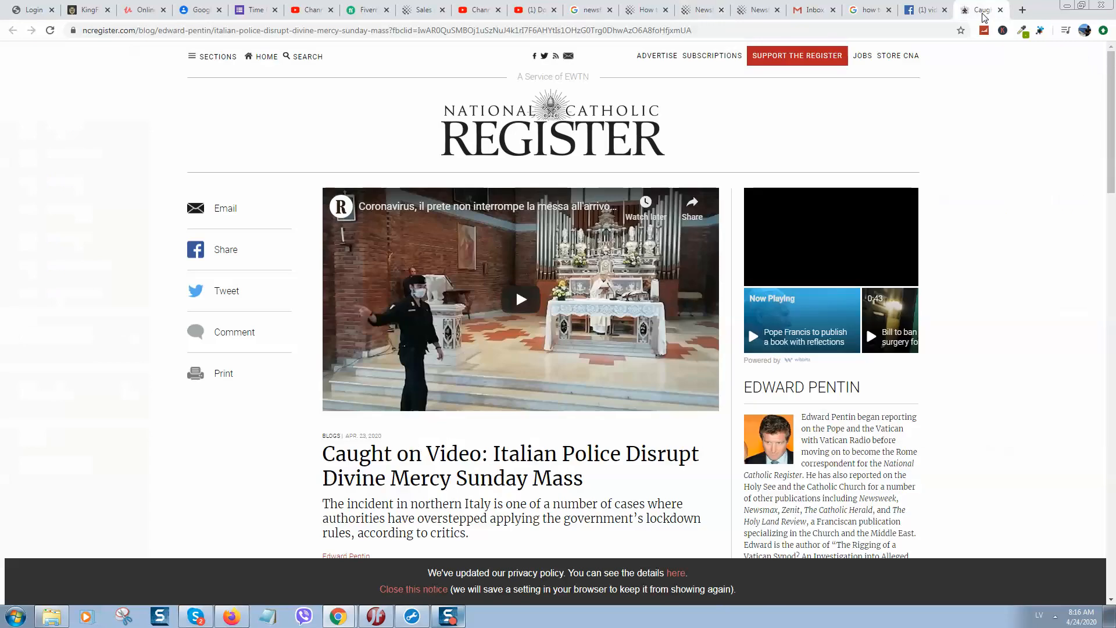
left_click(978, 10)
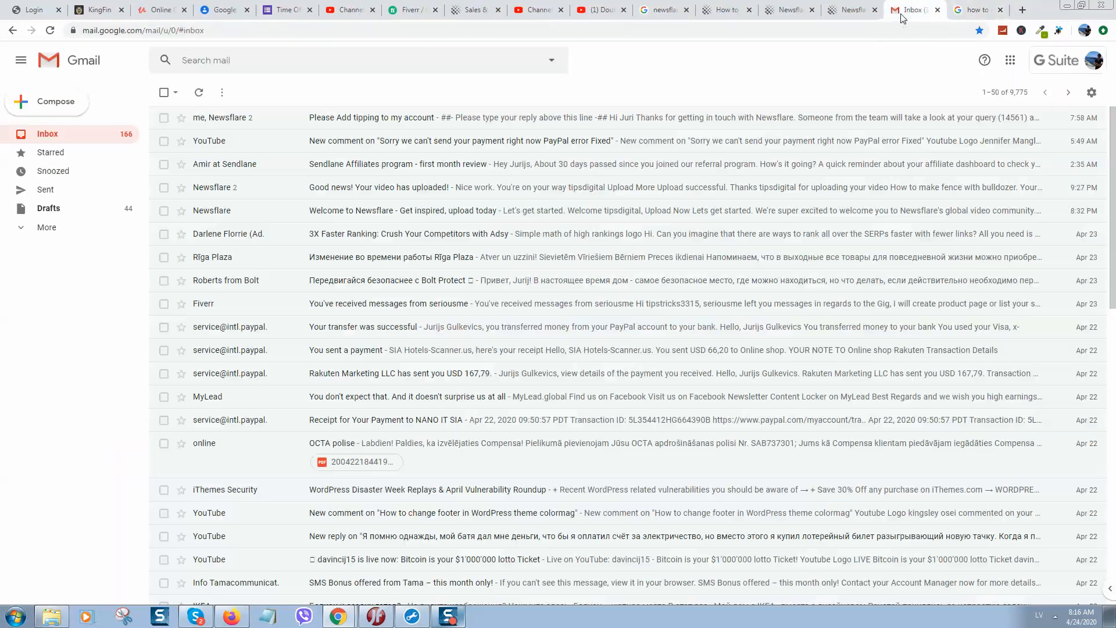
left_click(851, 10)
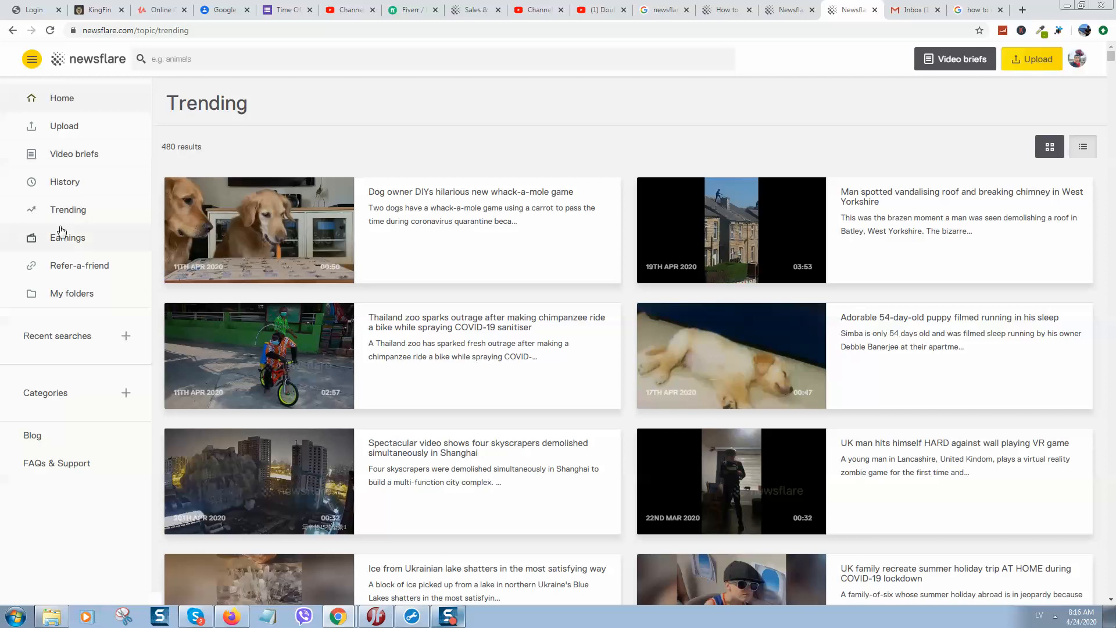
Open Refer-a-friend and launch a prefilled Twitter share of the referral link.
left_click(79, 265)
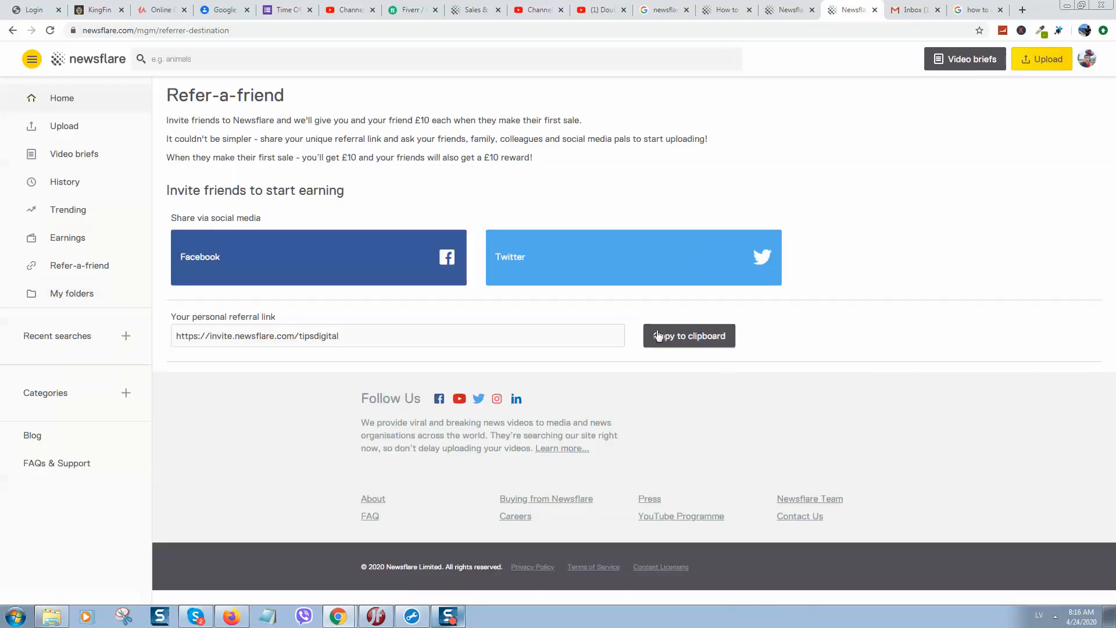
left_click(634, 257)
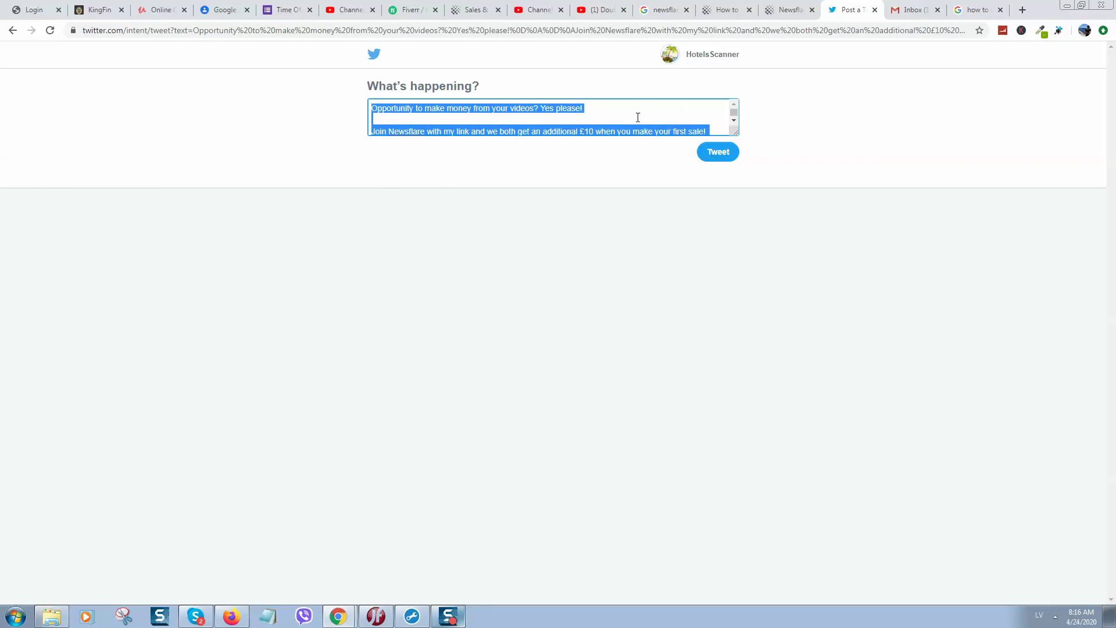
Publish the Newsflare referral tweet, view it on Twitter, then close its tab.
left_click(612, 120)
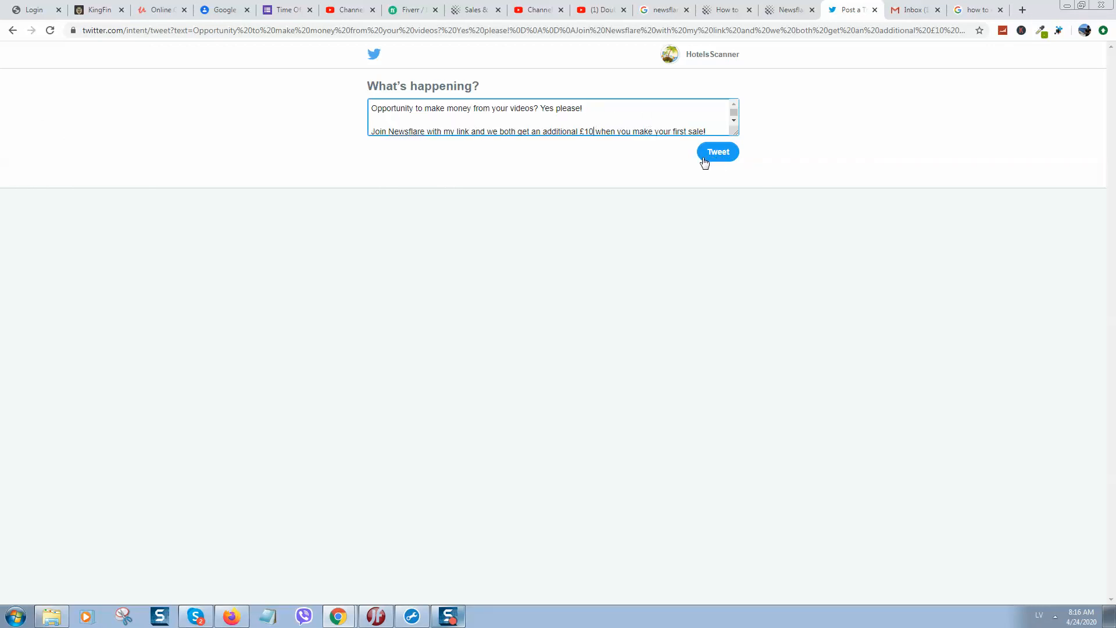
left_click(717, 151)
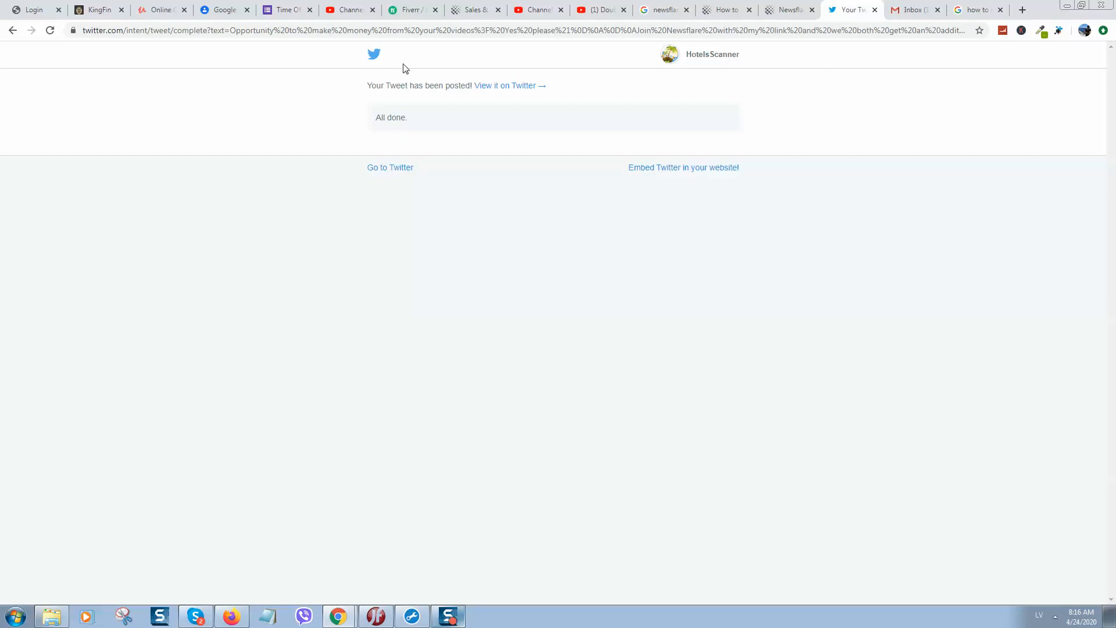
left_click(505, 85)
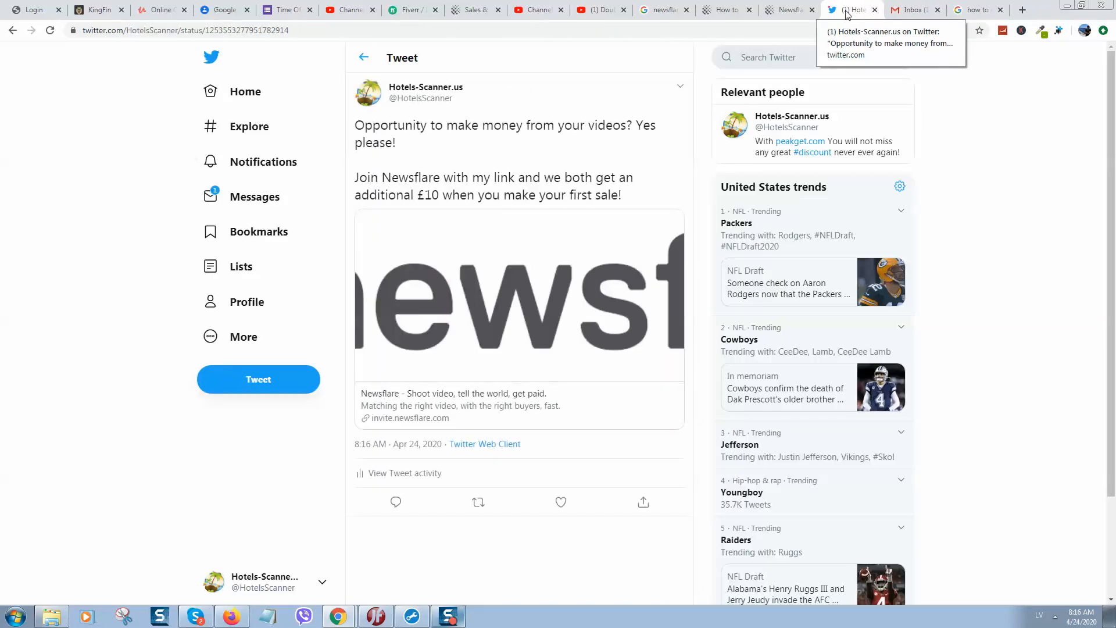
left_click(908, 10)
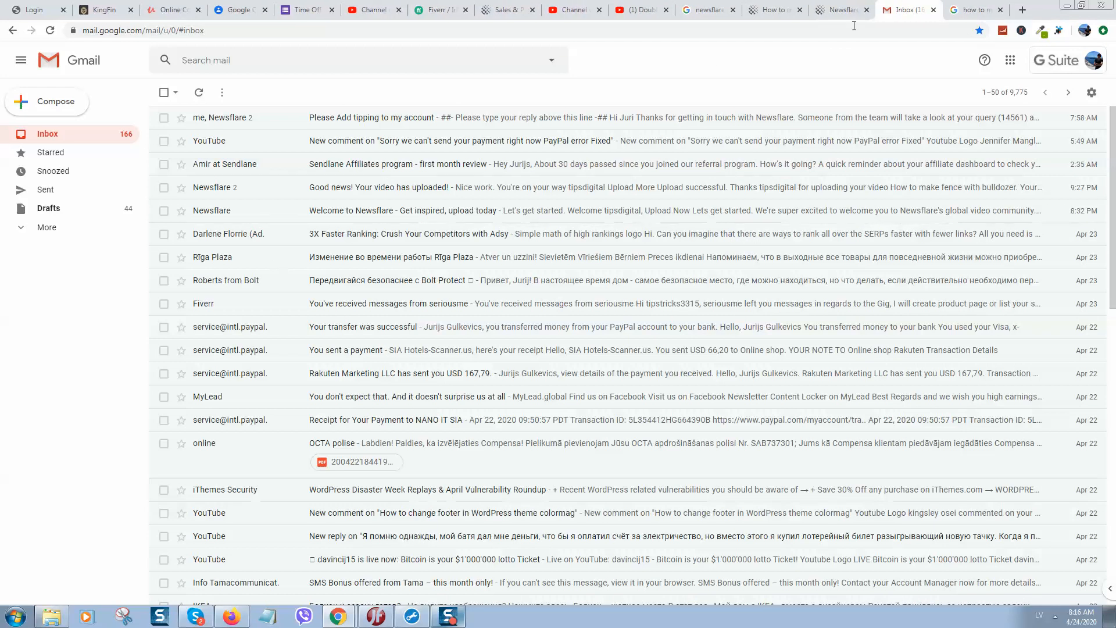
Return to Newsflare Trending and open the profile avatar's account dropdown.
left_click(838, 10)
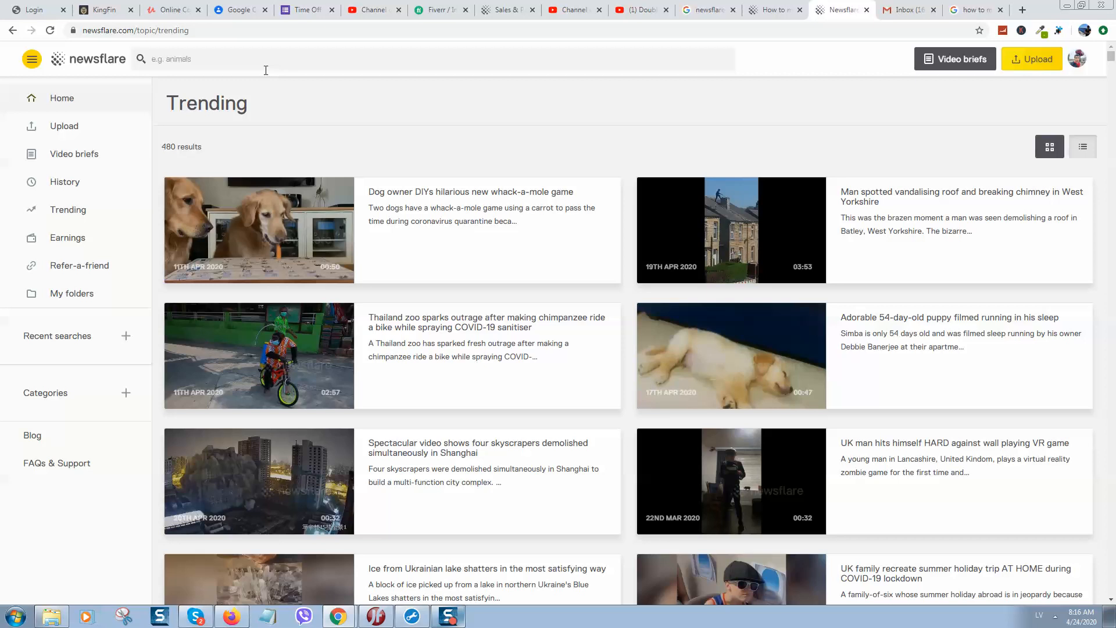
mouse_move(1112, 96)
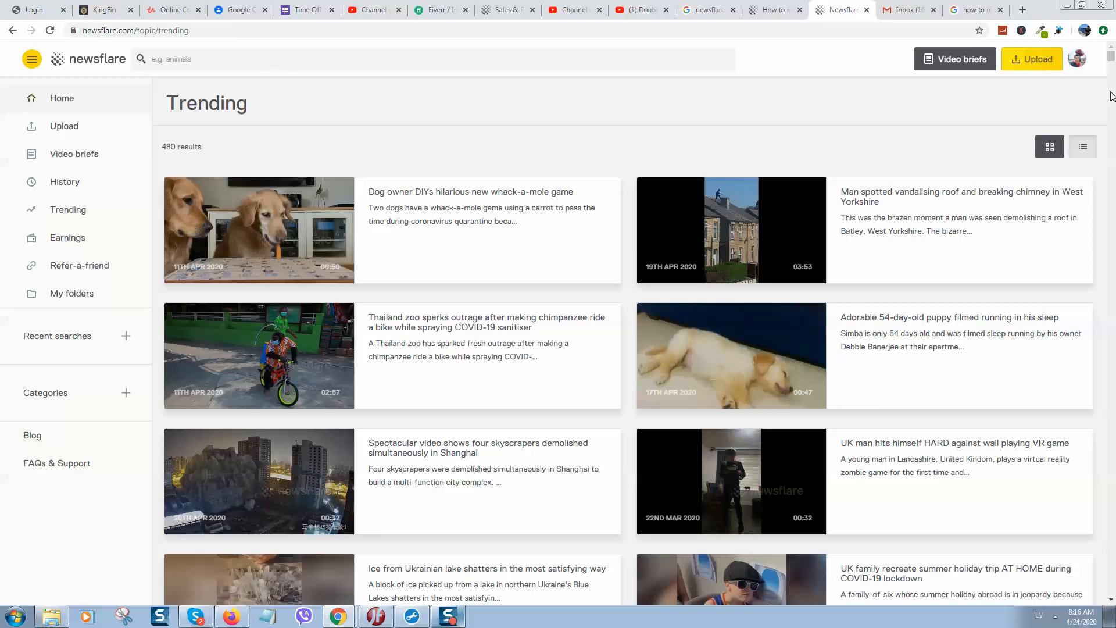
left_click(1077, 59)
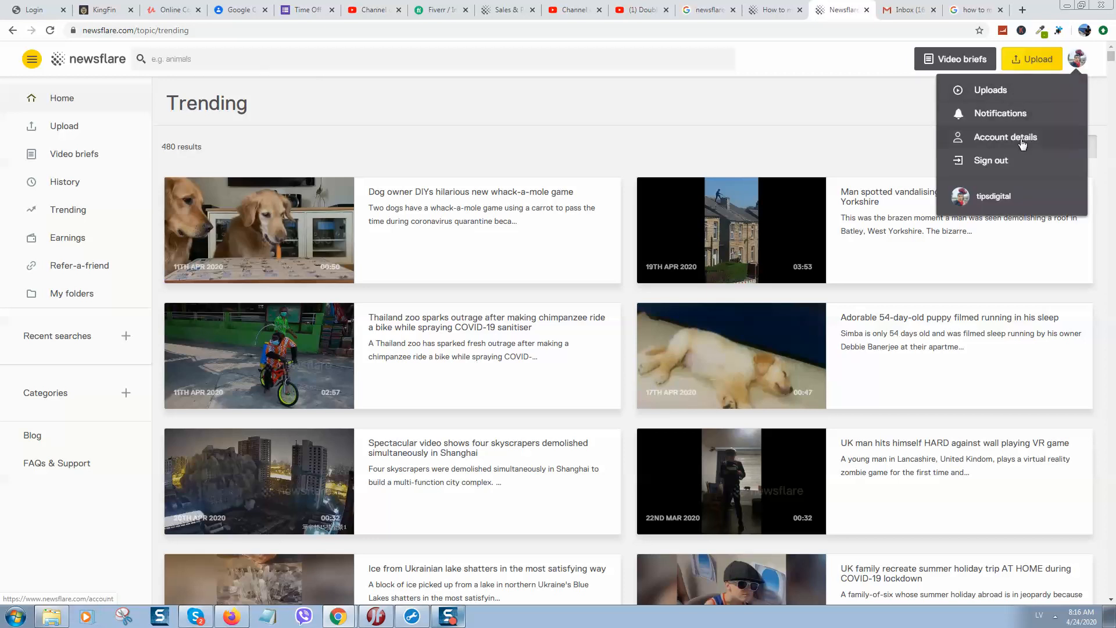
Open Account details and expand the Verification section's checklist.
left_click(1005, 137)
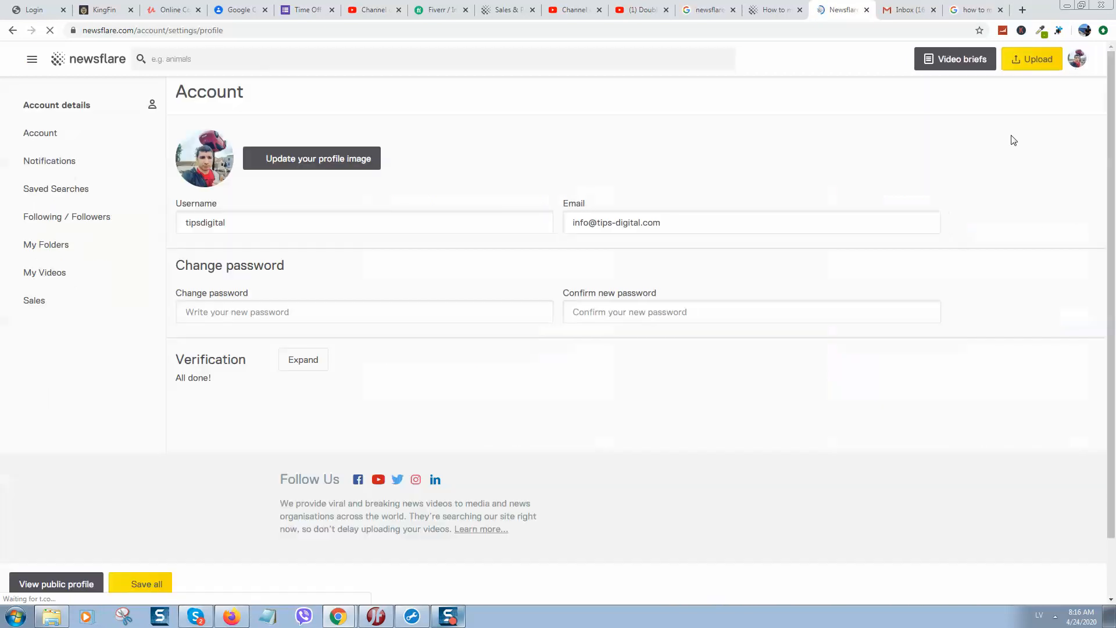
left_click(31, 59)
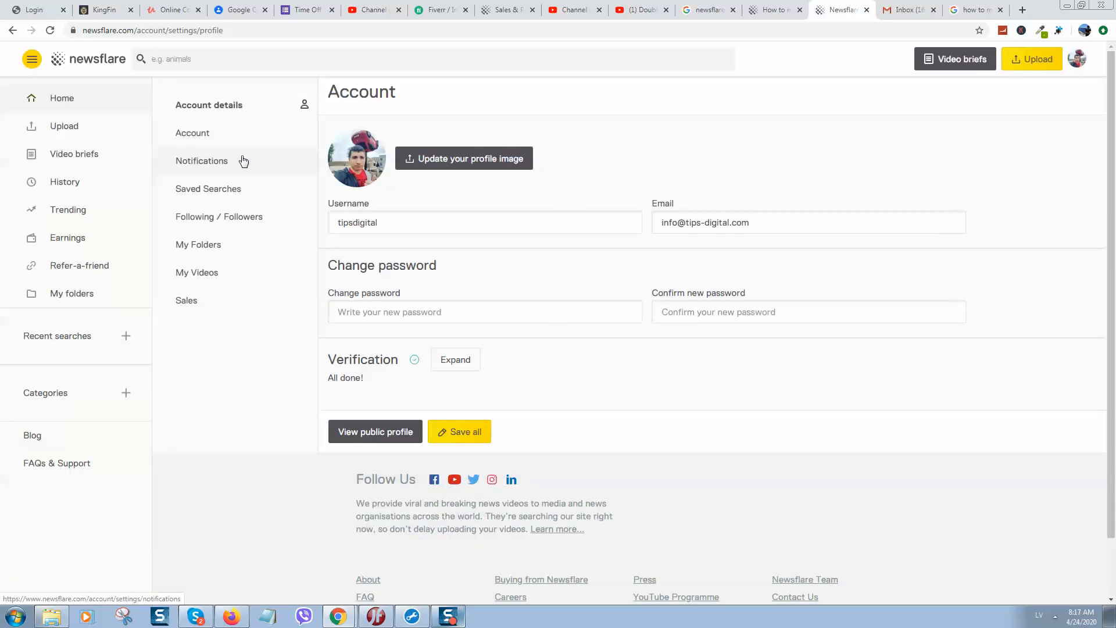
left_click(455, 359)
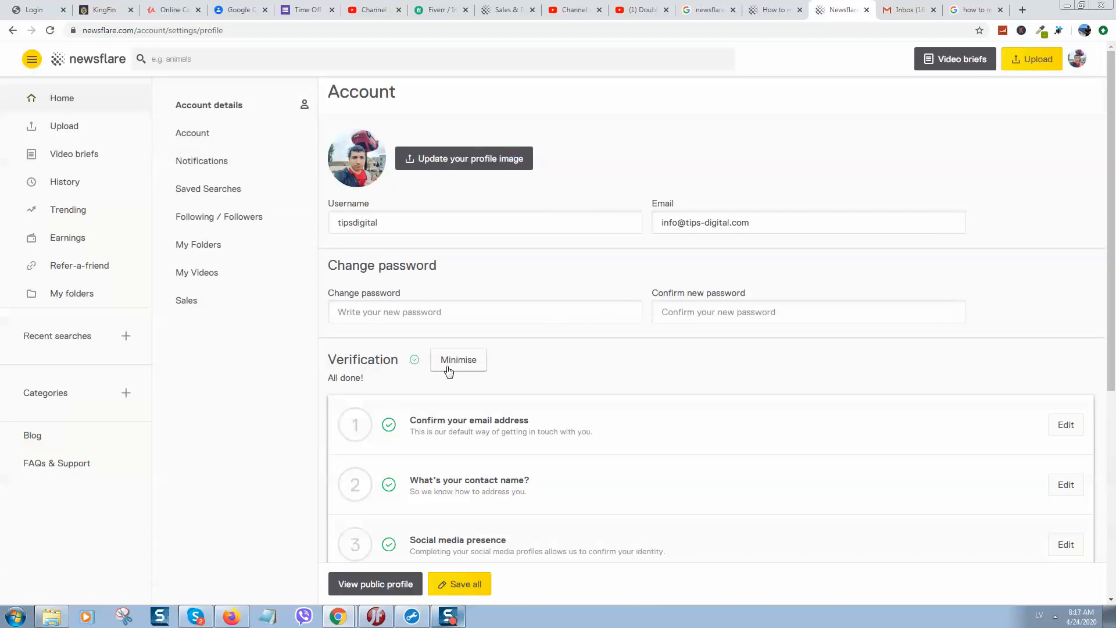
scroll("down", 3)
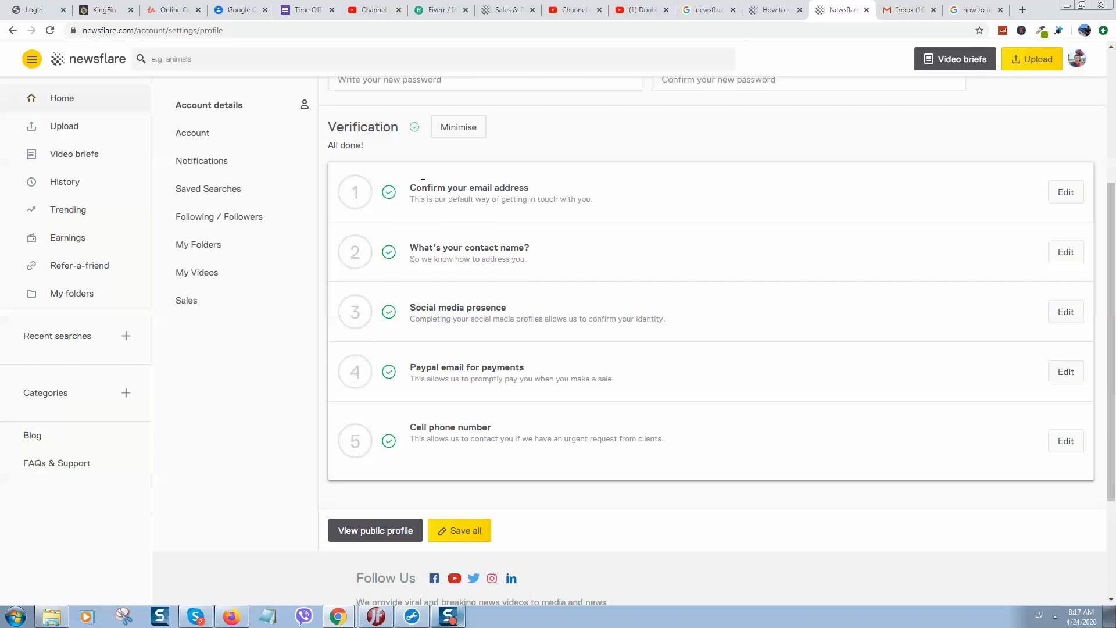
Highlight the Social media, Paypal email and Cell phone steps, then show My videos.
left_click_drag(422, 188, 528, 188)
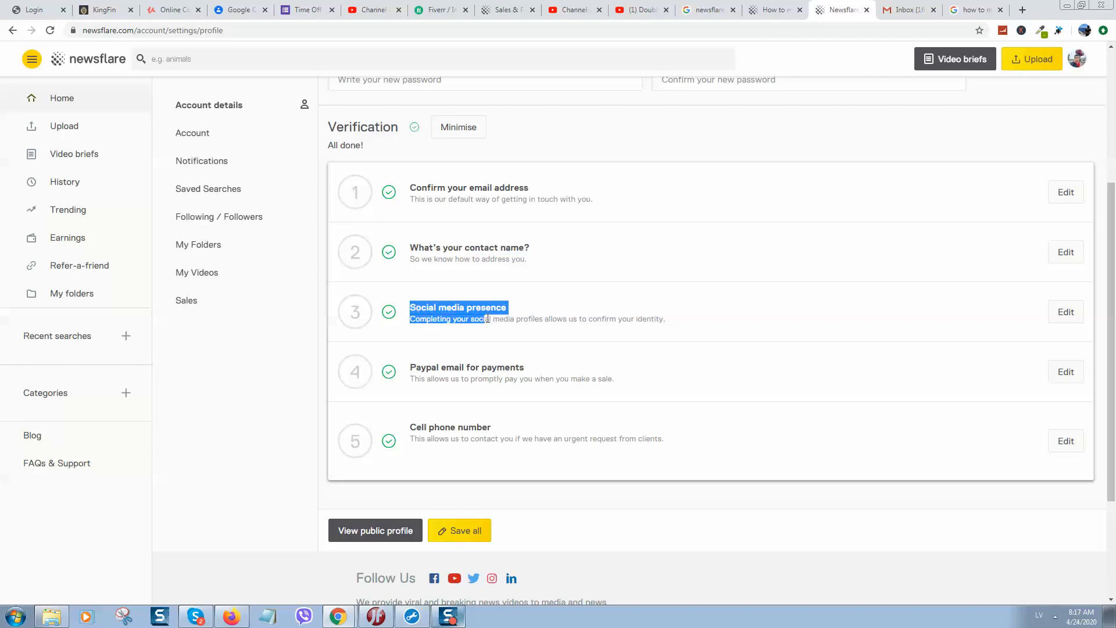
left_click_drag(487, 318, 535, 318)
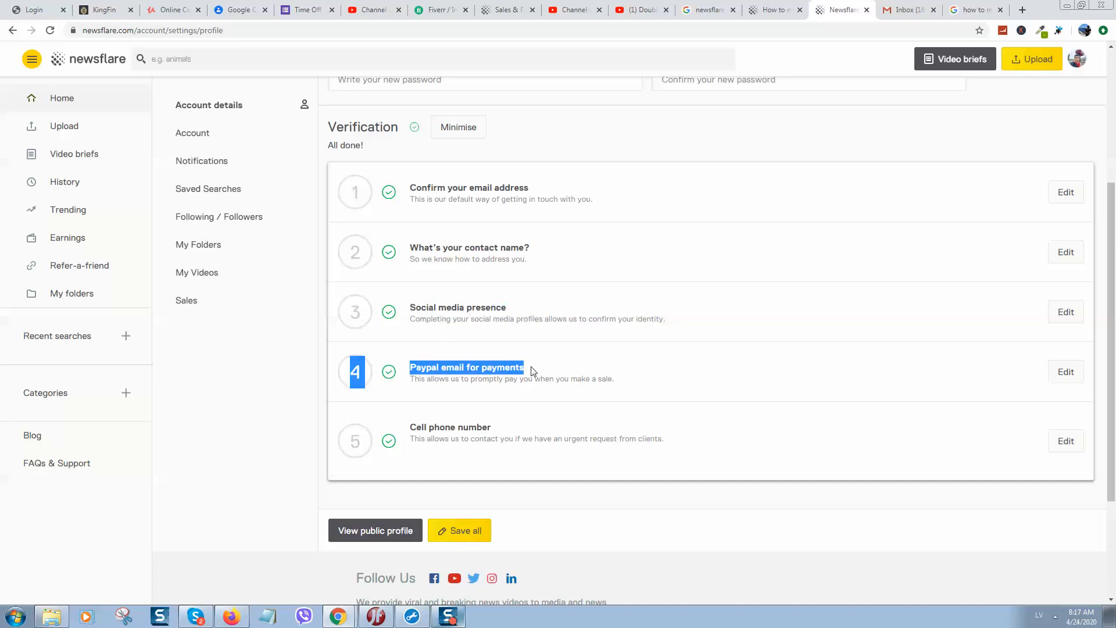
double_click(450, 427)
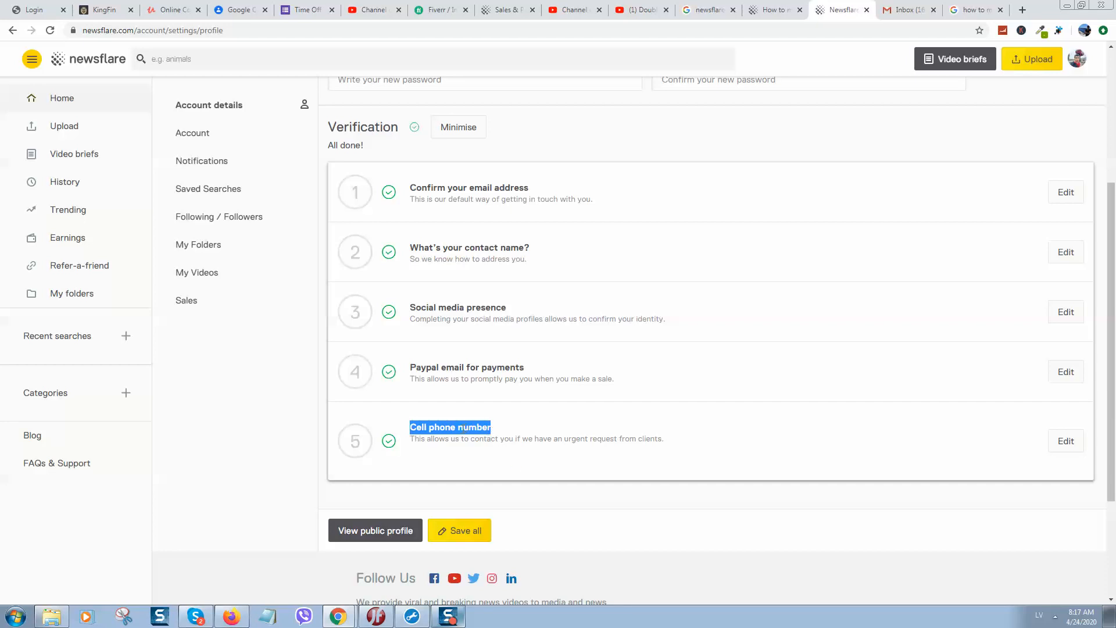
mouse_move(455, 436)
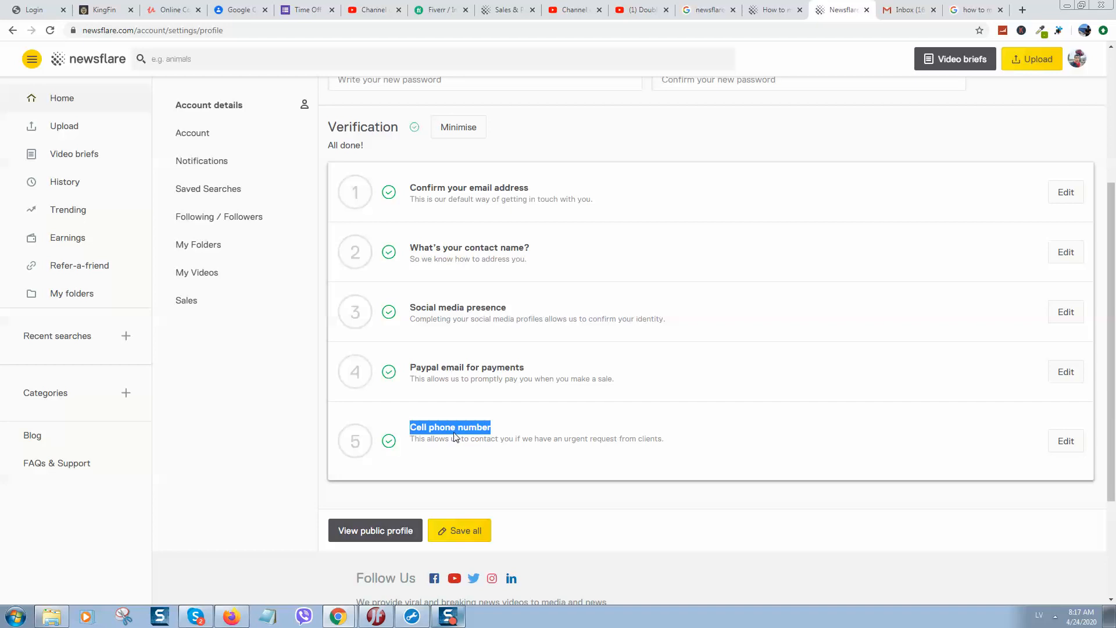
mouse_move(444, 407)
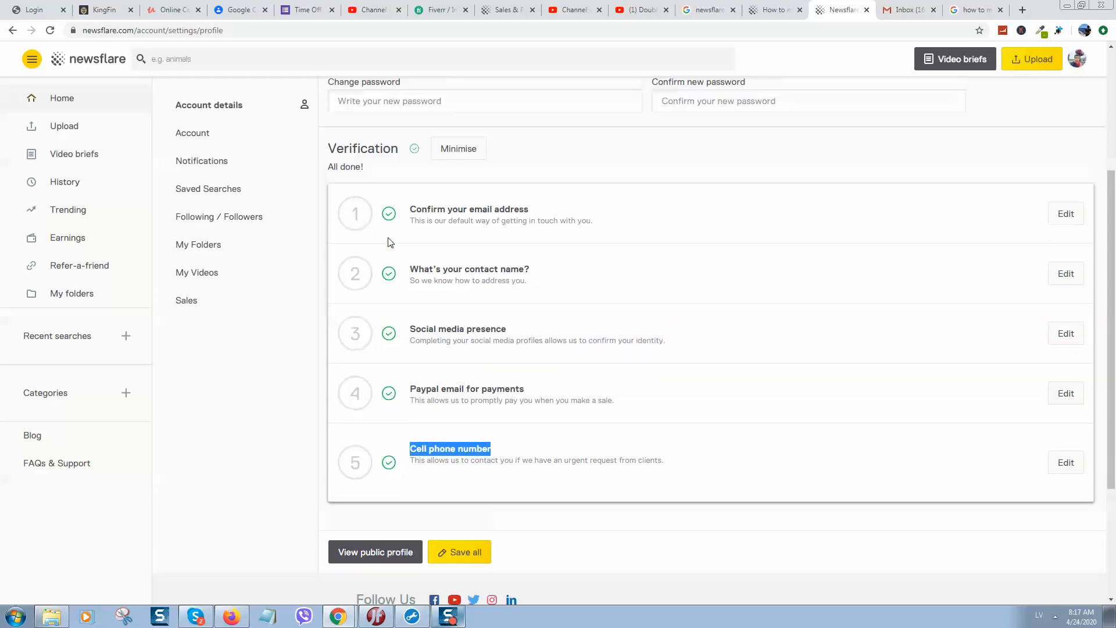
left_click(193, 133)
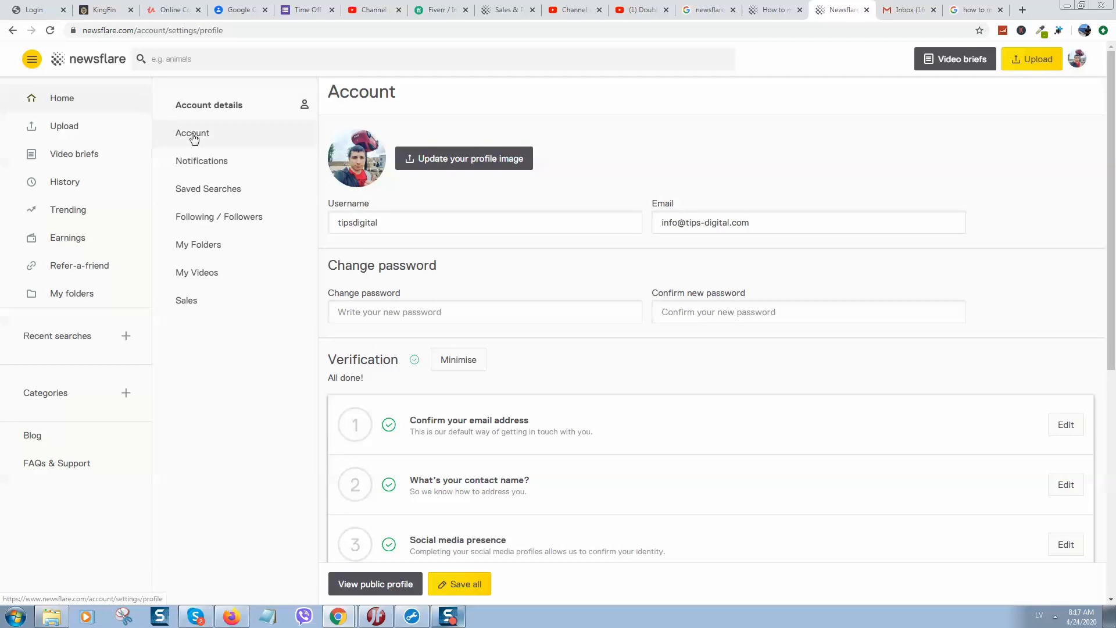
mouse_move(155, 187)
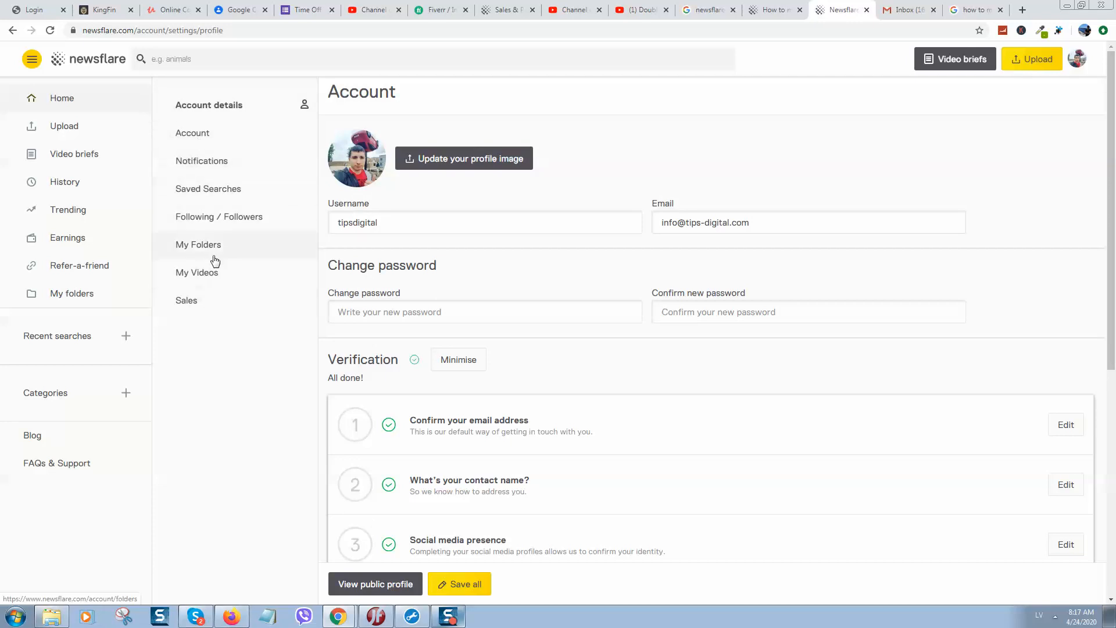
left_click(197, 272)
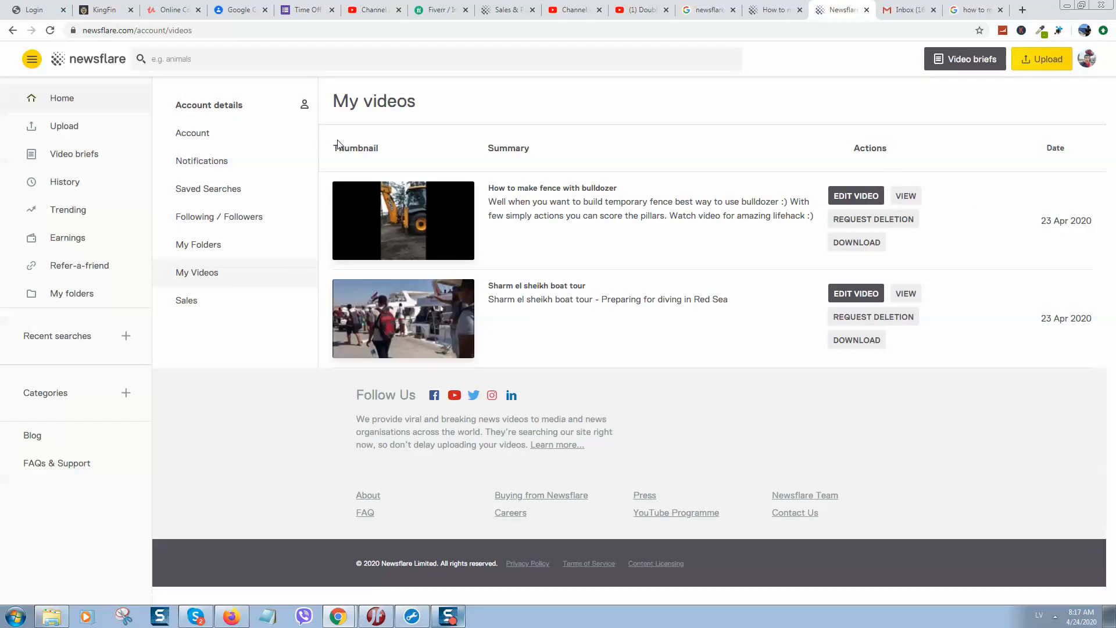
mouse_move(868, 340)
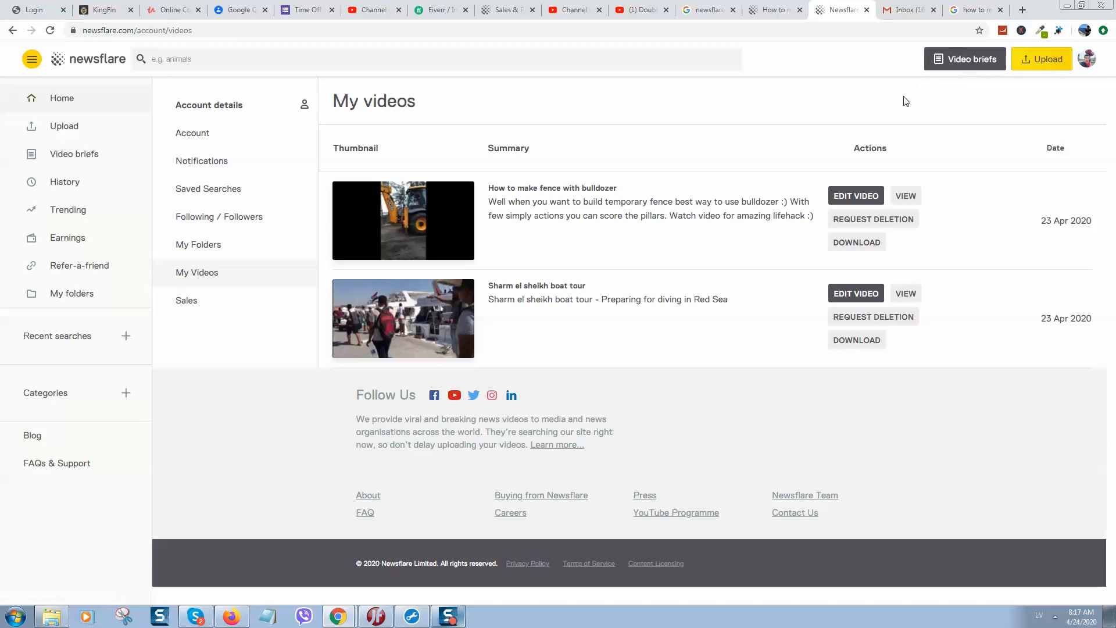
mouse_move(681, 240)
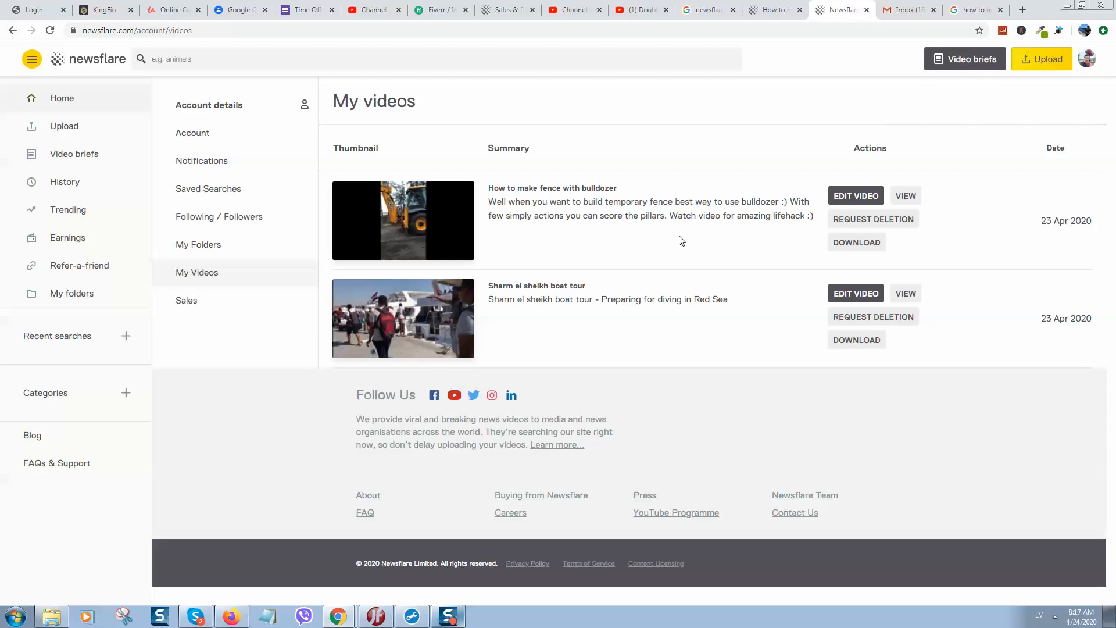
mouse_move(664, 242)
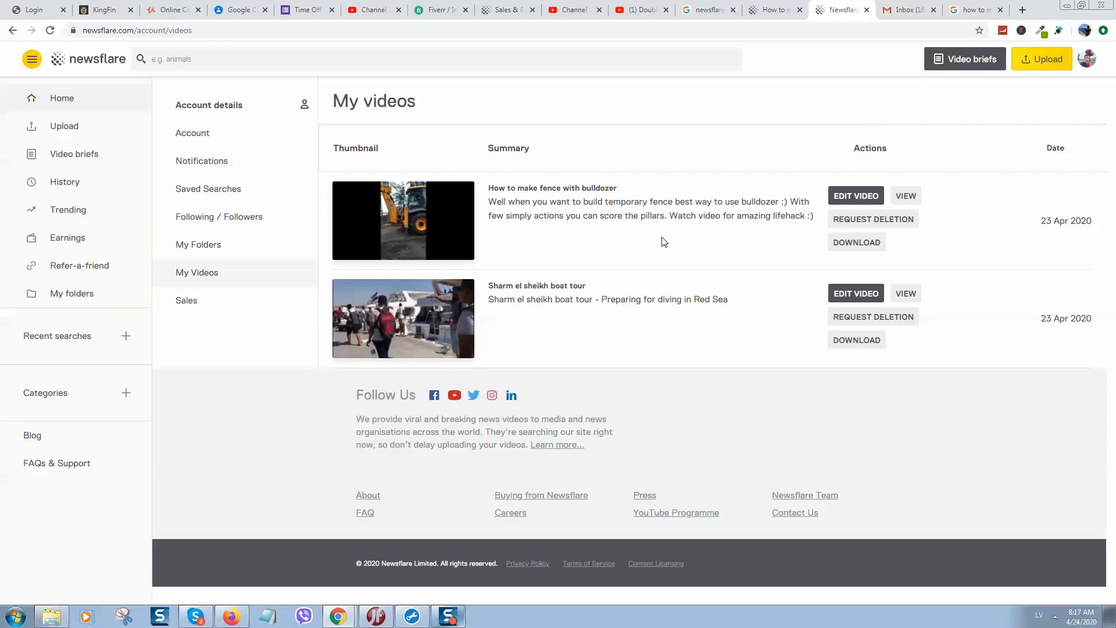
mouse_move(656, 243)
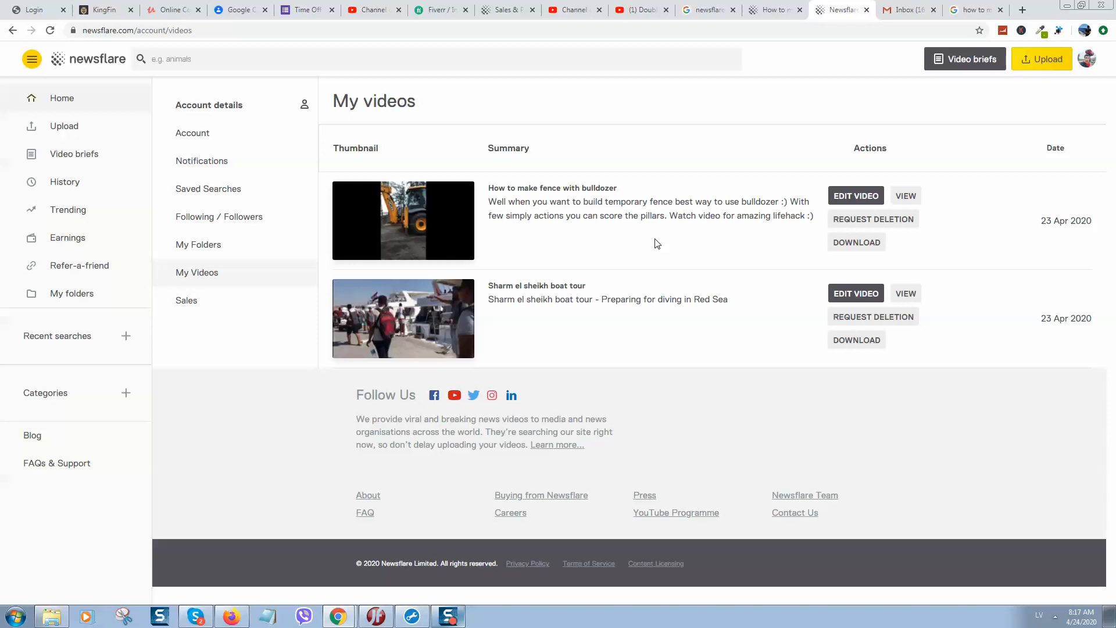
mouse_move(429, 482)
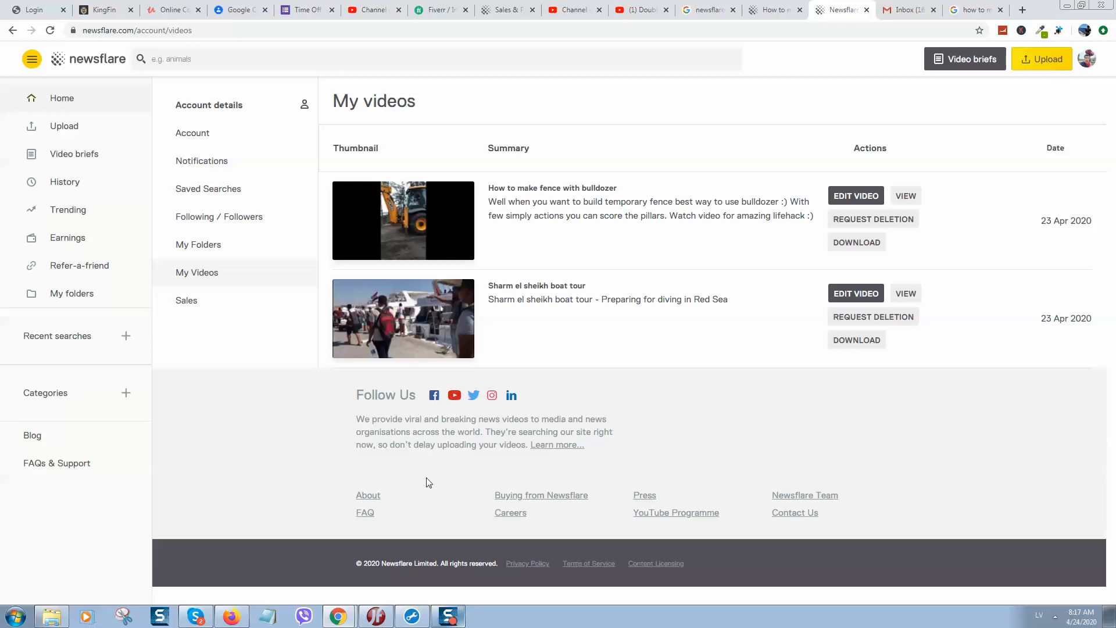
mouse_move(443, 437)
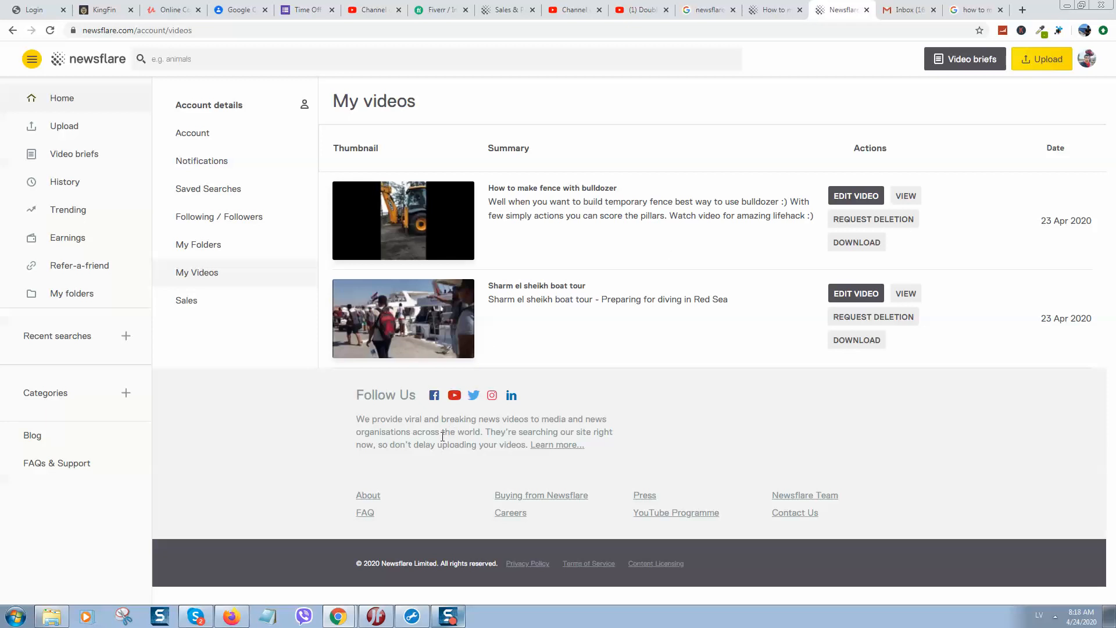